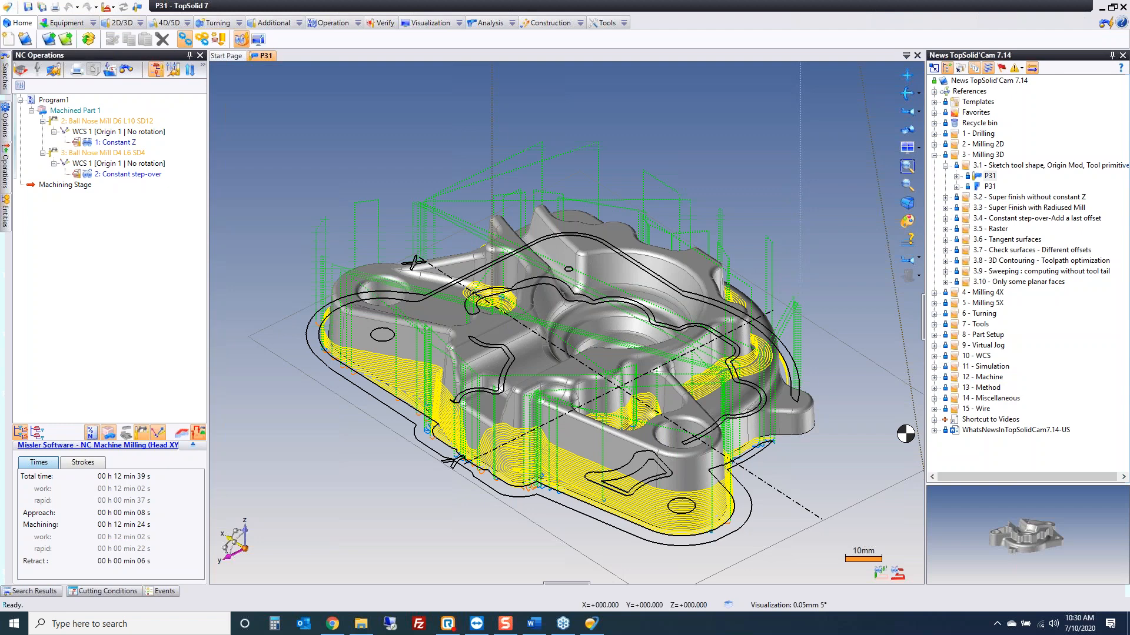
mouse_move(373, 217)
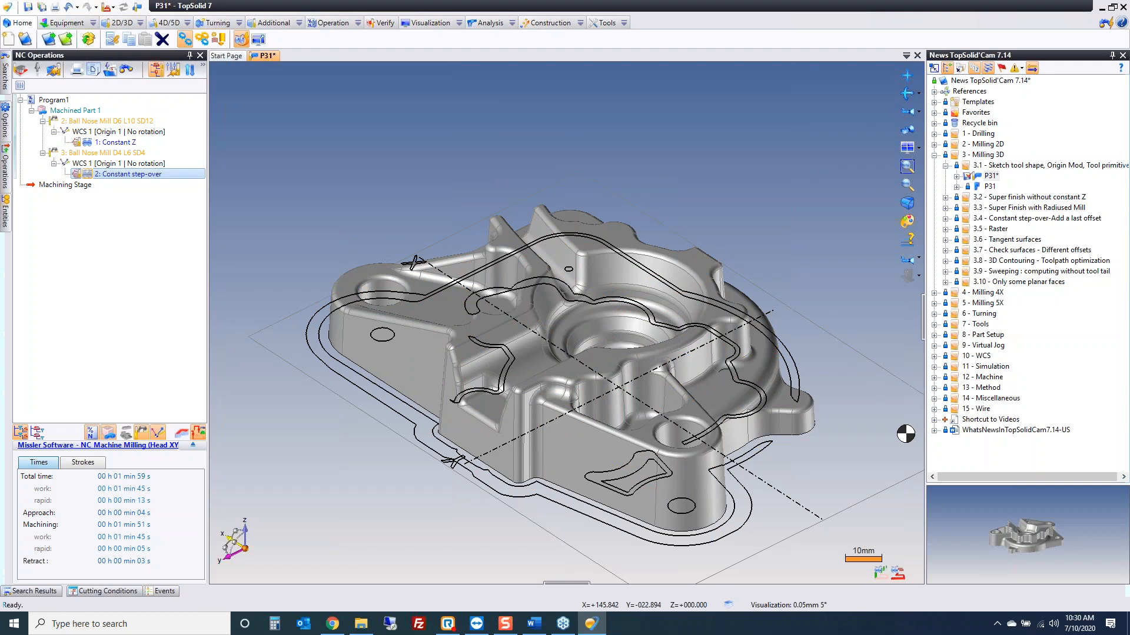
Zoom out on the P31 part with the toolpaths hidden
scroll("down", 3)
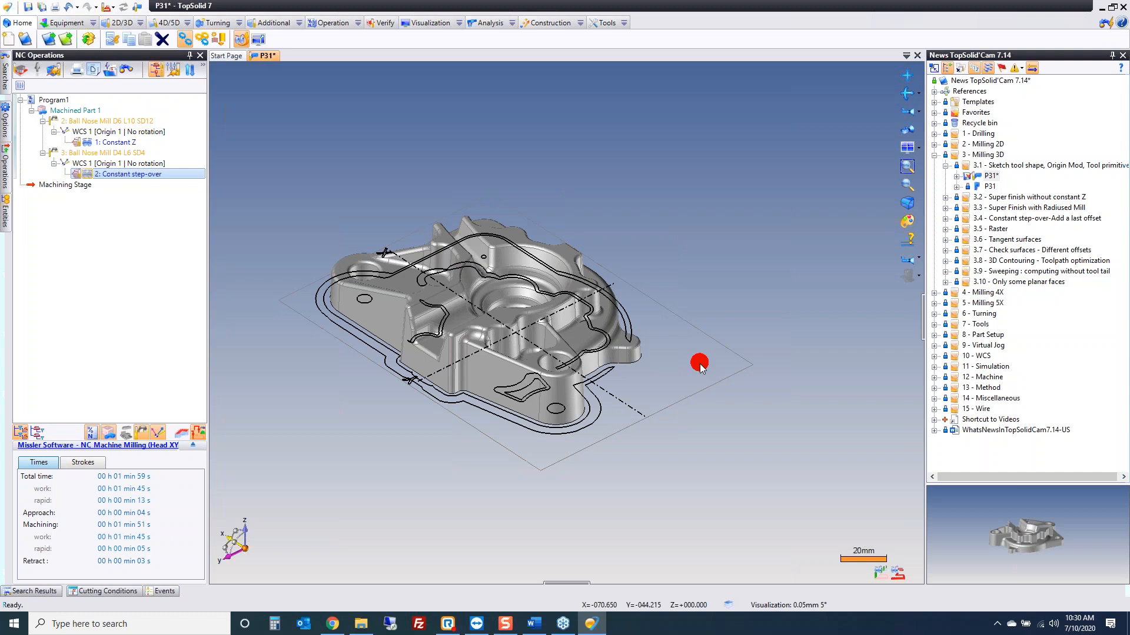
right_click(698, 362)
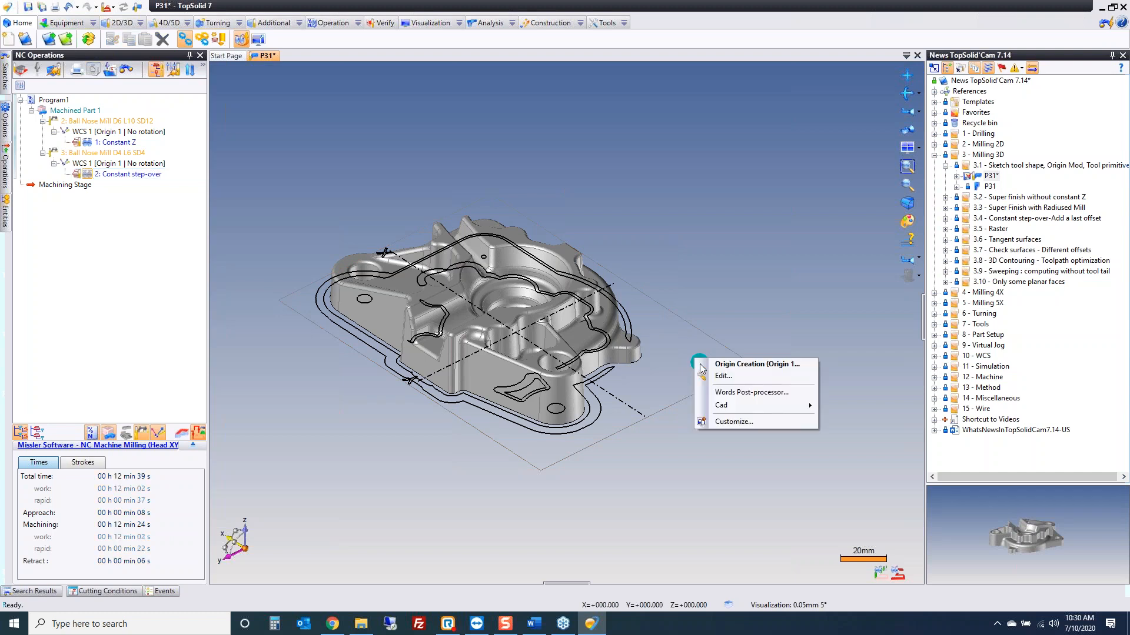
left_click(746, 364)
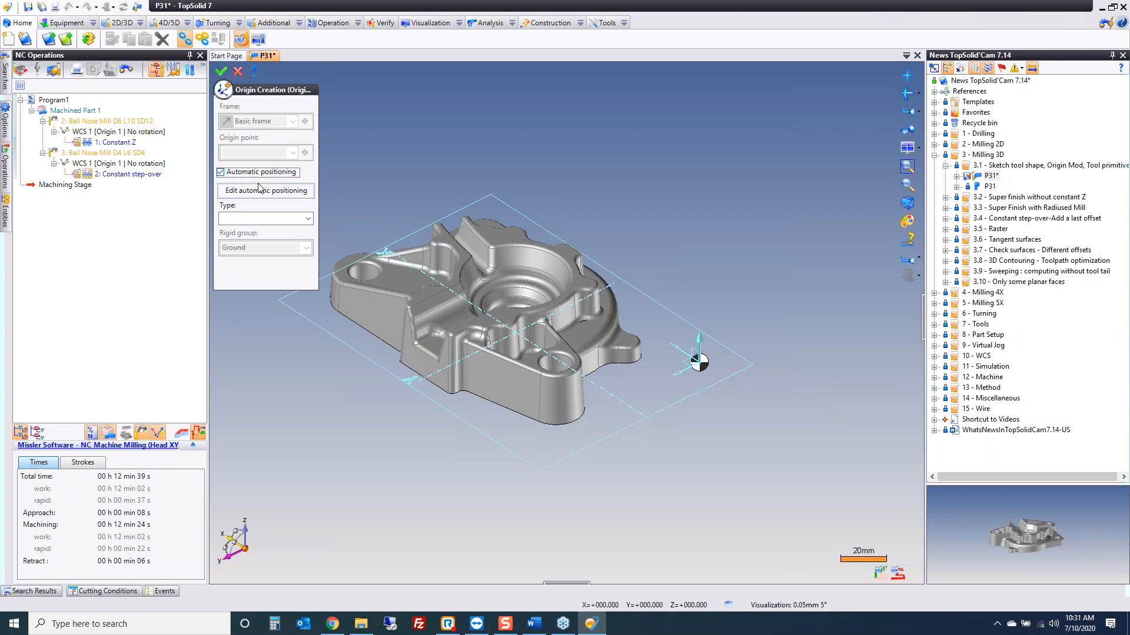
mouse_move(241, 189)
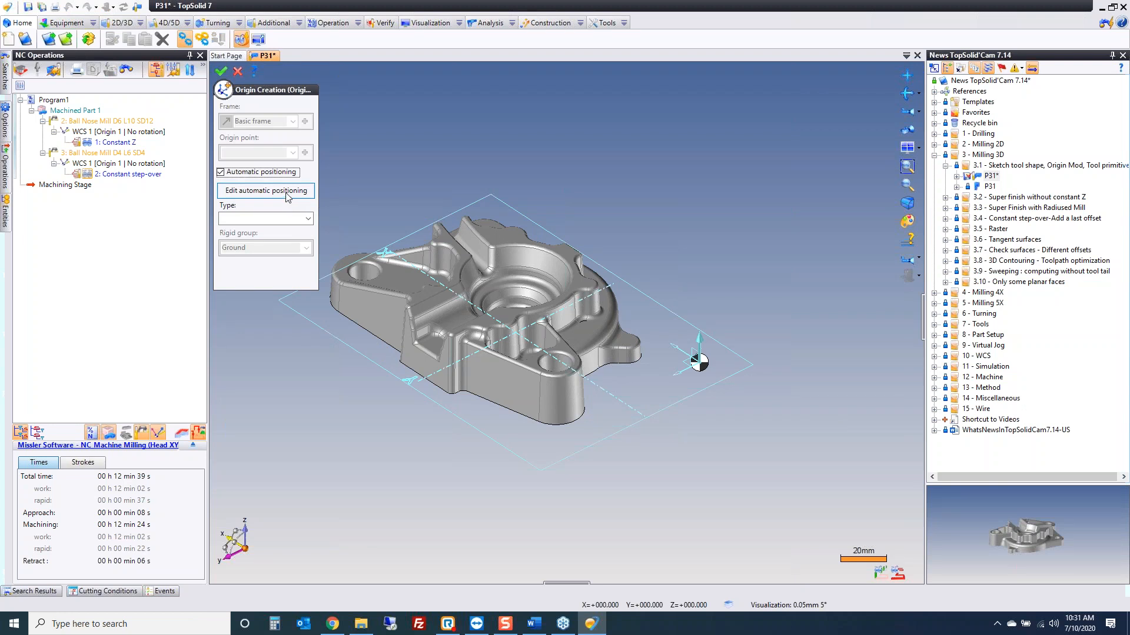
left_click(264, 190)
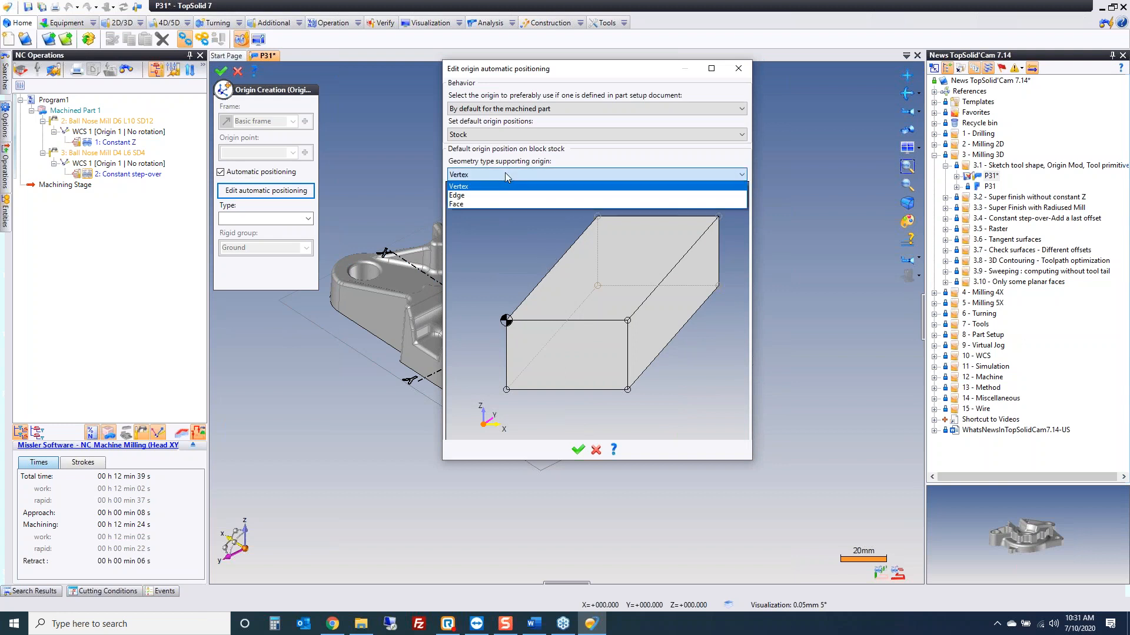
left_click(457, 204)
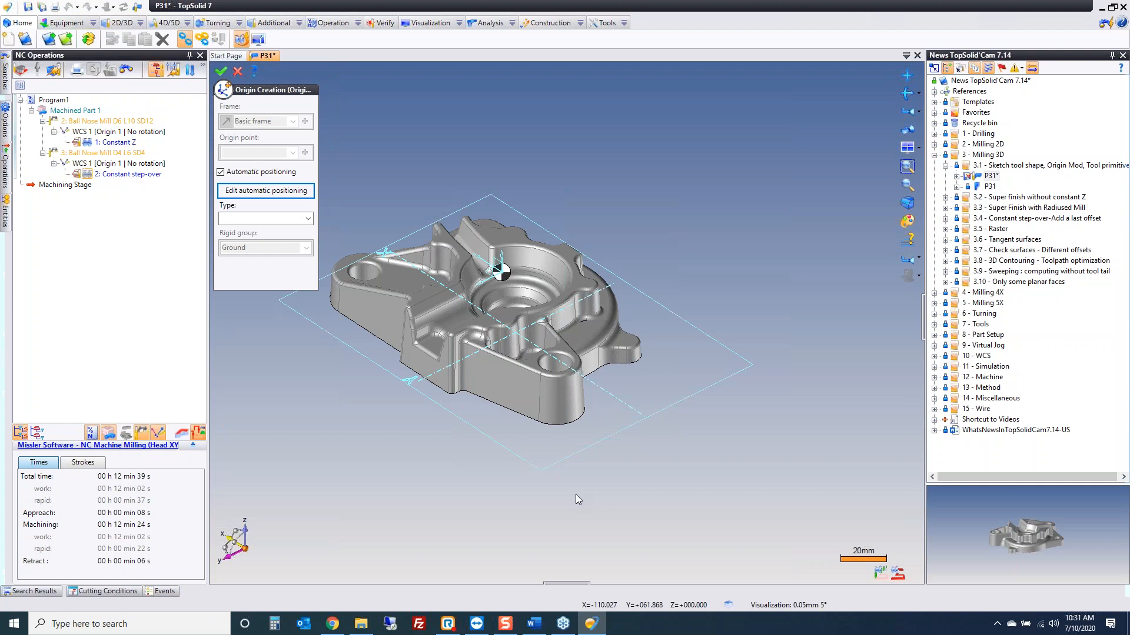
mouse_move(579, 499)
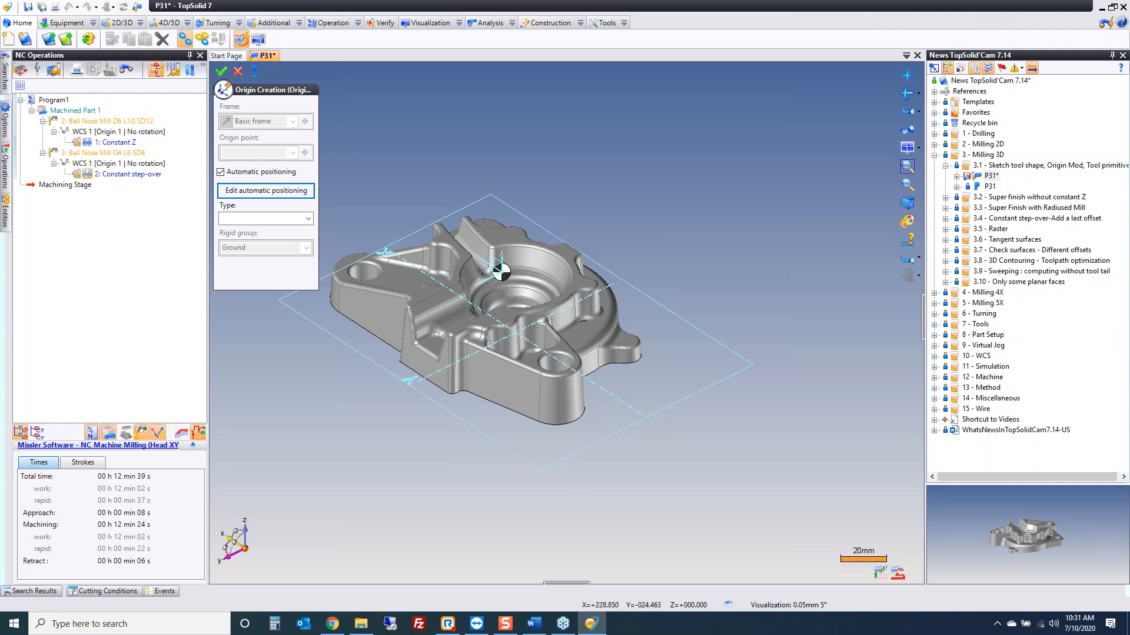
left_click(220, 71)
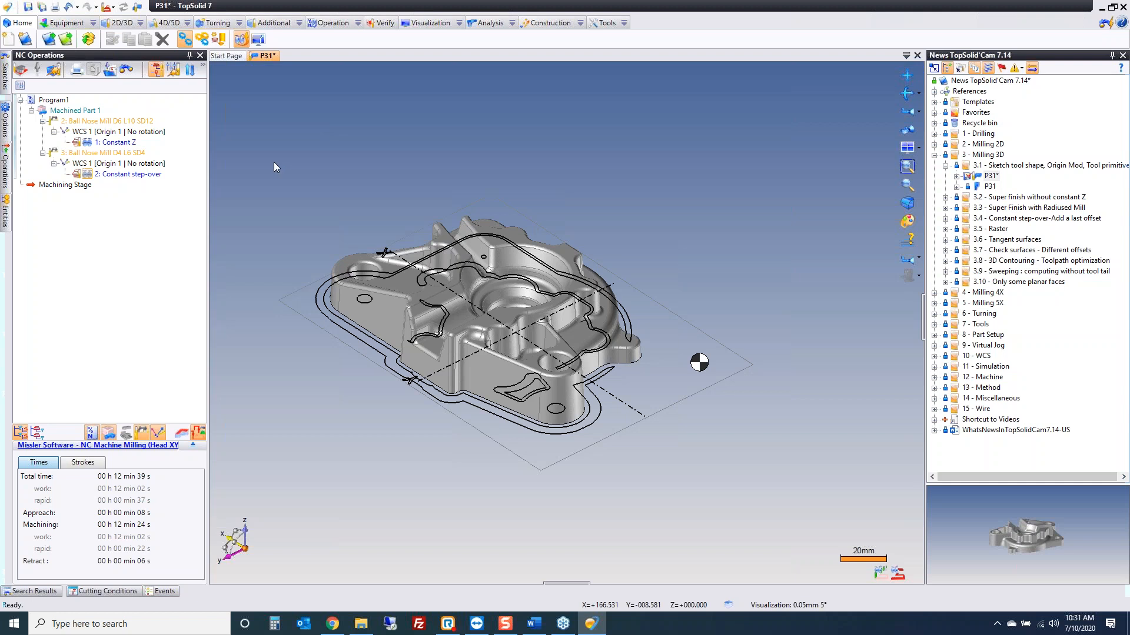
Edit Constant Z and browse holder options in the D8 ball nose mill's Components dialog
left_click(116, 142)
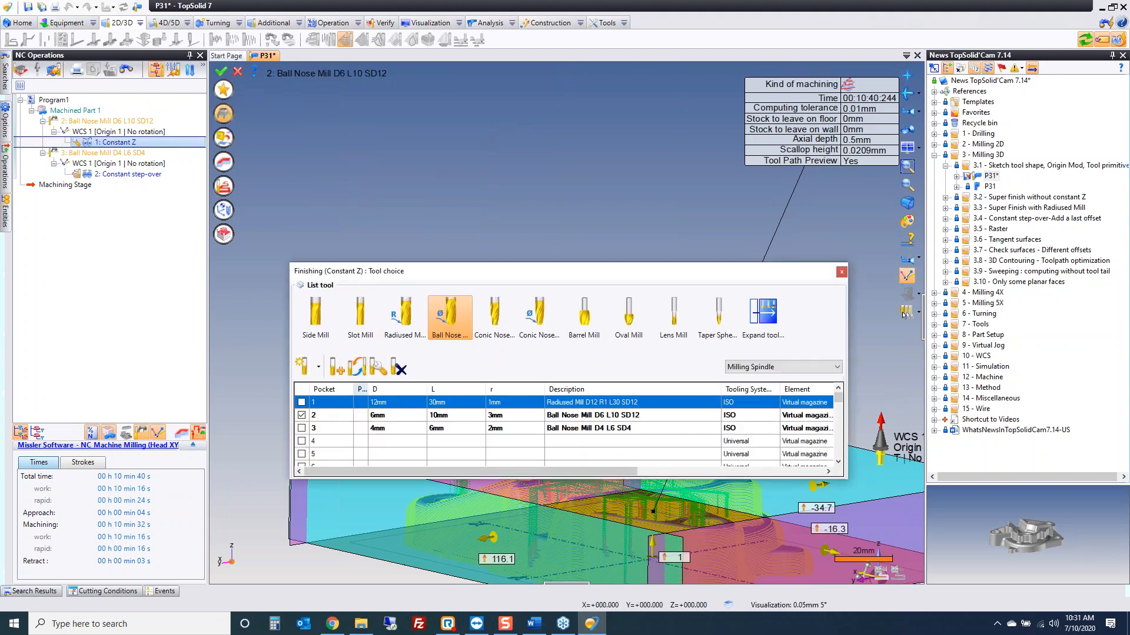
left_click(840, 271)
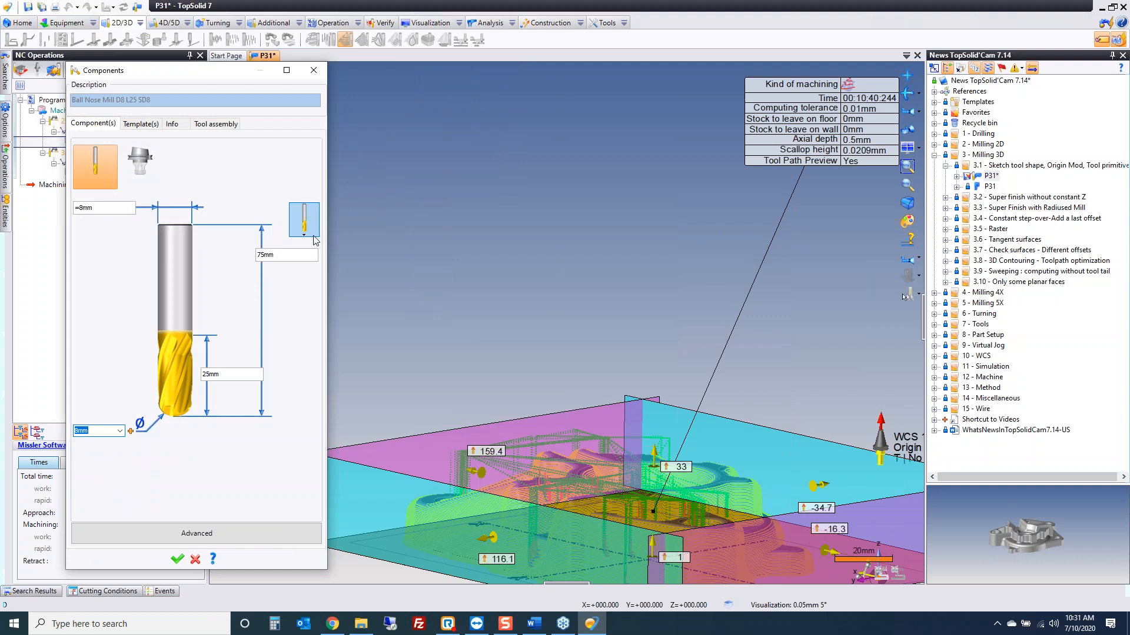
left_click(303, 220)
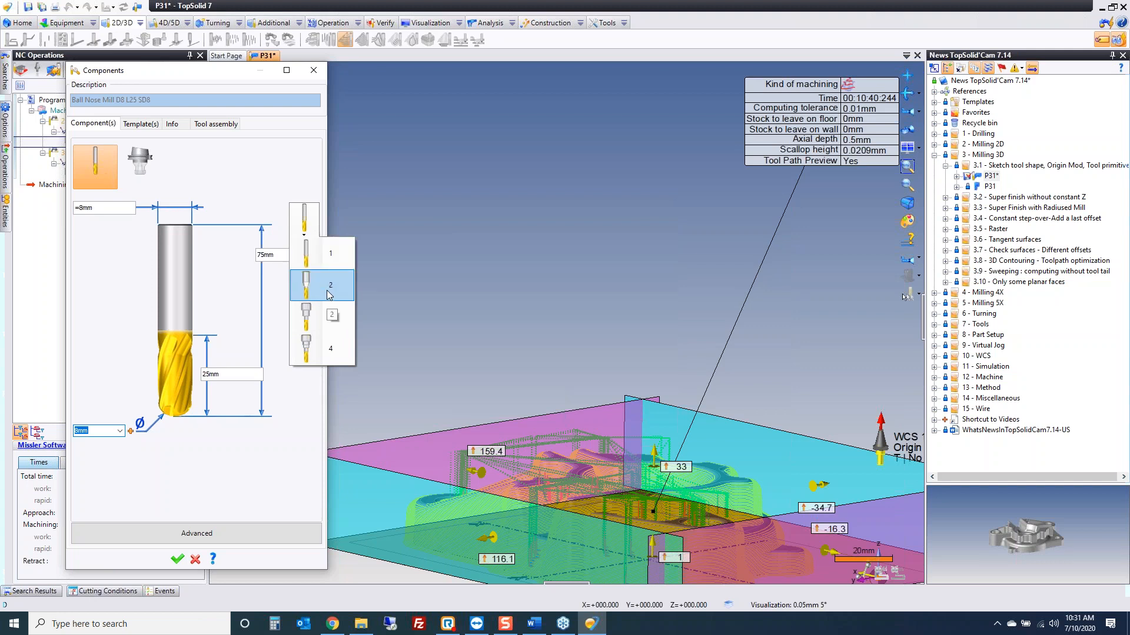
mouse_move(311, 287)
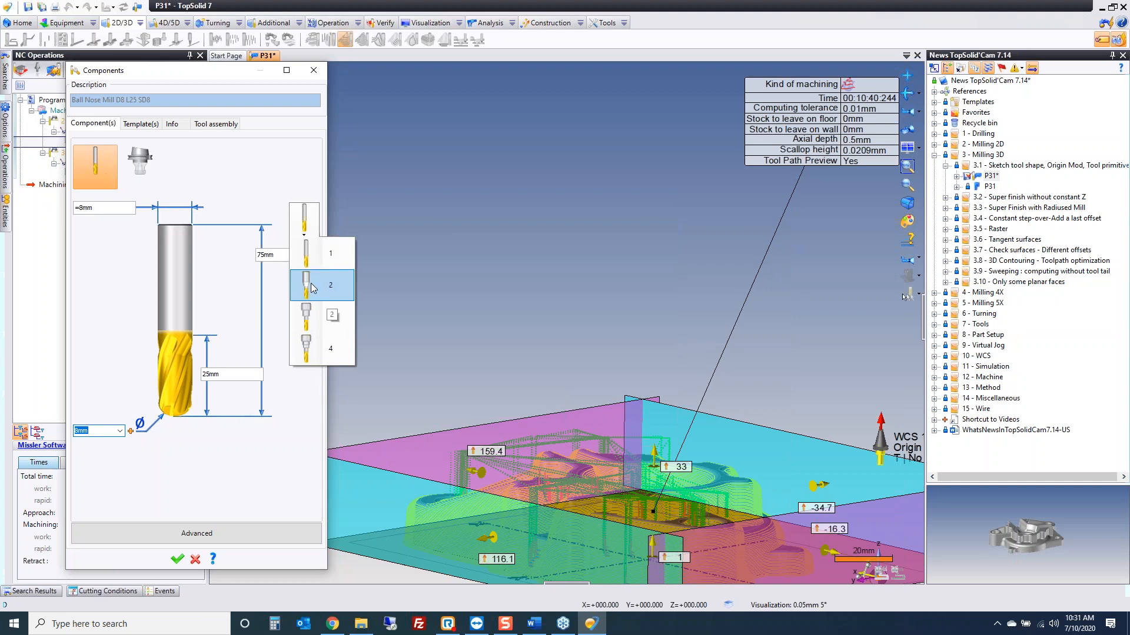
left_click(320, 318)
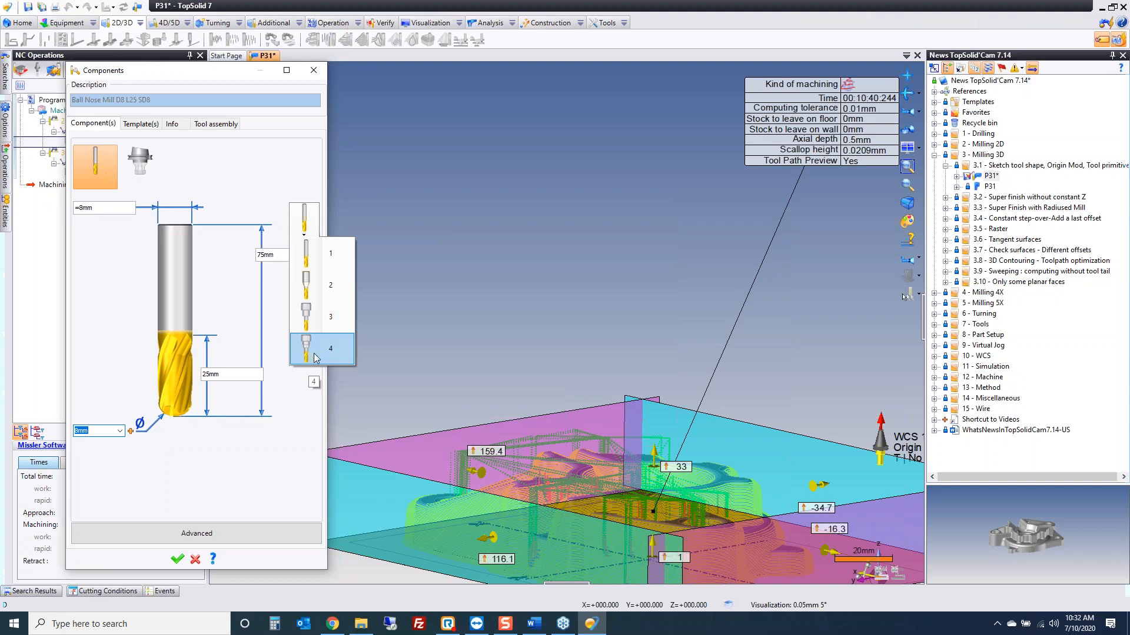
mouse_move(320, 342)
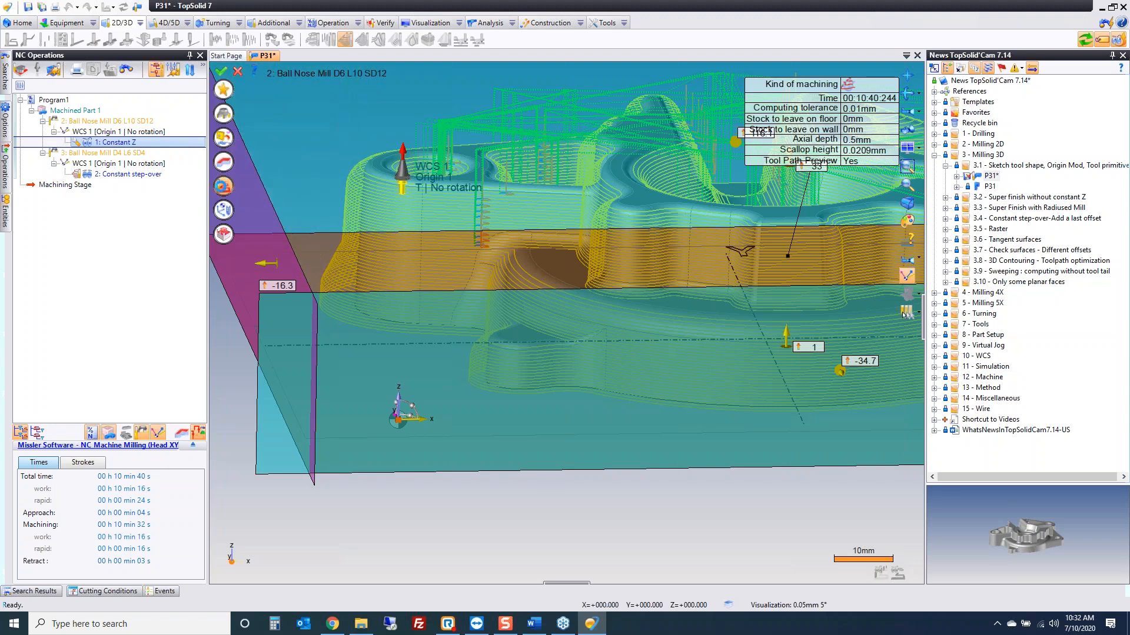
double_click(117, 142)
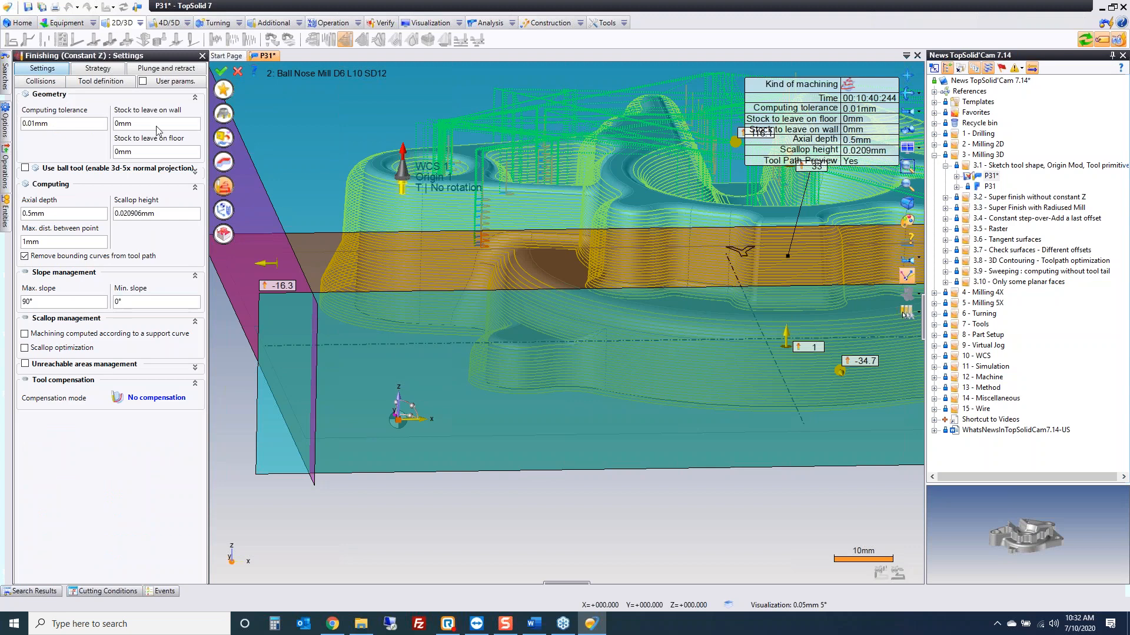
left_click(101, 81)
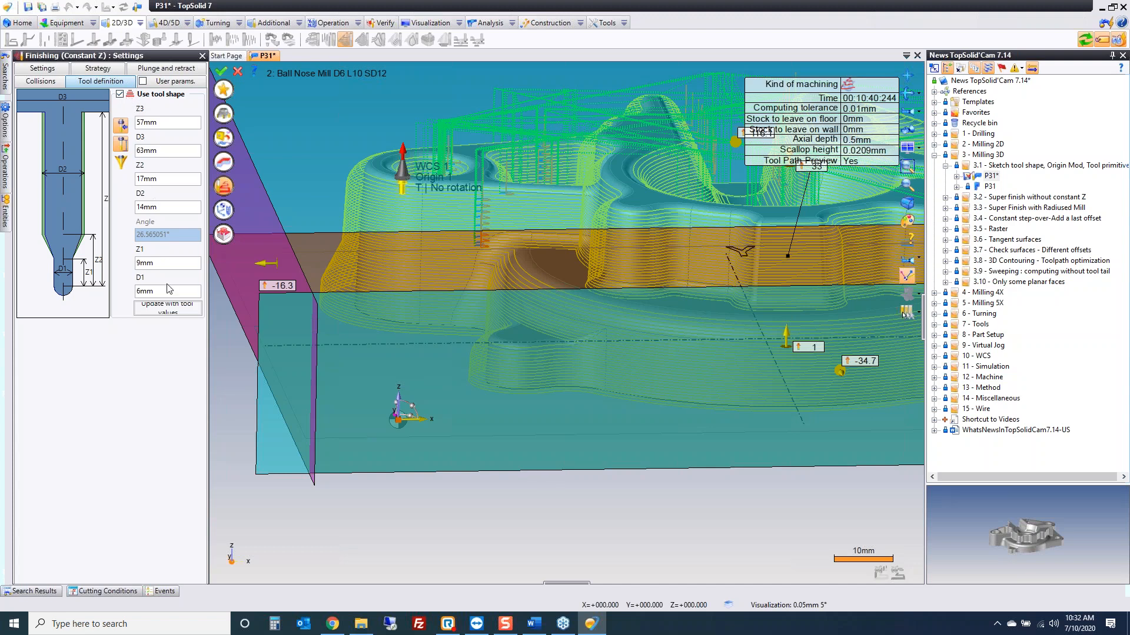
left_click(166, 306)
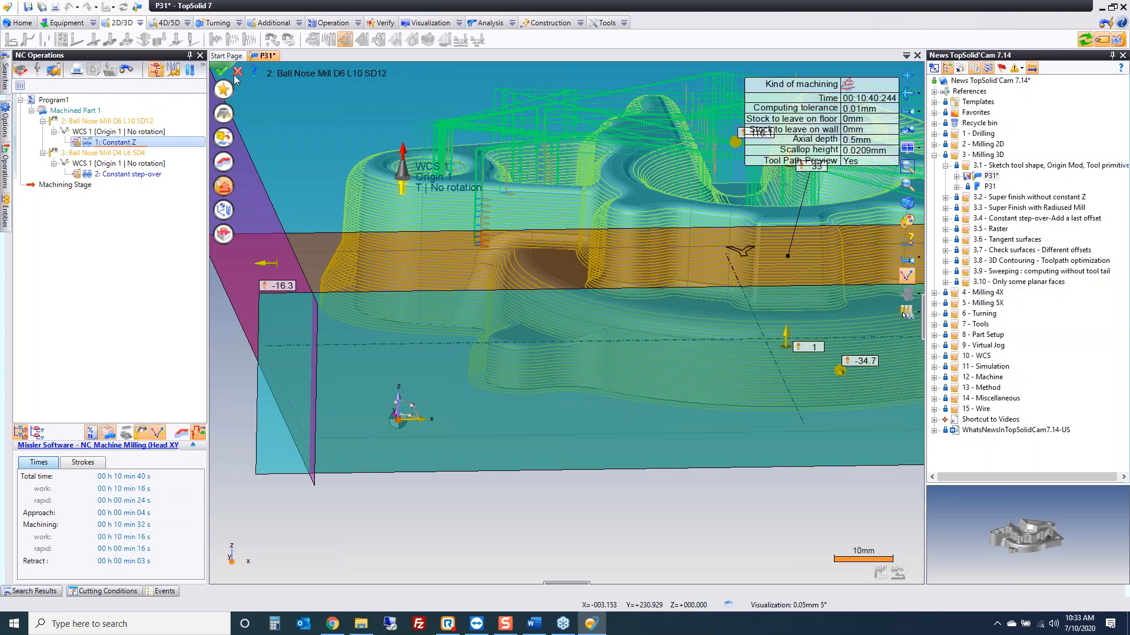
mouse_move(223, 70)
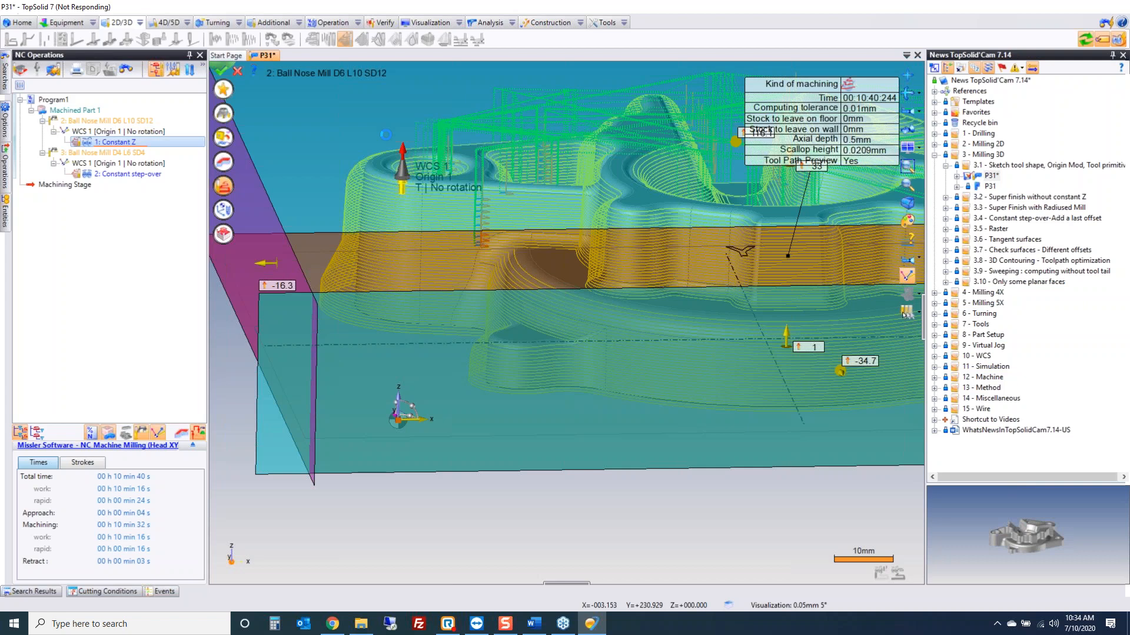
mouse_move(1102, 9)
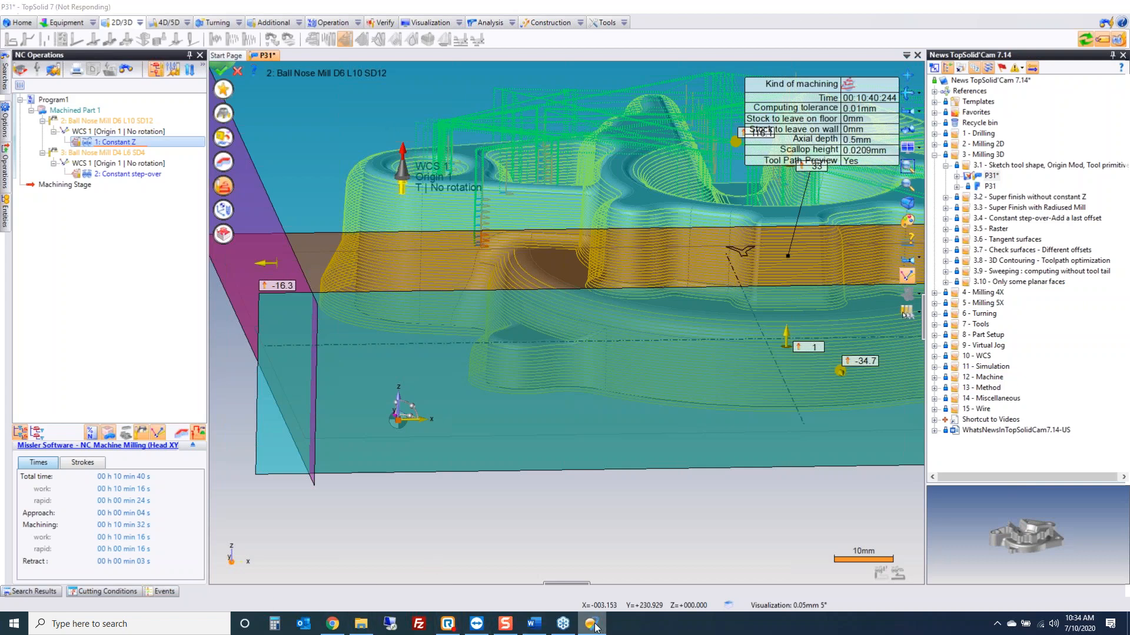
Launch Task Manager from the taskbar, check TopSolid's usage, and close it
right_click(592, 623)
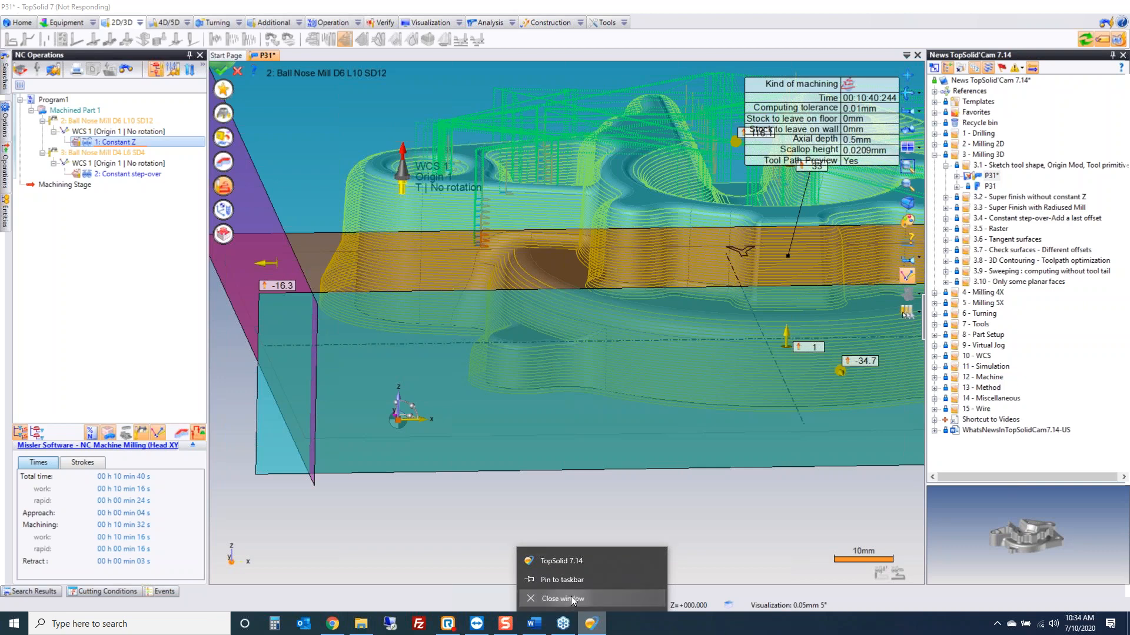
right_click(634, 624)
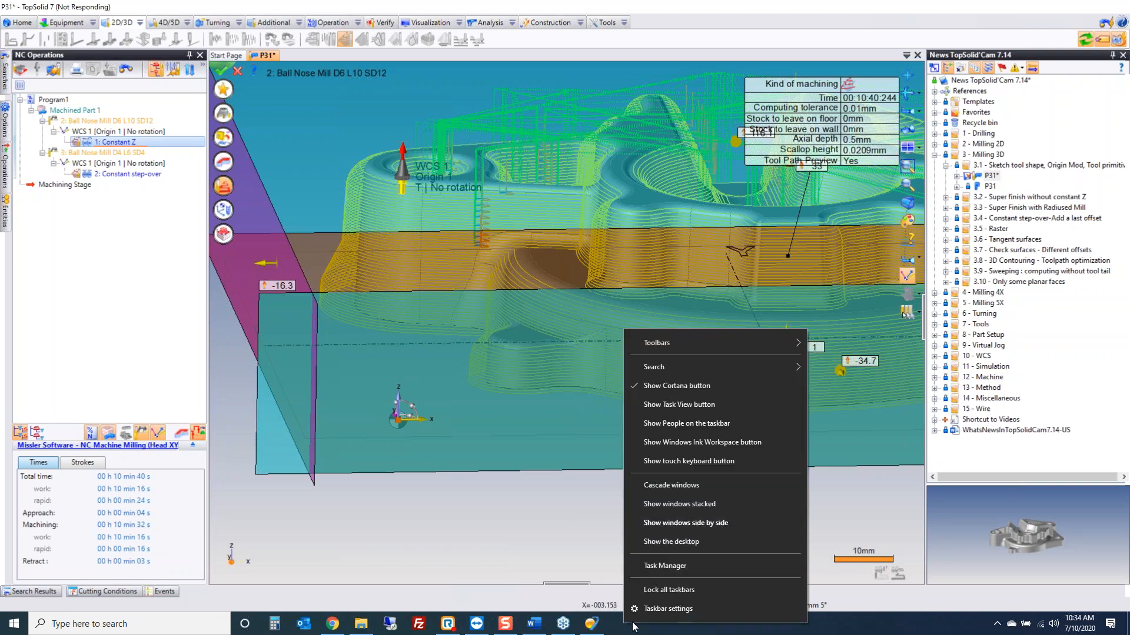
left_click(664, 566)
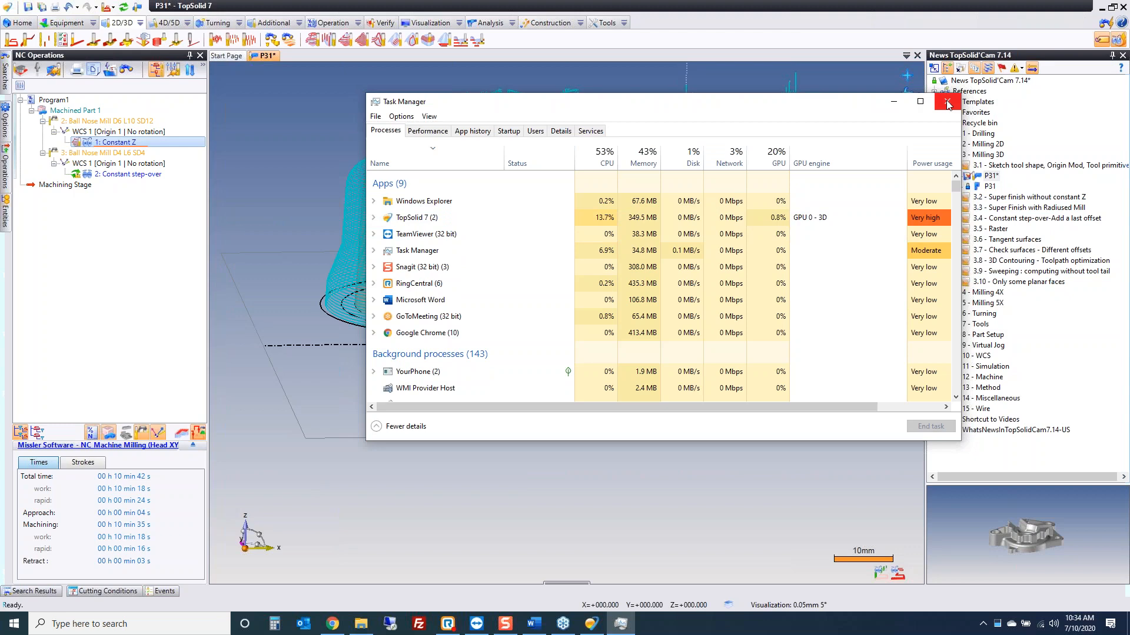
left_click(946, 101)
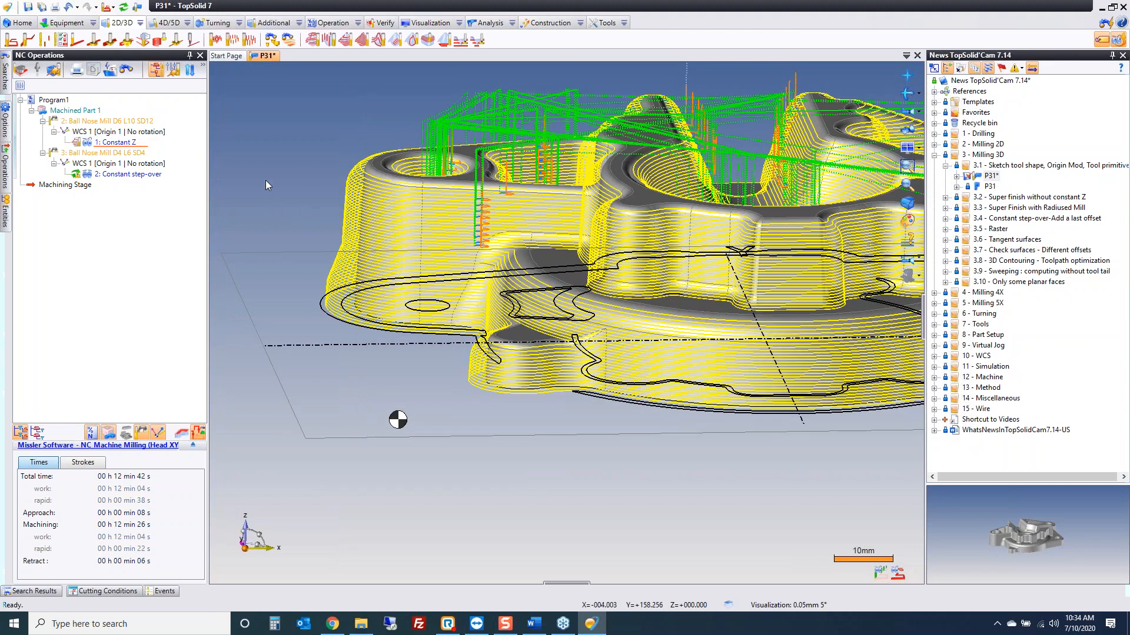
mouse_move(219, 182)
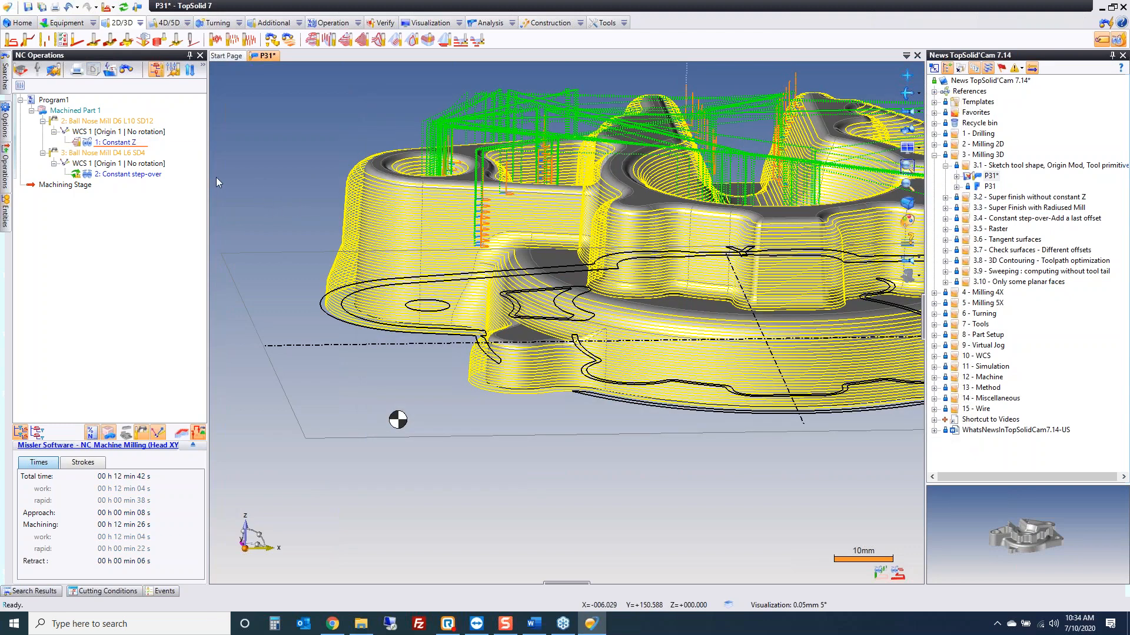
Start a Constant Z simulation from a picked point on the toolpath
right_click(115, 142)
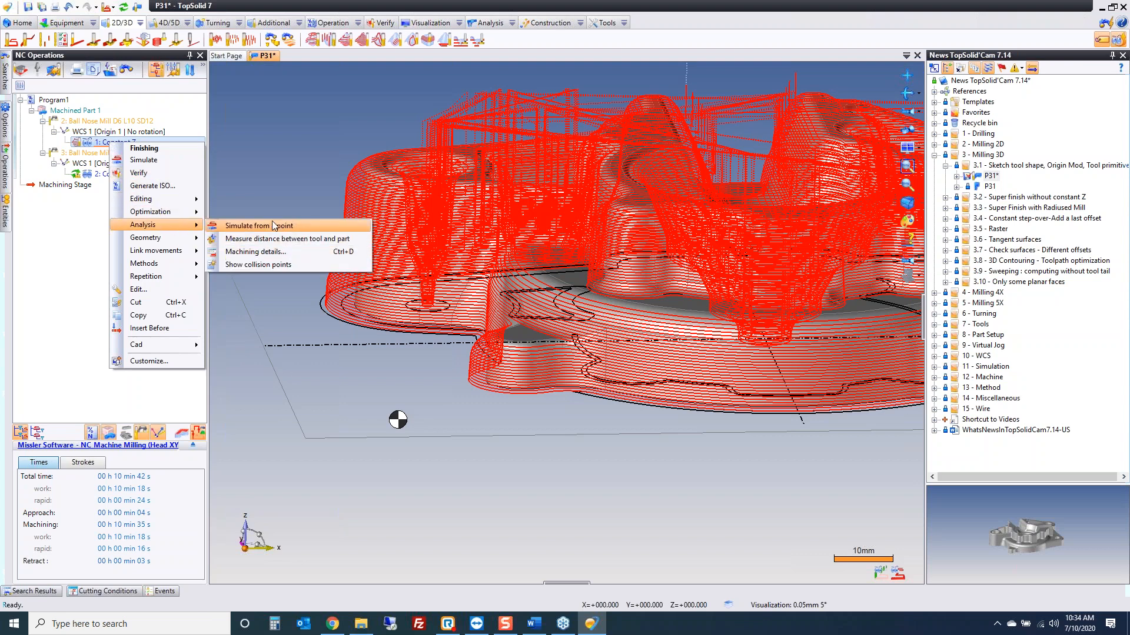
left_click(249, 226)
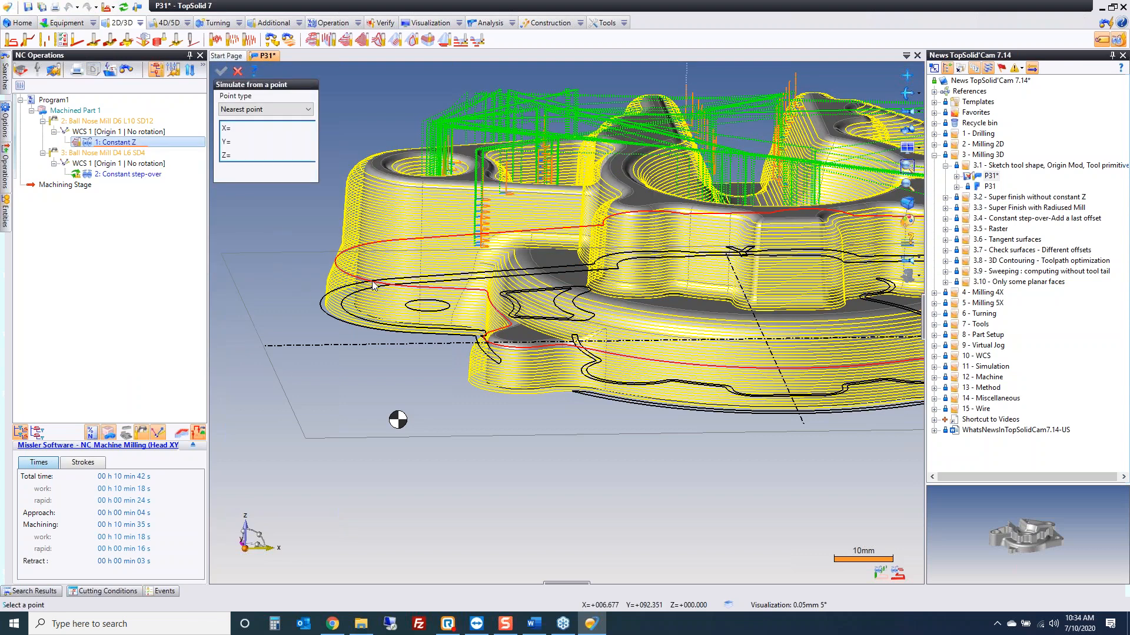
left_click(364, 287)
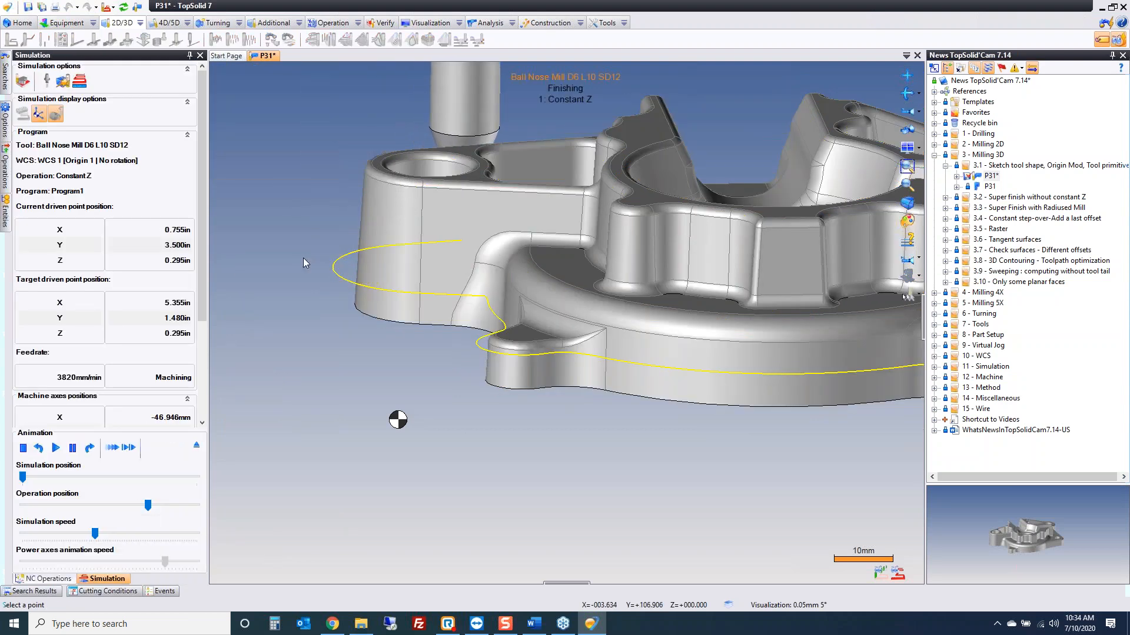
Play the simulation at reduced speed, then leave it for the operations list
left_click(38, 447)
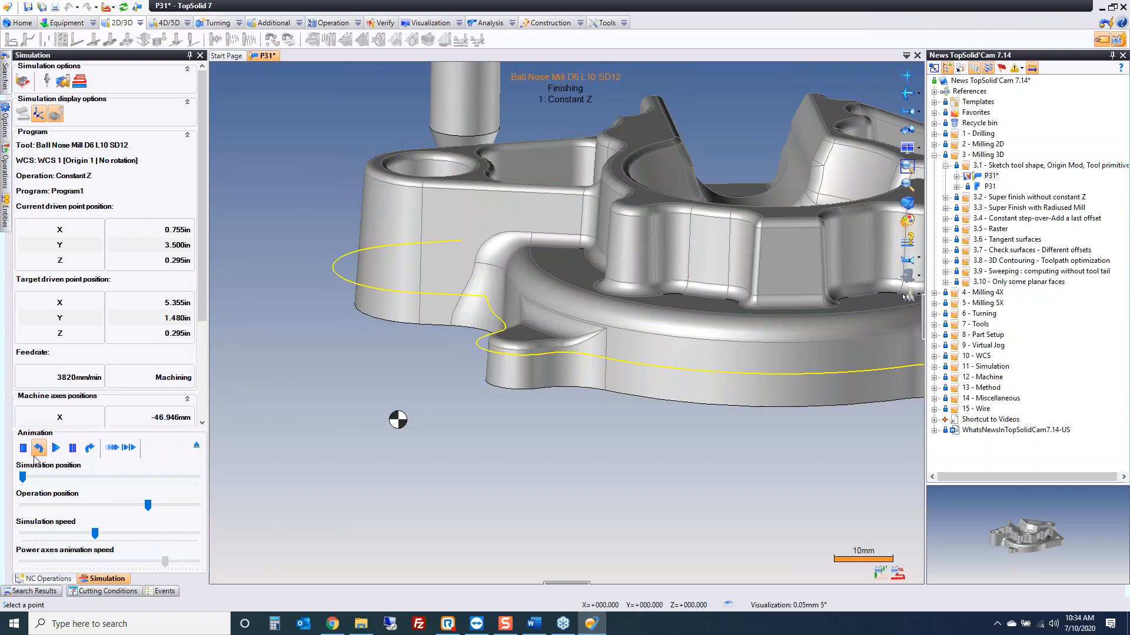
left_click(55, 449)
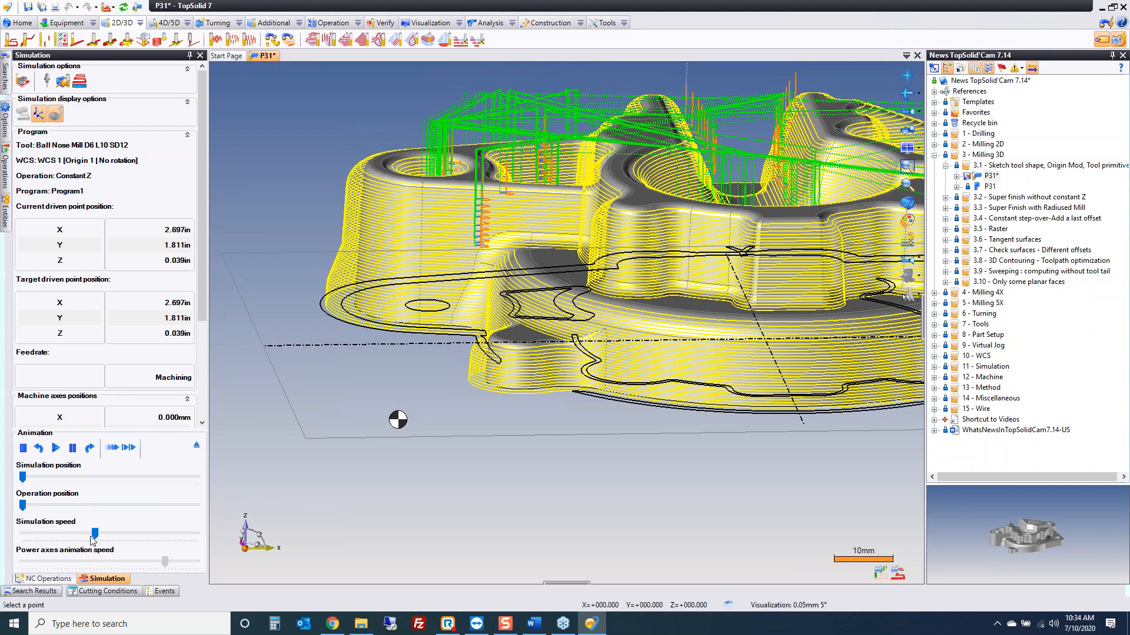
left_click(55, 449)
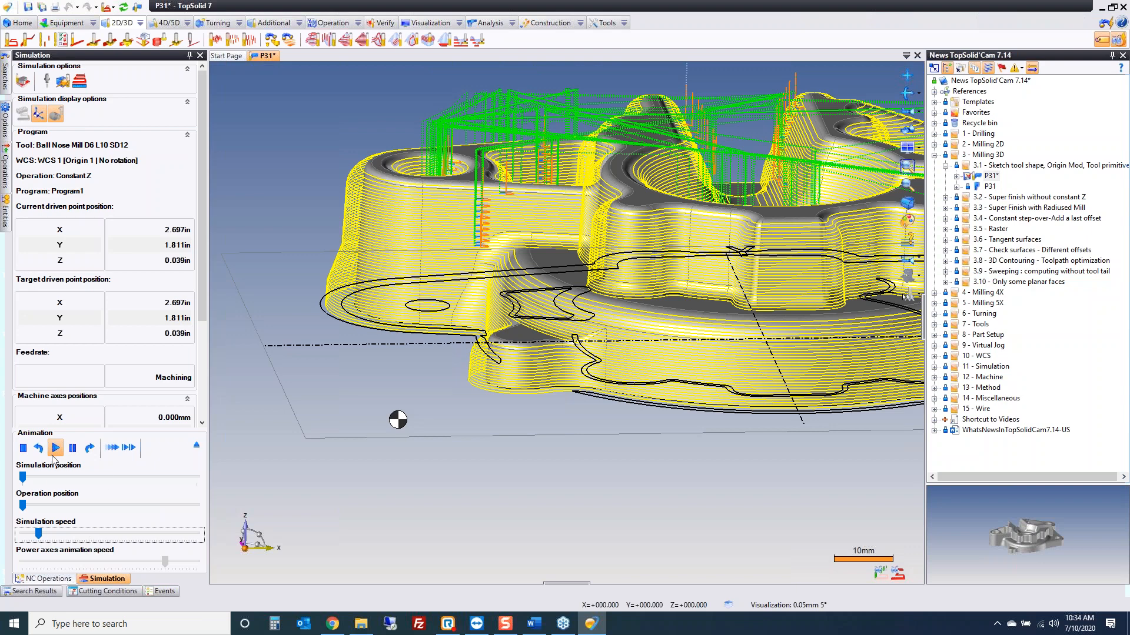
left_click(55, 447)
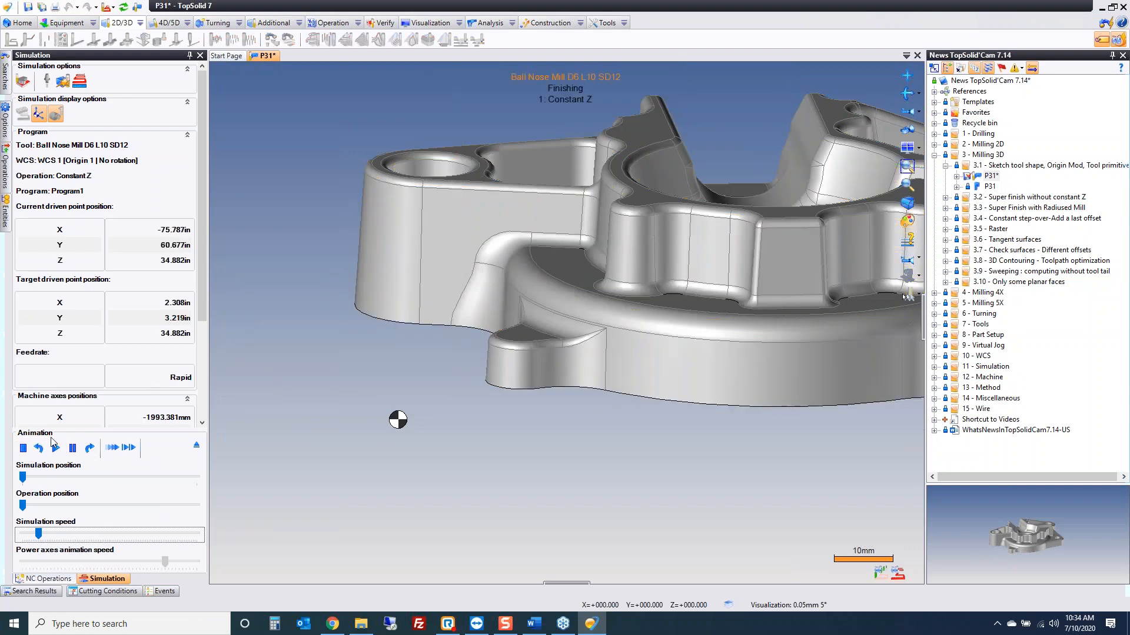
left_click(47, 578)
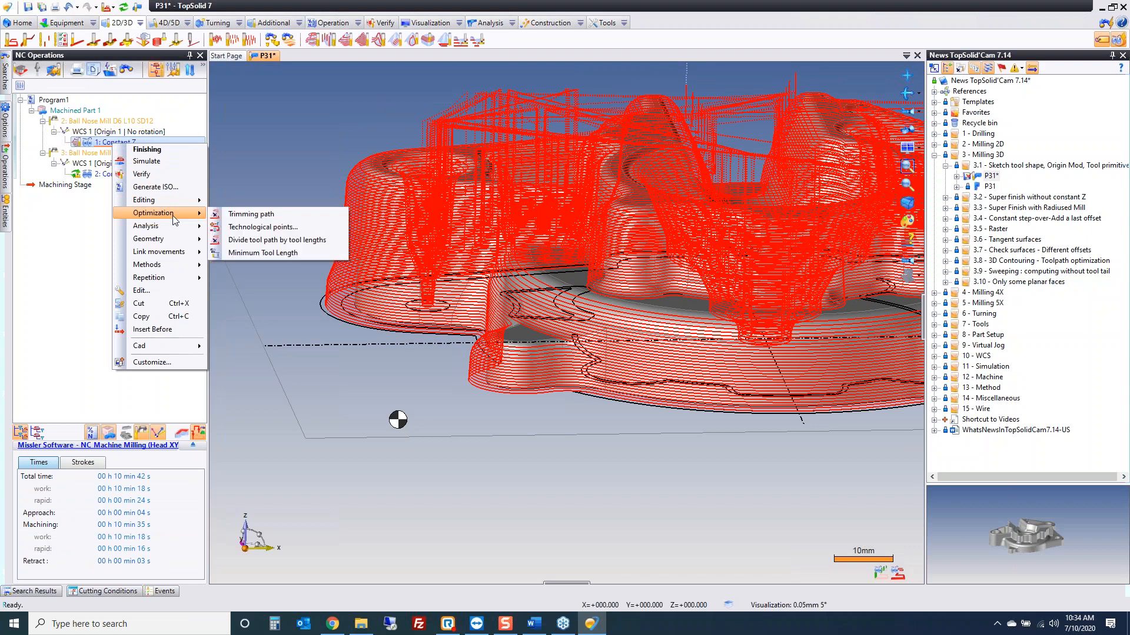
mouse_move(152, 239)
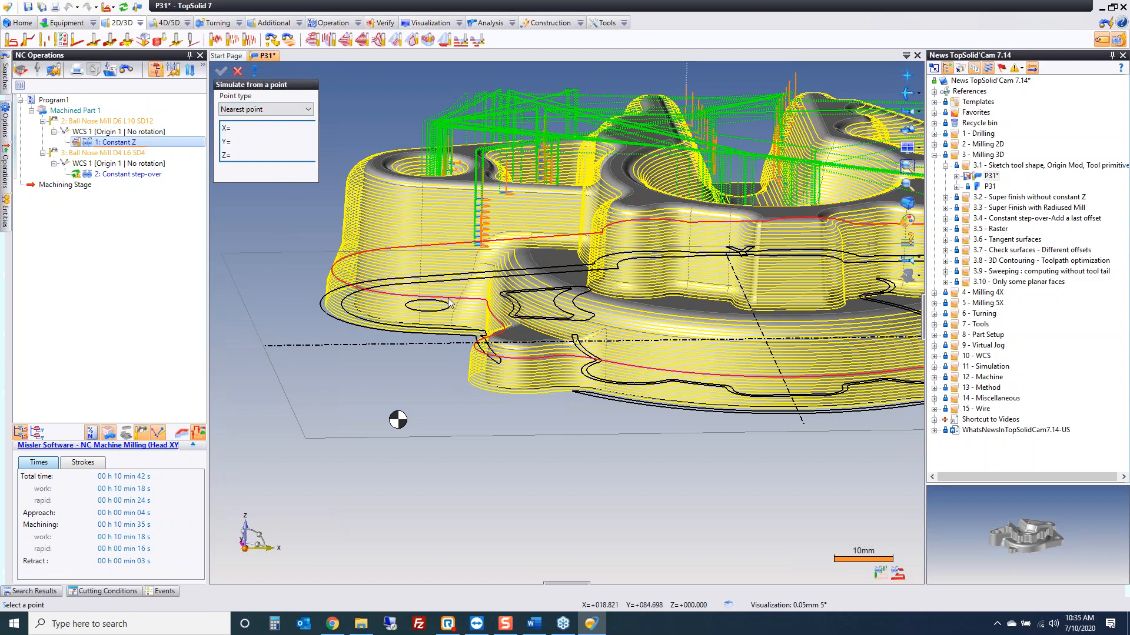
Simulate Constant Z from another picked toolpath point and exit the simulation
left_click(448, 301)
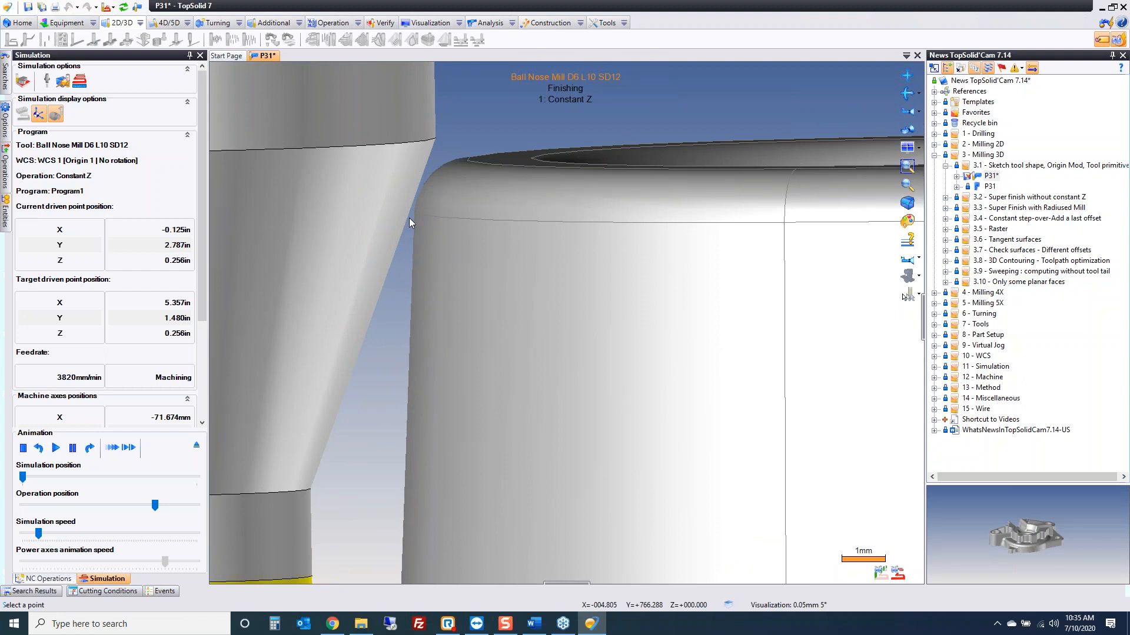
mouse_move(329, 326)
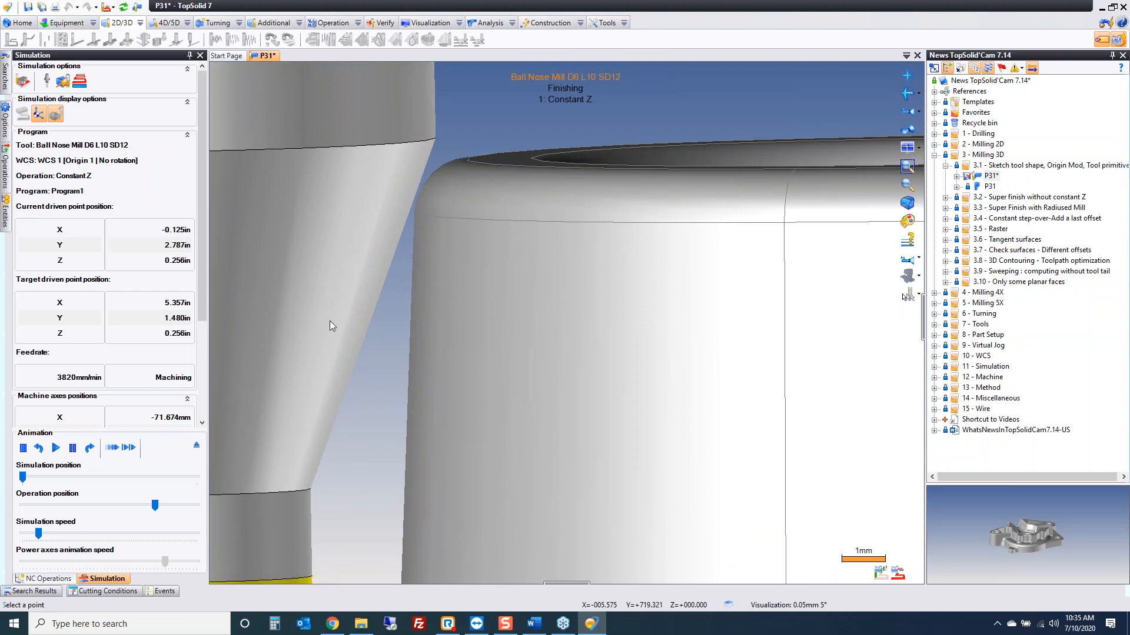
left_click(45, 579)
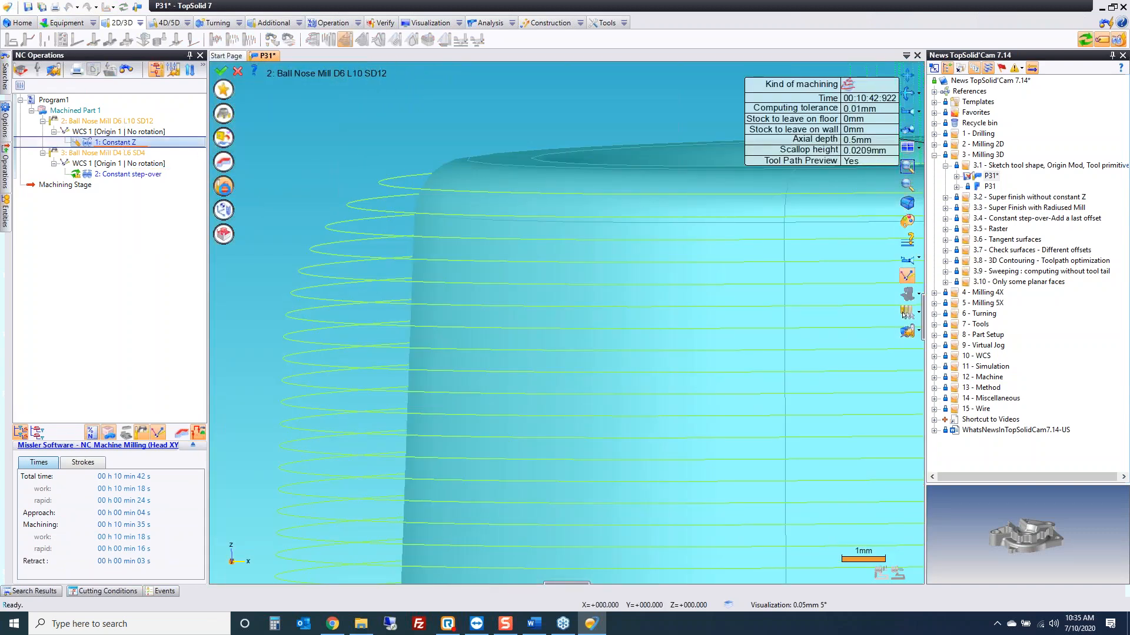
Review the Constant Z tool definition in its Settings dialog and exit editing
double_click(114, 143)
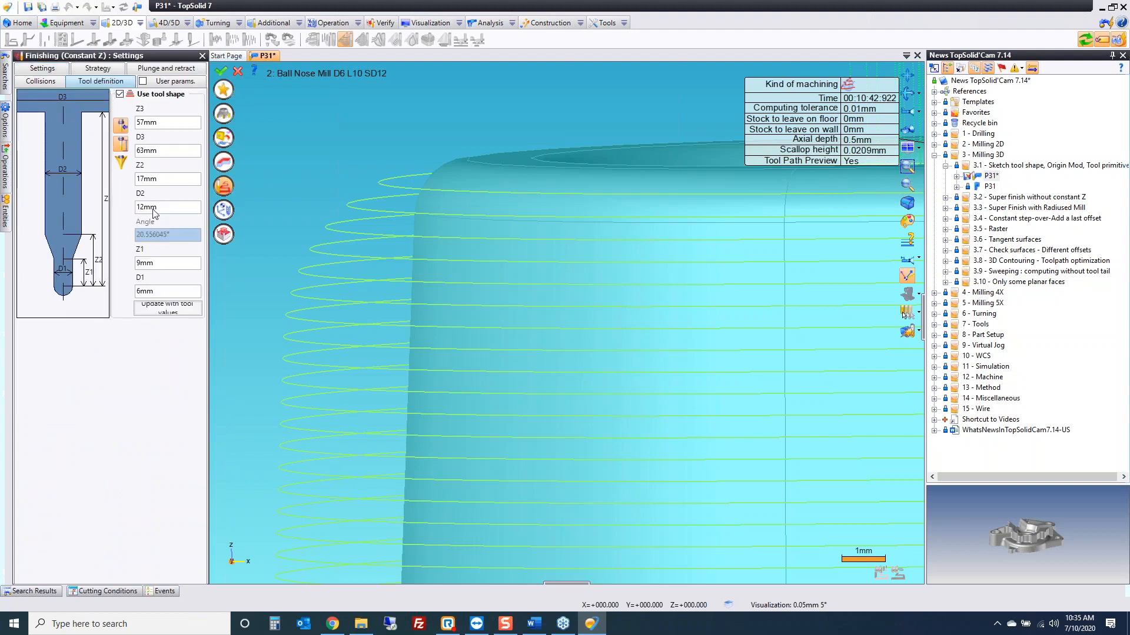
left_click(162, 207)
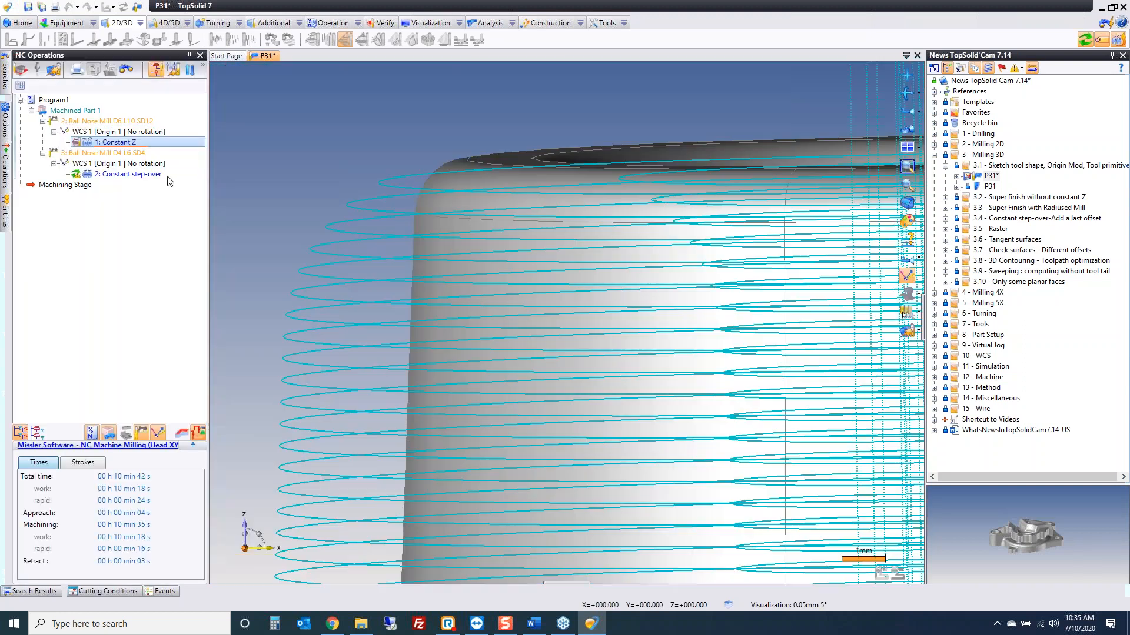
Delete the Constant step-over operation, confirming the warning
left_click(129, 174)
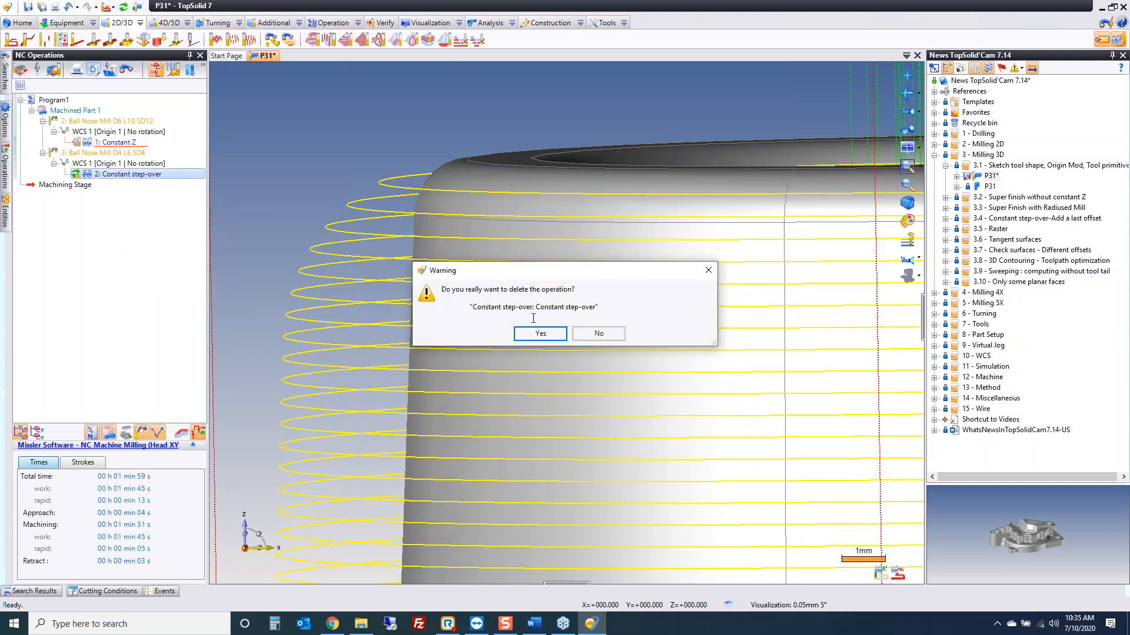
left_click(539, 333)
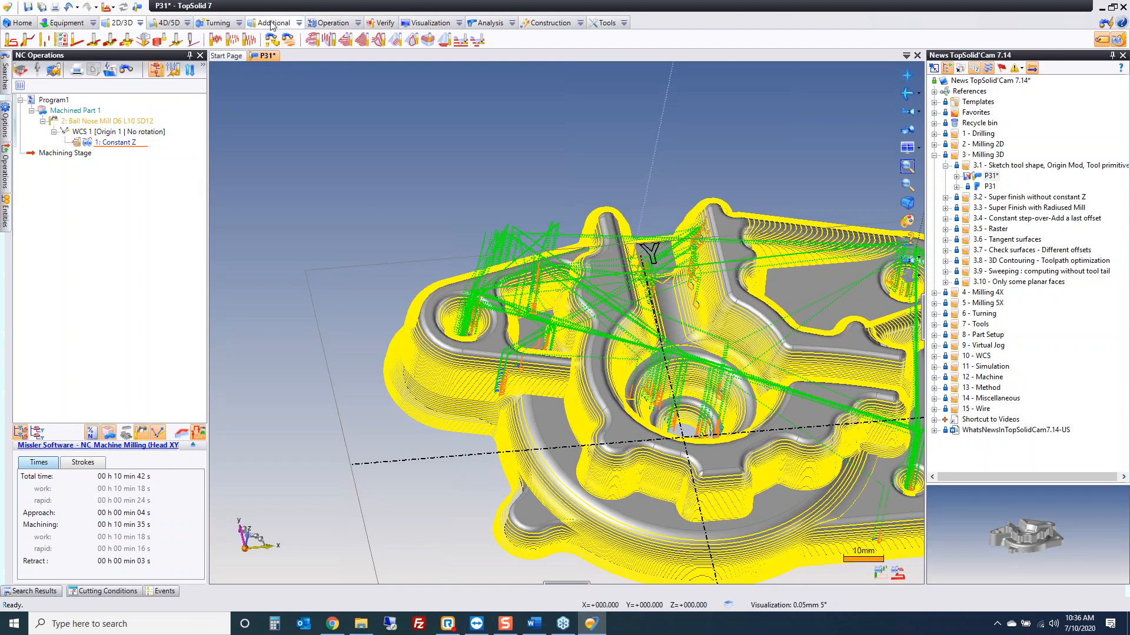
mouse_move(232, 42)
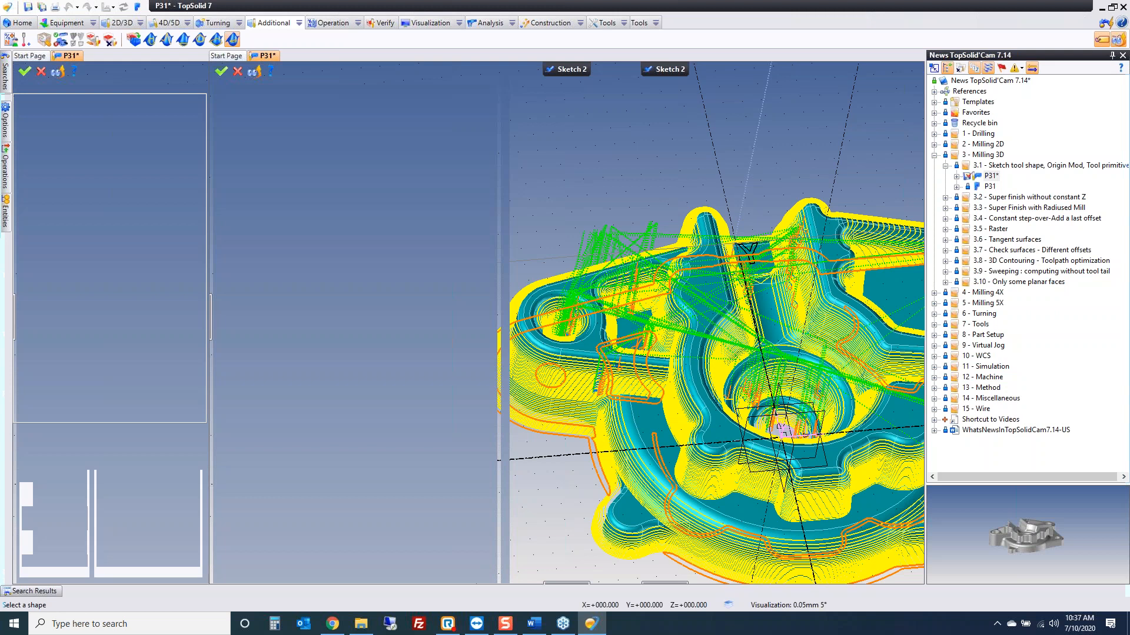
mouse_move(872, 173)
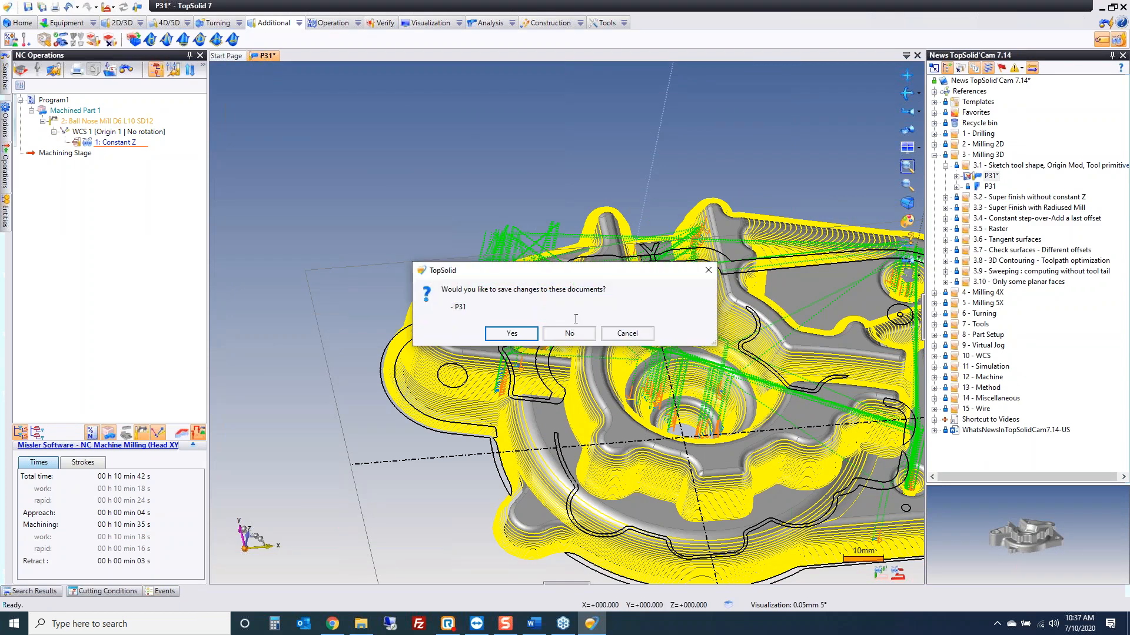
Discard P31, review the Fish part's Super Finish settings, then load P32
left_click(568, 333)
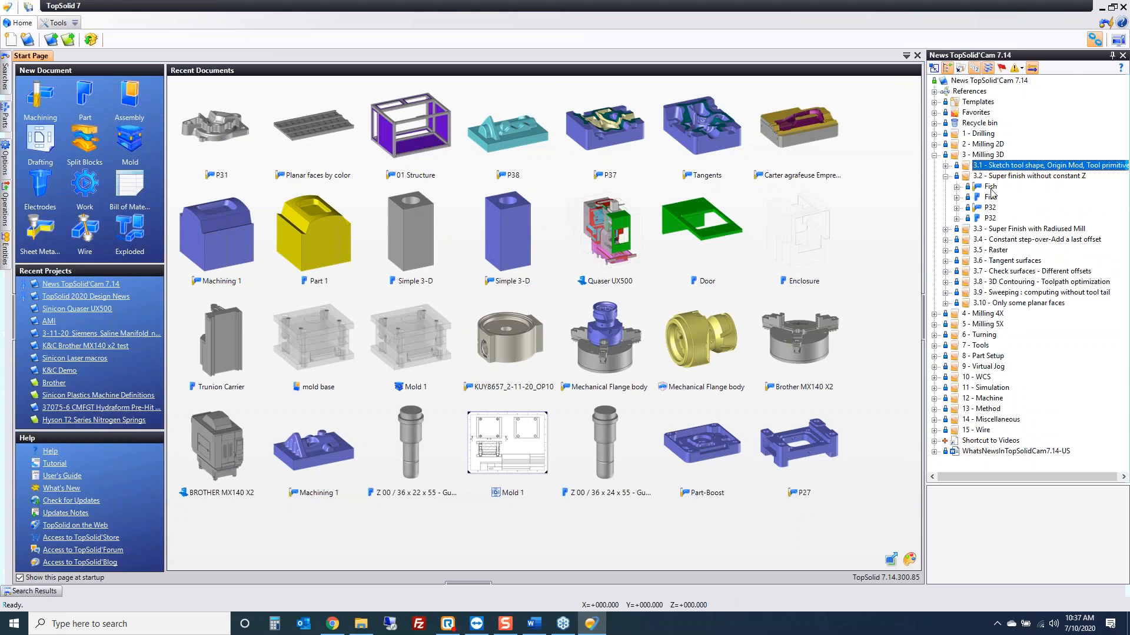
left_click(989, 186)
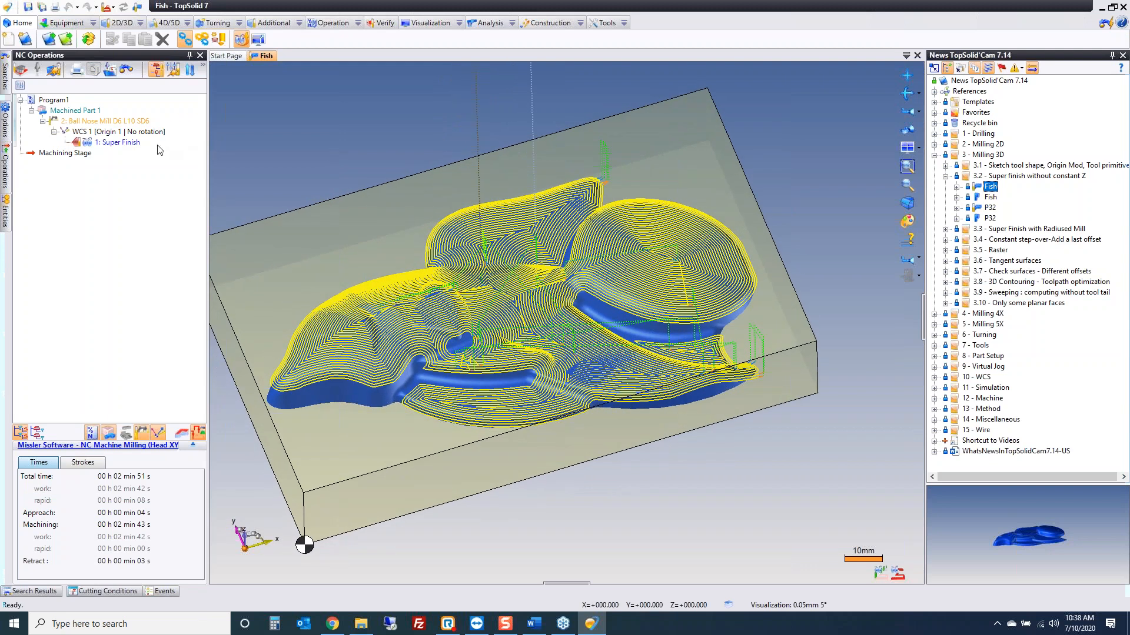
double_click(118, 143)
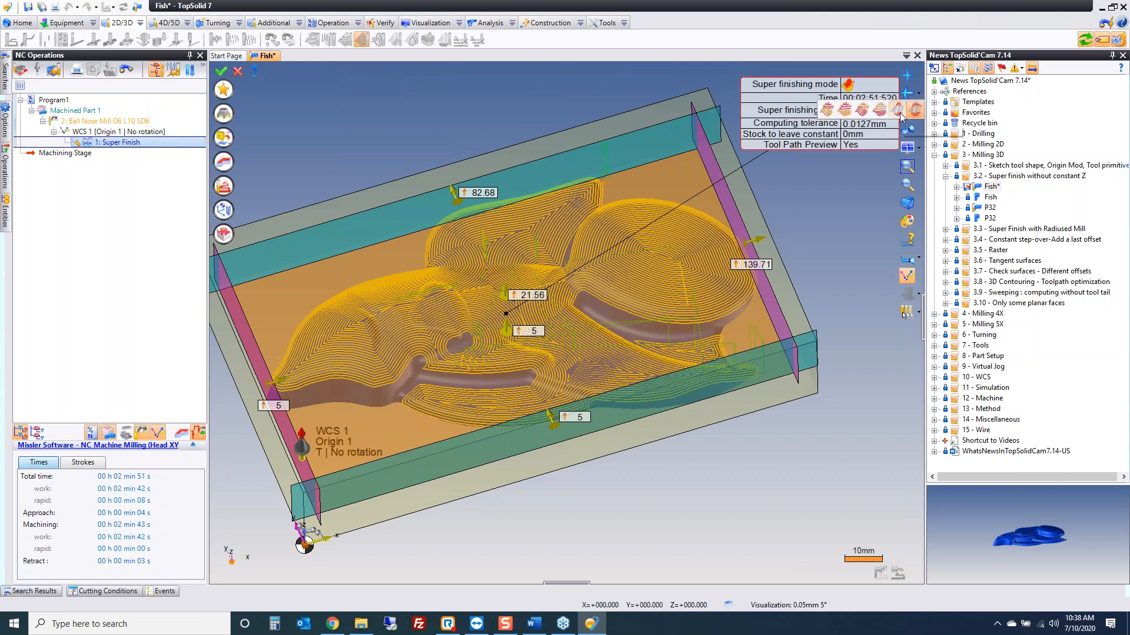
mouse_move(917, 109)
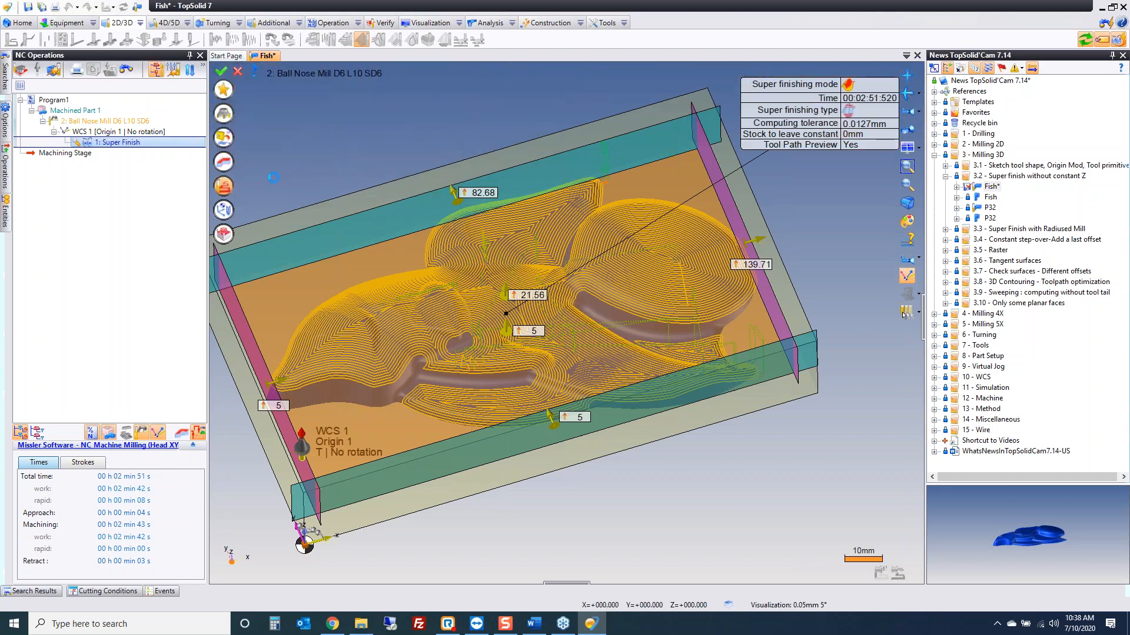
double_click(113, 143)
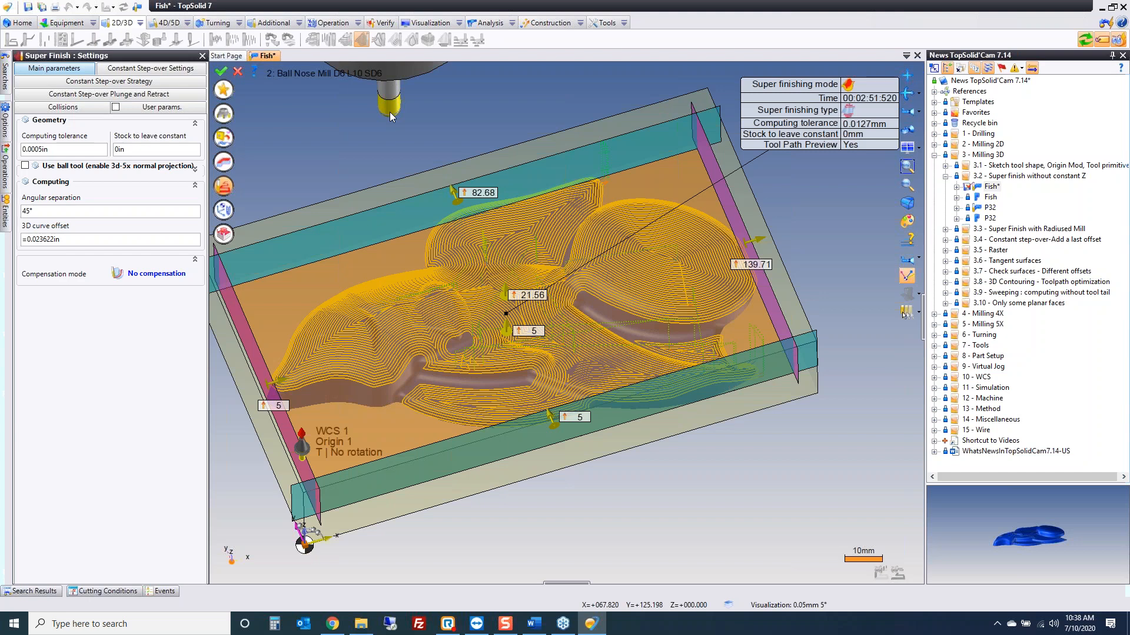
left_click(226, 71)
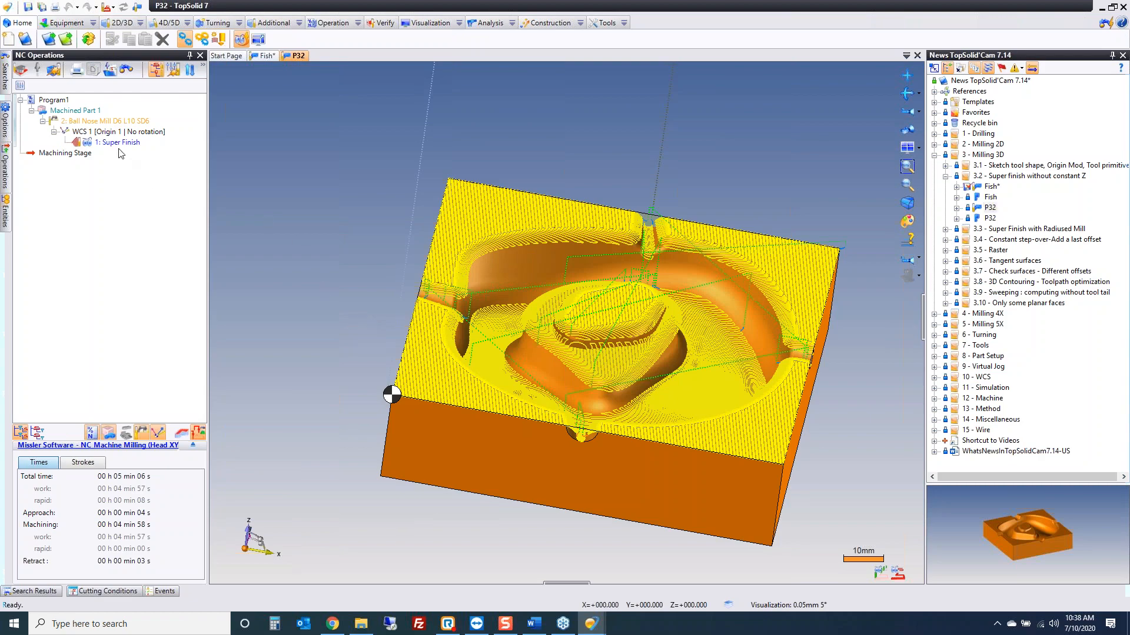
Review P32's Super Finish raster passes settings and close the P32 tab
double_click(117, 143)
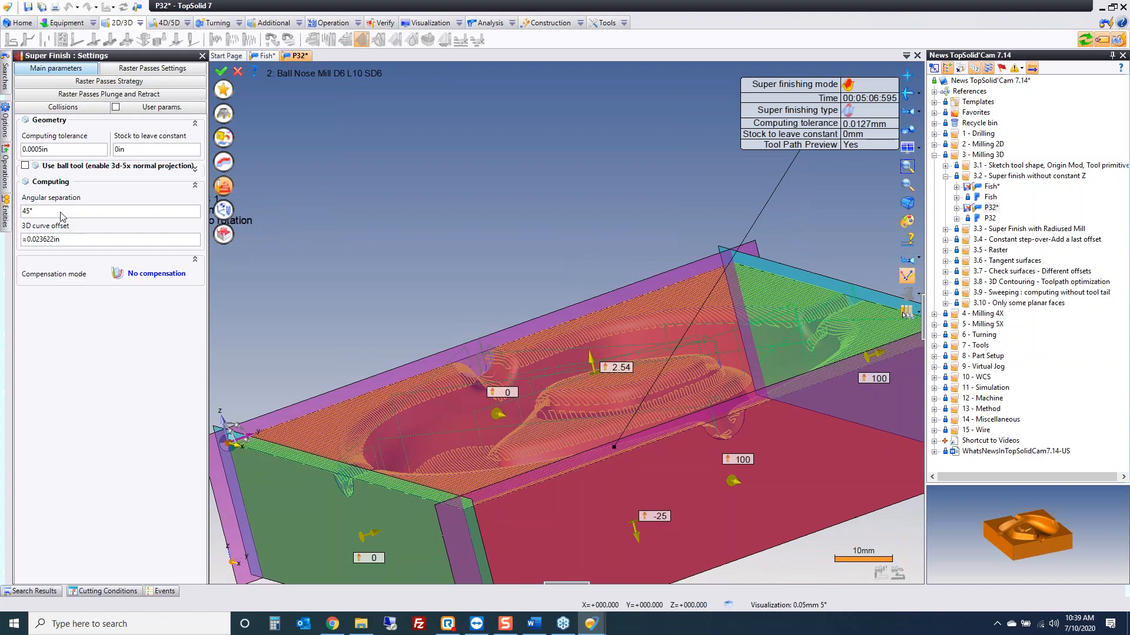
left_click(222, 72)
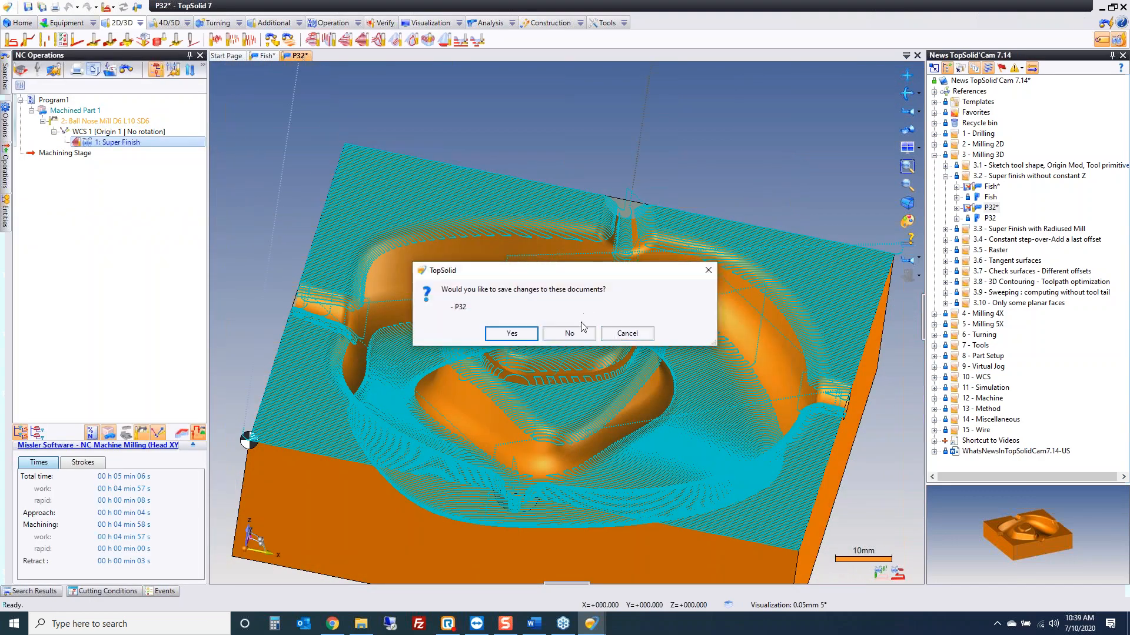
Discard P32 and load P33 from 3.3 Super Finish with Radiused Mill
left_click(568, 333)
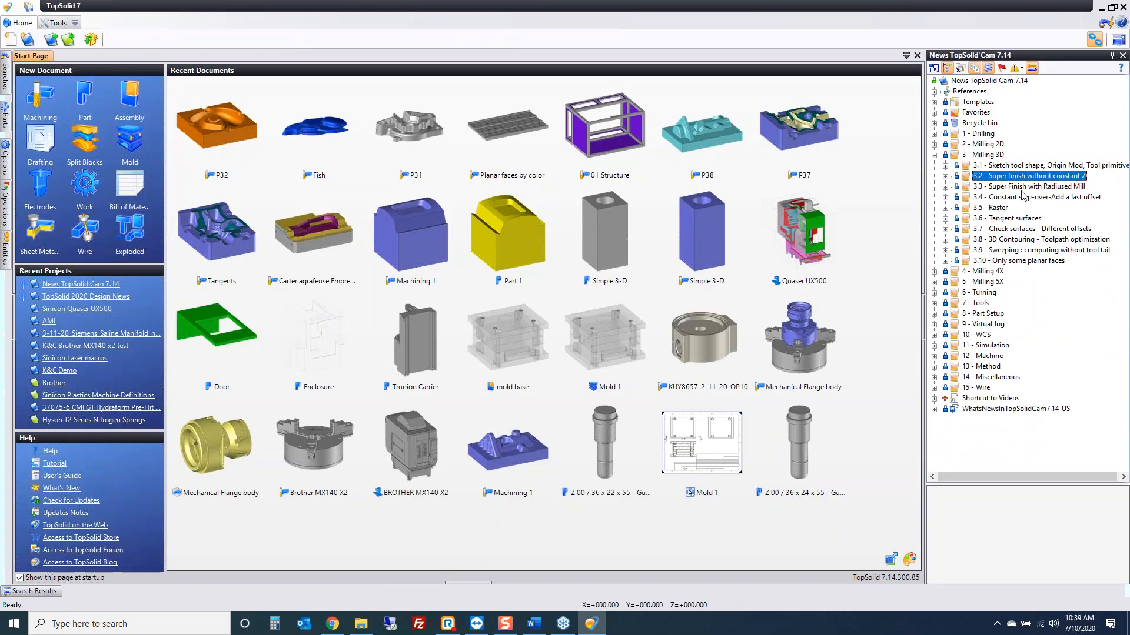
left_click(1029, 186)
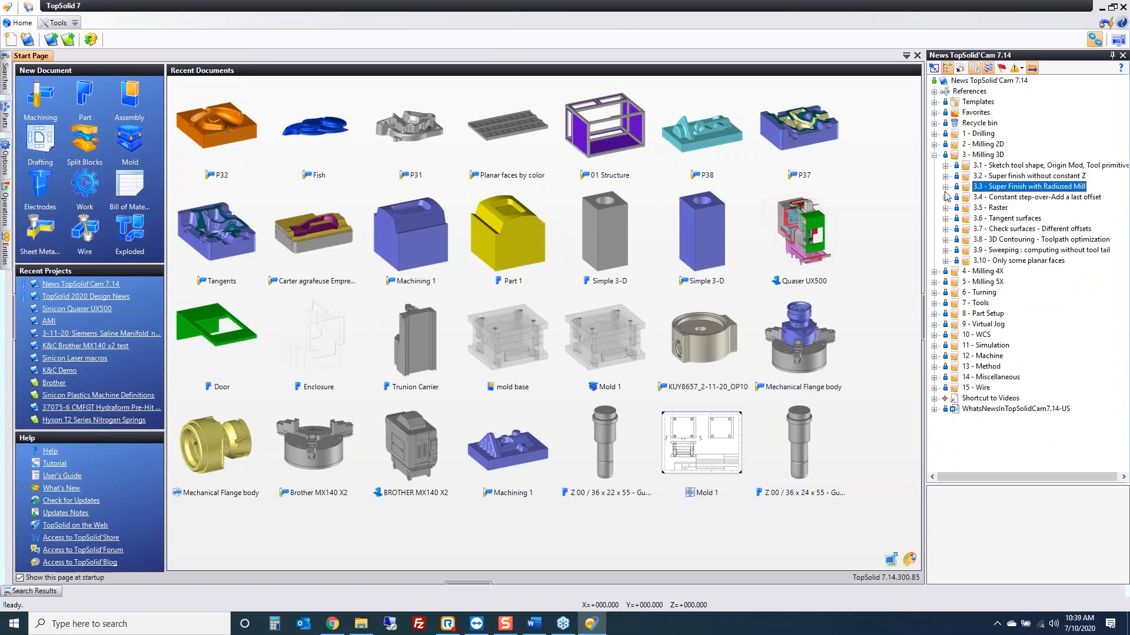
left_click(935, 186)
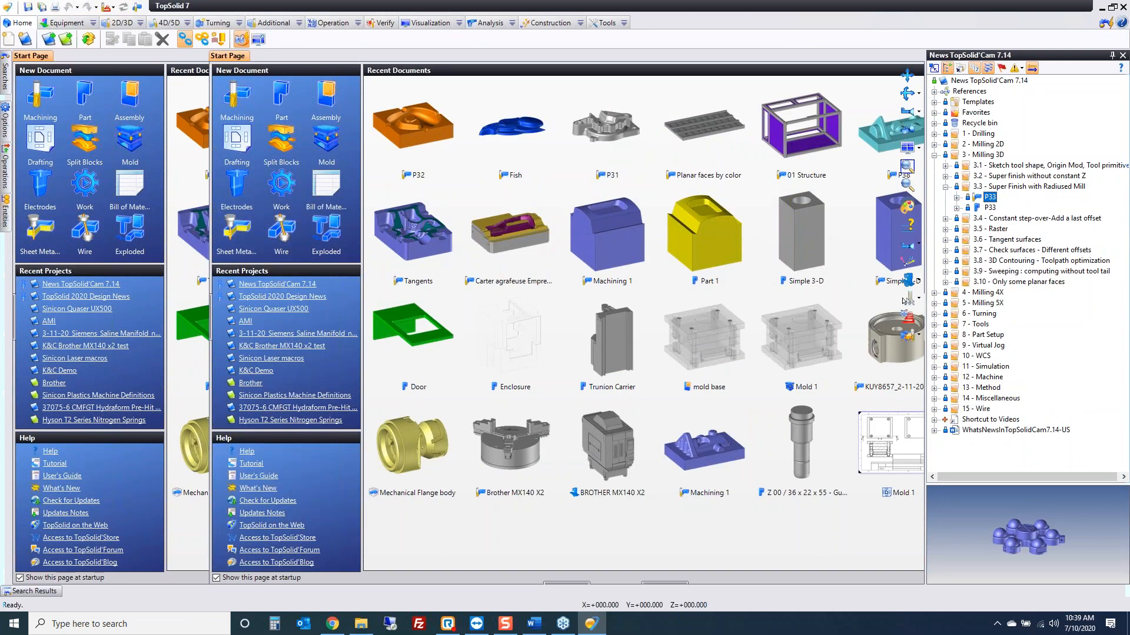
double_click(987, 197)
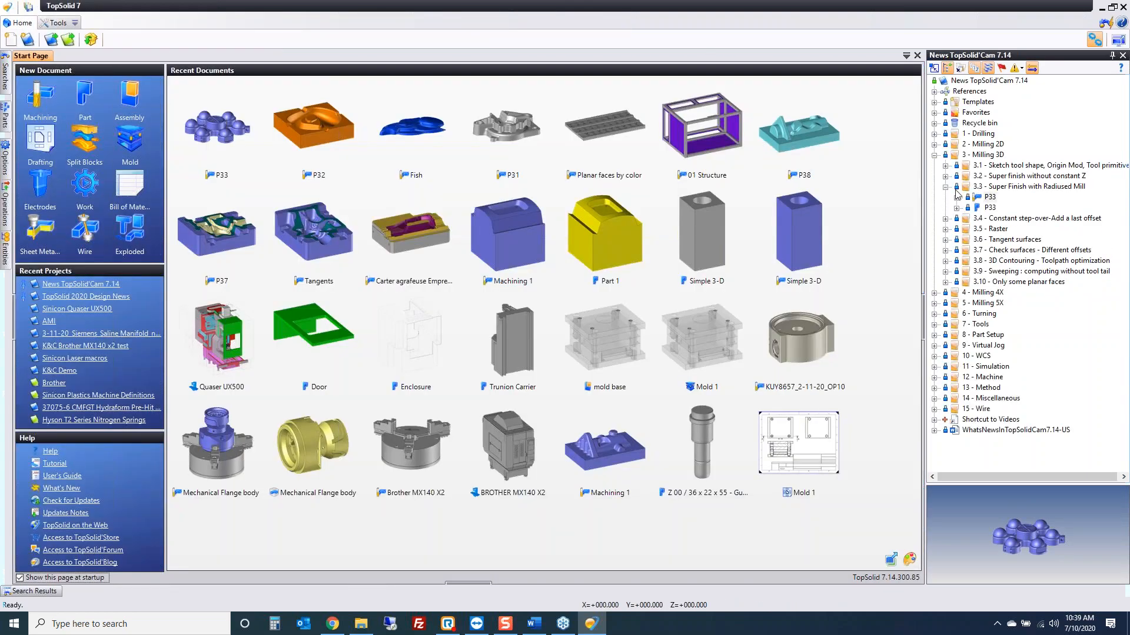
List the parts under 3.4 Constant step-over and edit P34-2's Constant step-over operation
left_click(1029, 186)
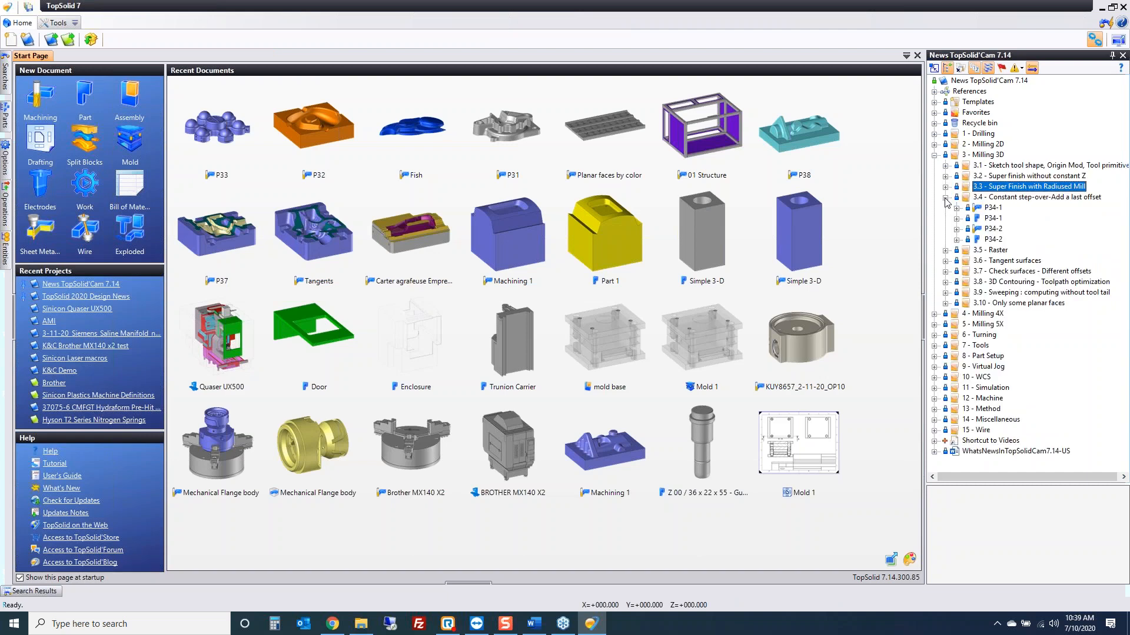
mouse_move(973, 204)
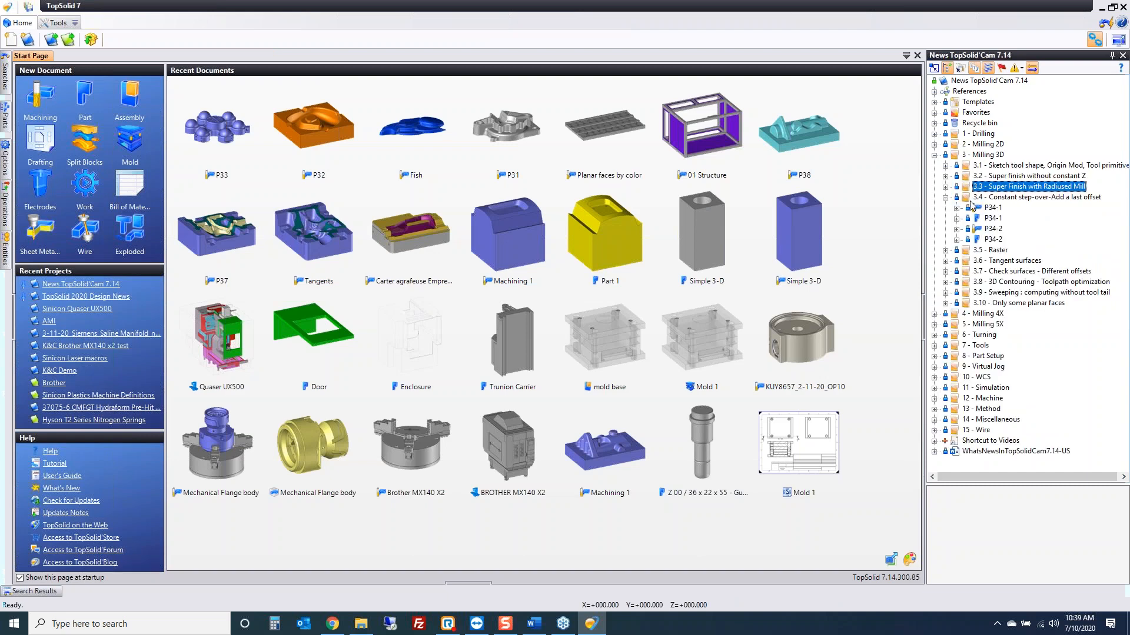
mouse_move(984, 210)
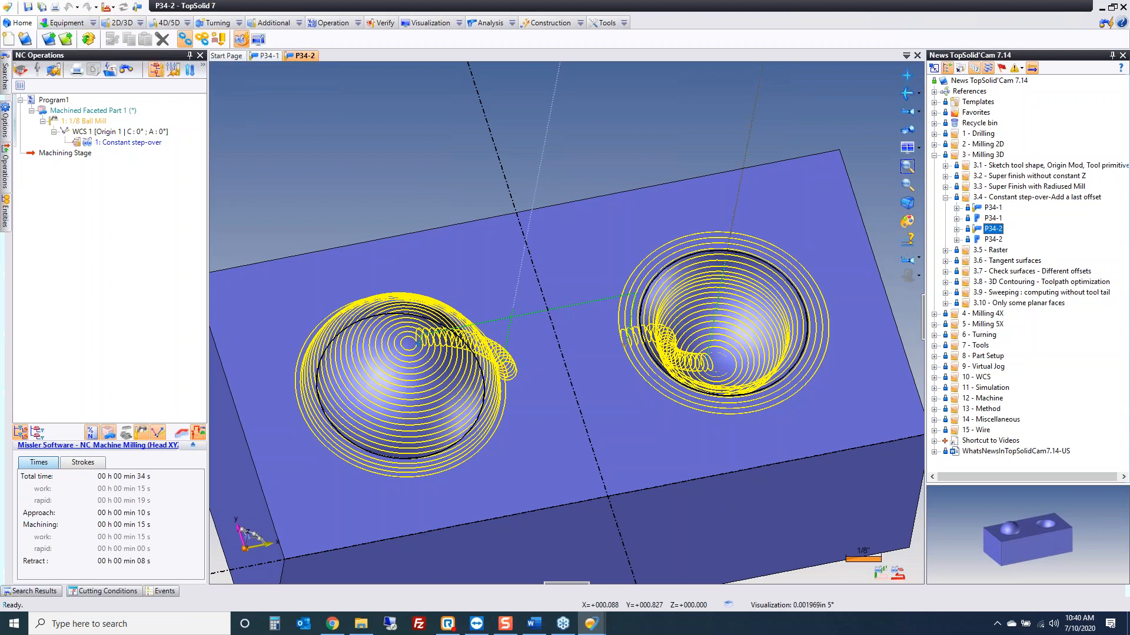
mouse_move(380, 216)
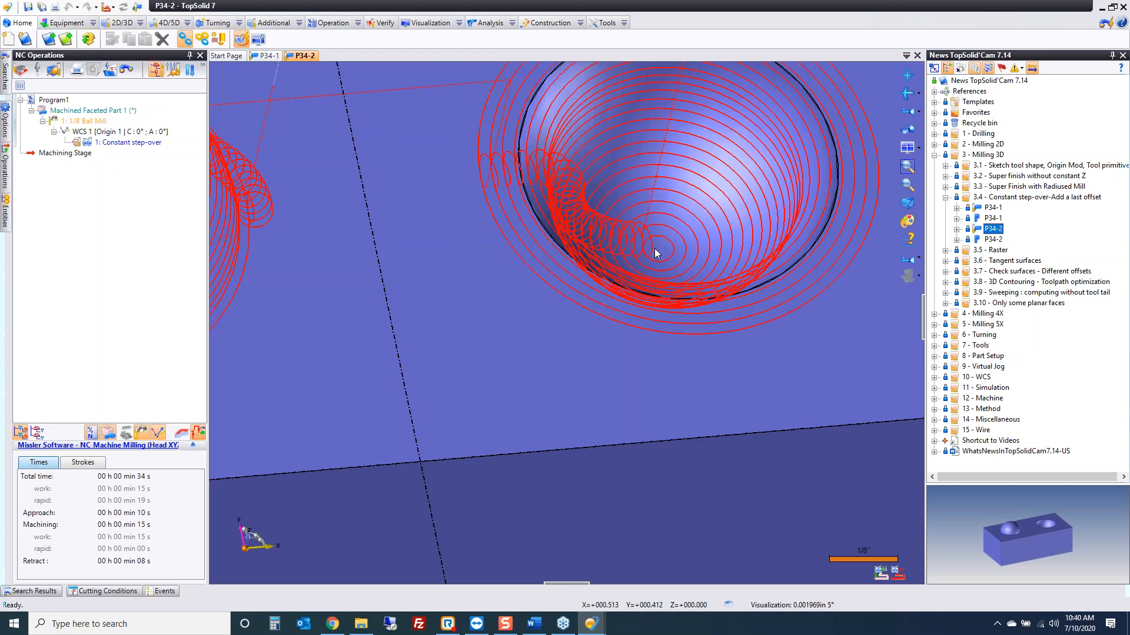
left_click(131, 142)
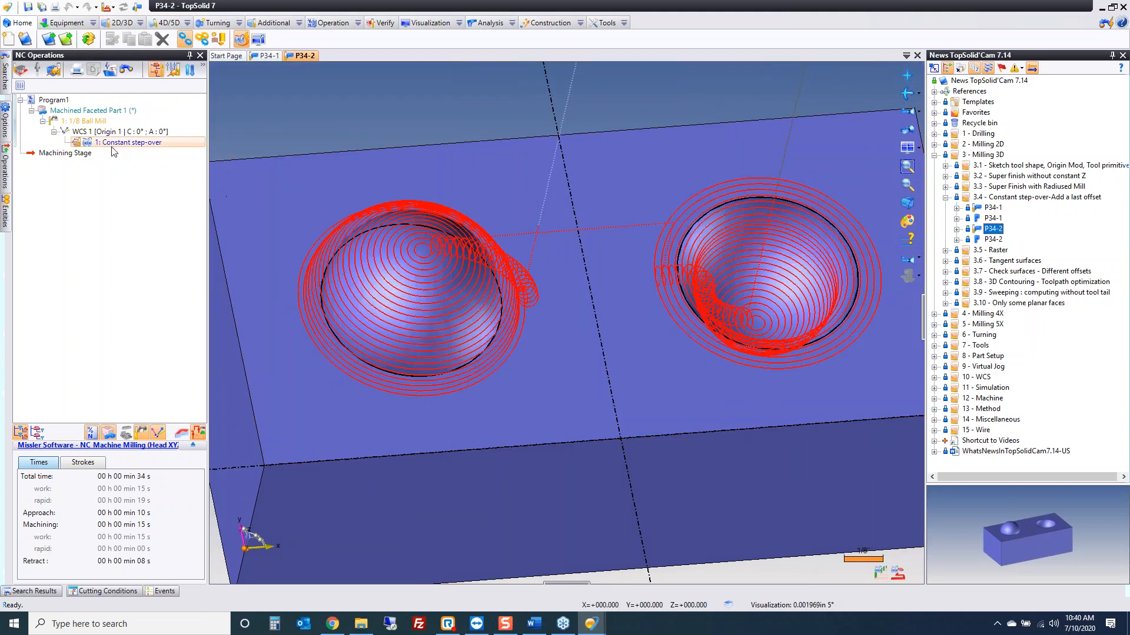
double_click(131, 143)
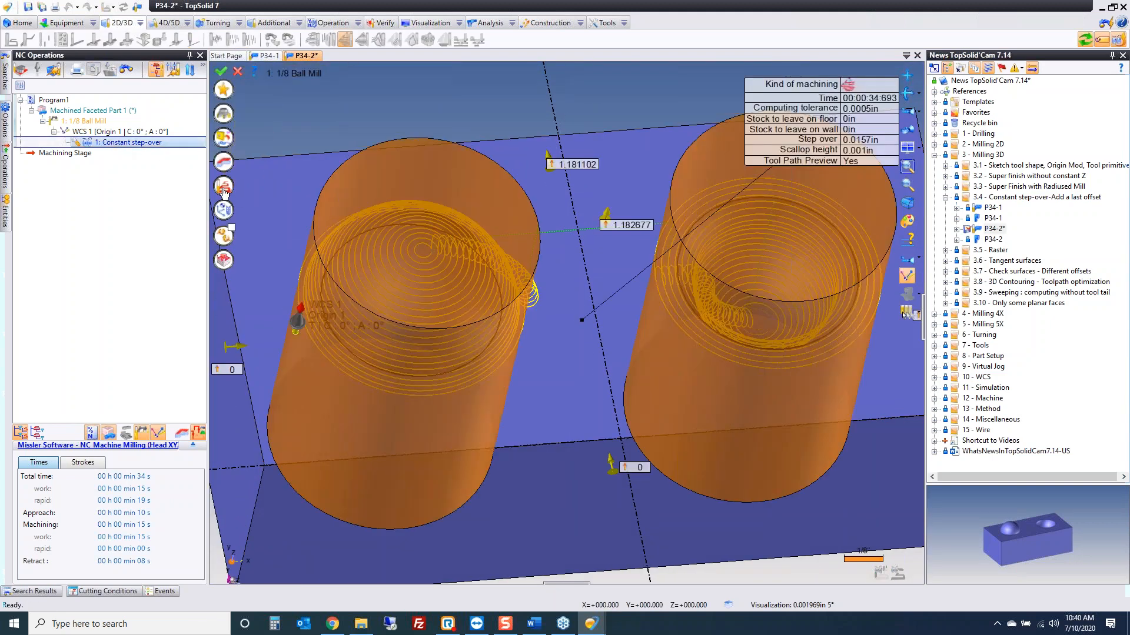
Enable 'Add a last offset at the end' in the operation settings, then show the P34-1 document
double_click(129, 143)
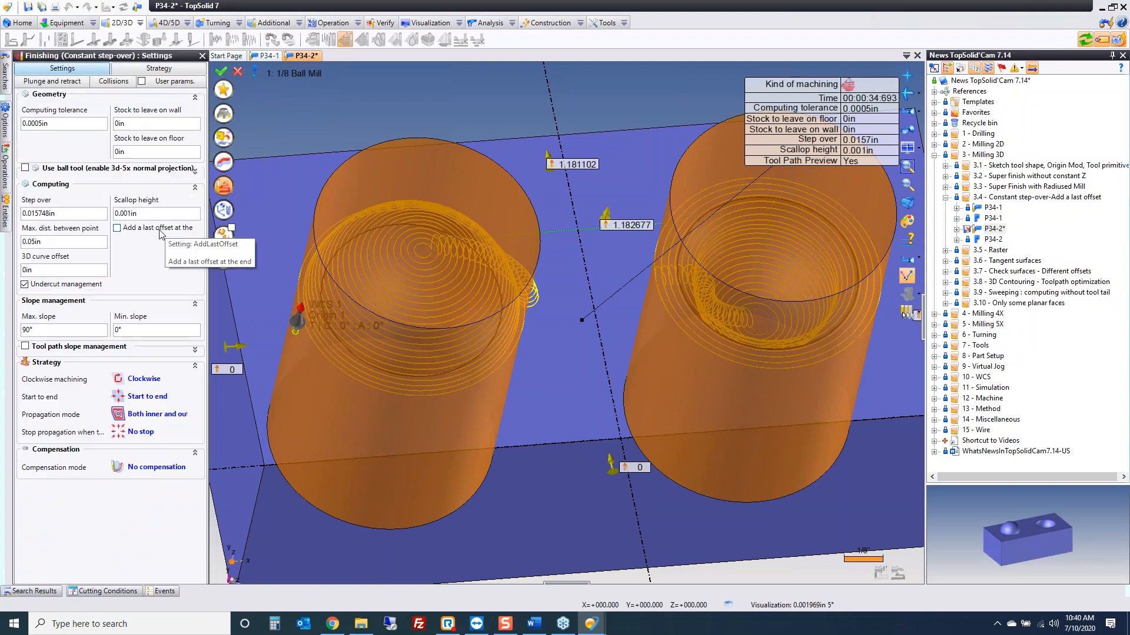
left_click(117, 227)
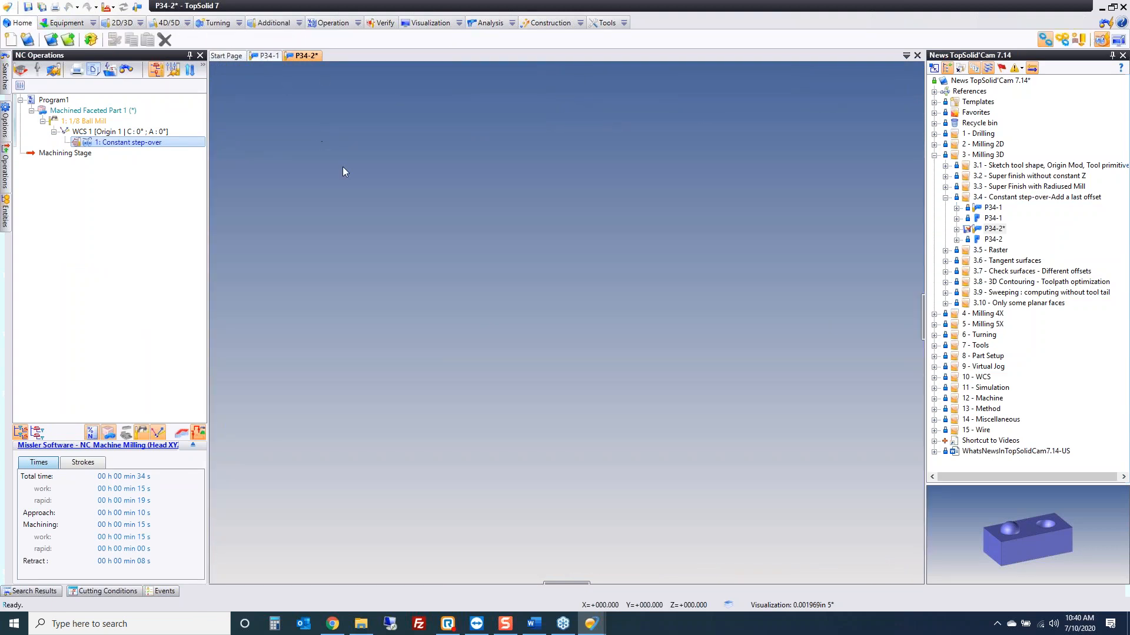
left_click(269, 55)
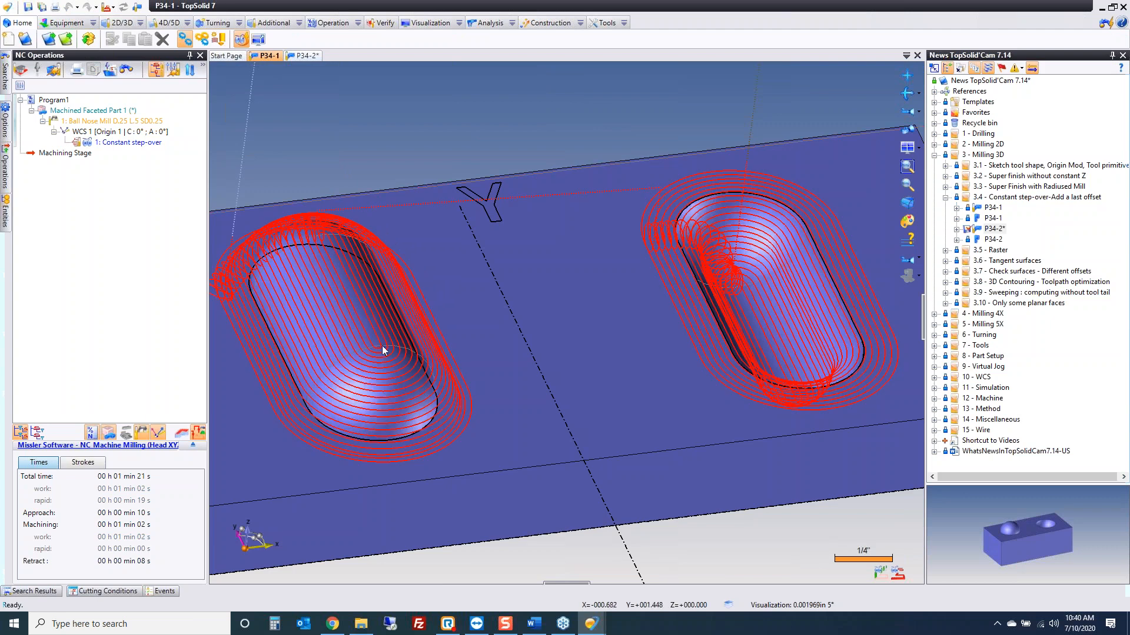
Review P34-1's Constant step-over settings and close P34-1 without saving changes
left_click(133, 142)
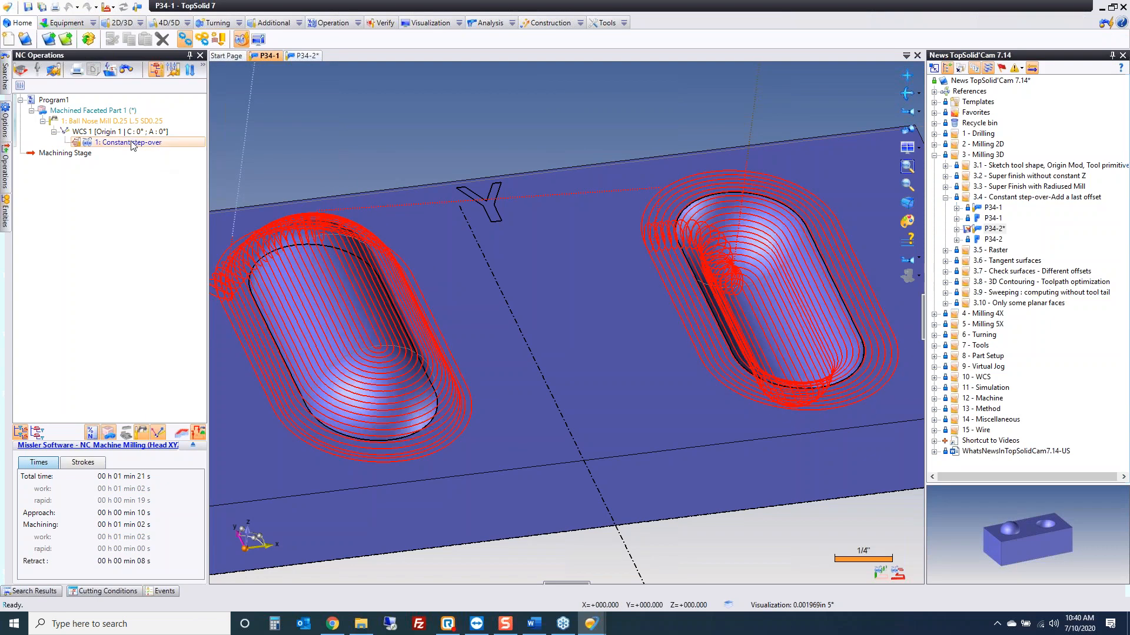
double_click(130, 142)
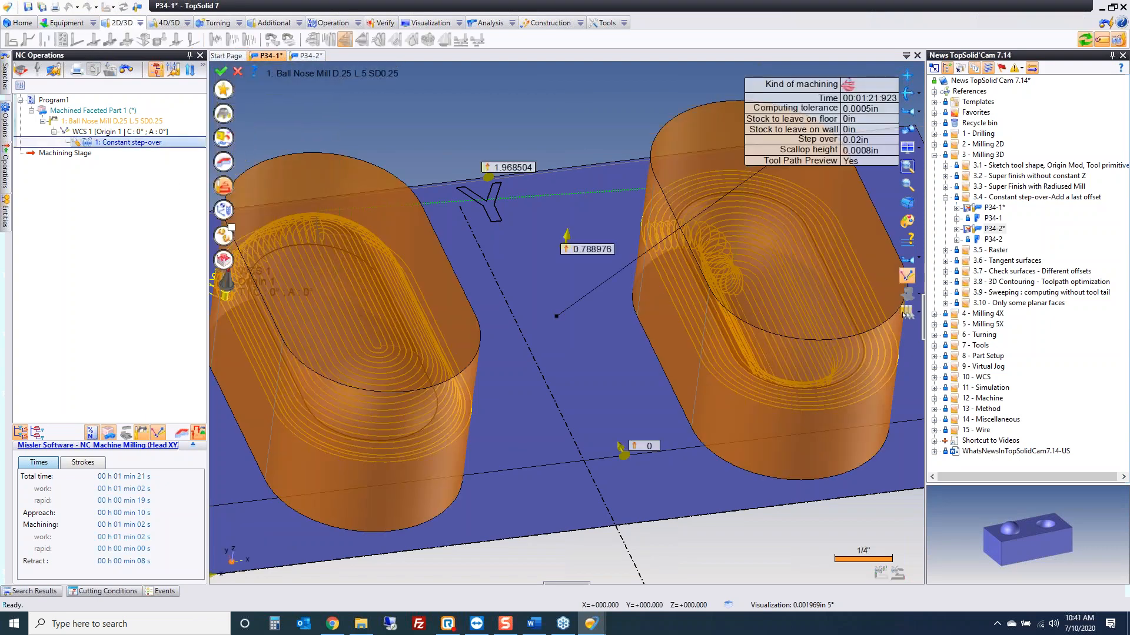
double_click(131, 142)
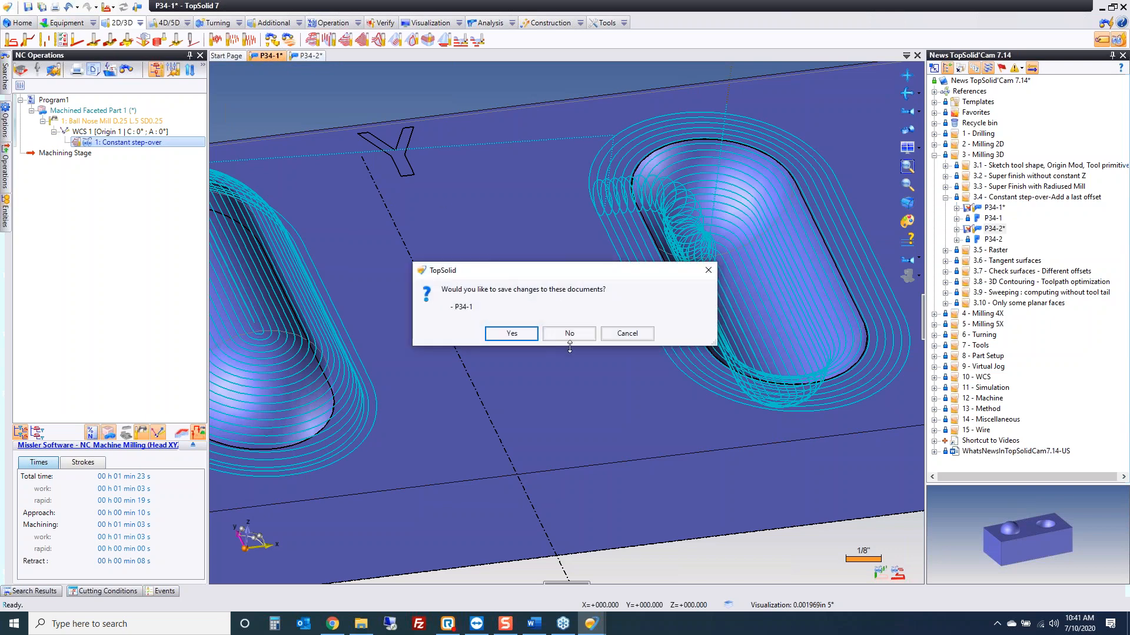
left_click(568, 333)
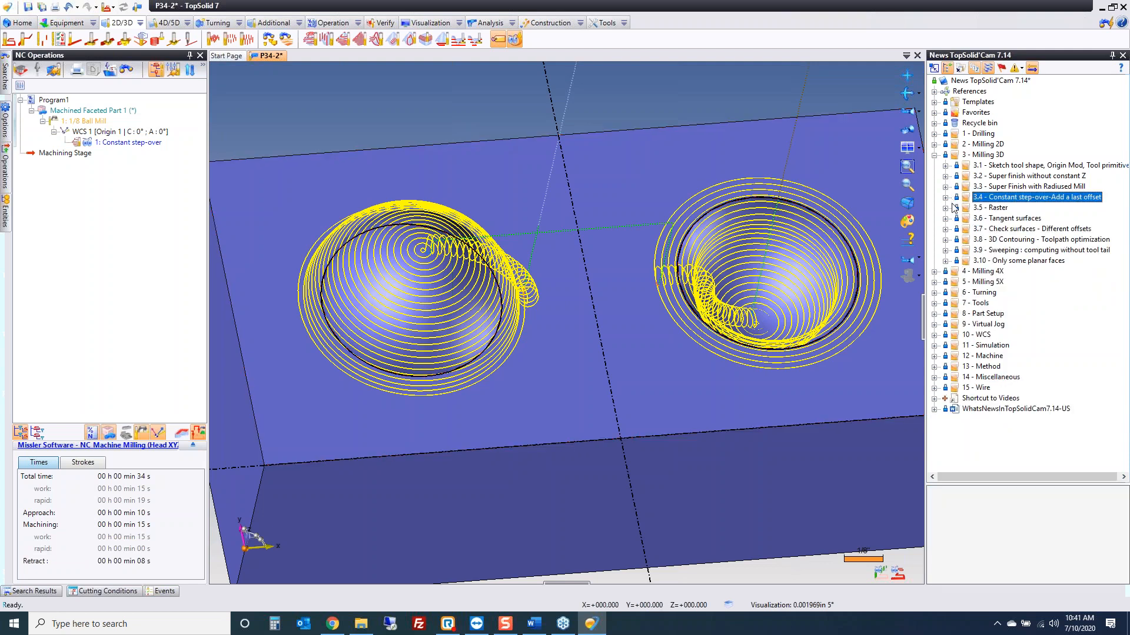
Close P34-2 unsaved and load Carter agrafeuse Empreinte Sup7.13 from the 3.5 Raster folder
left_click(945, 197)
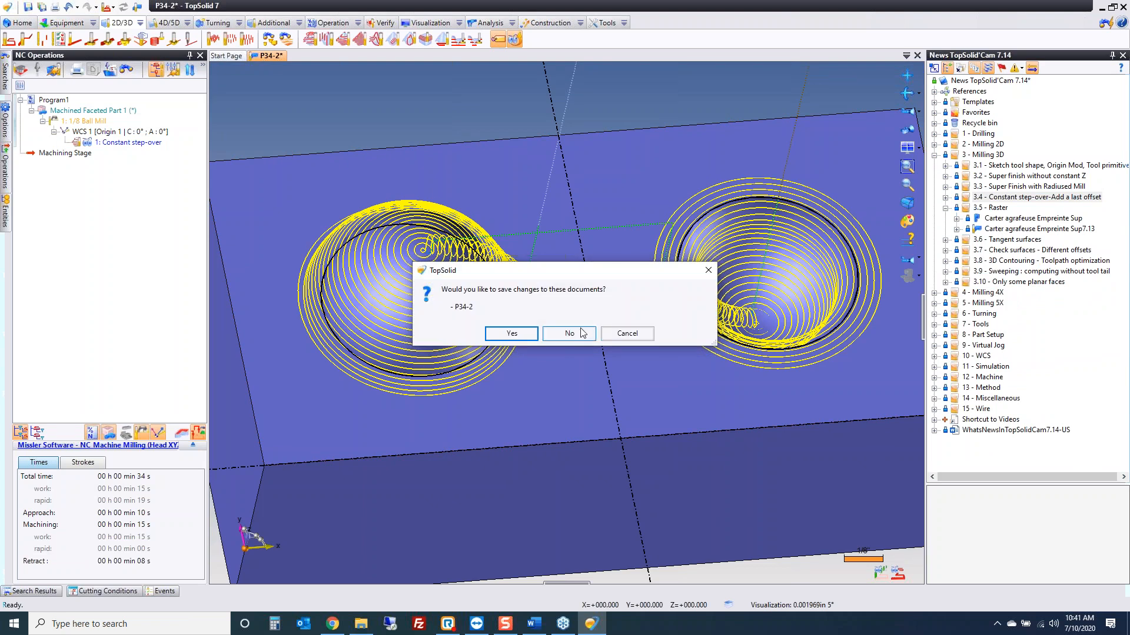
left_click(568, 333)
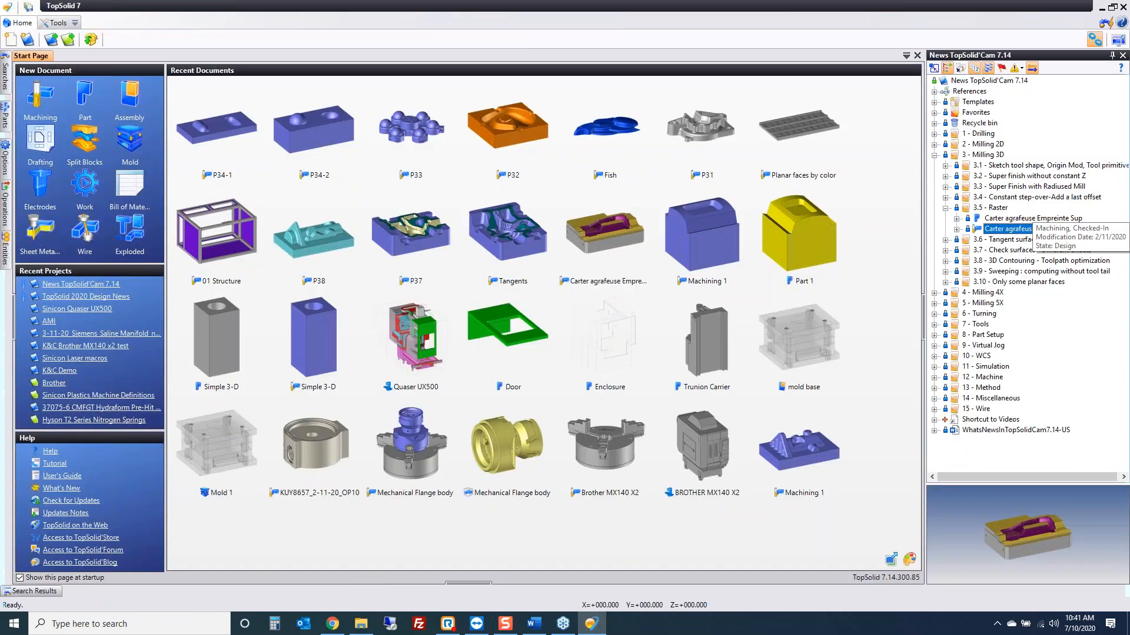
double_click(1038, 229)
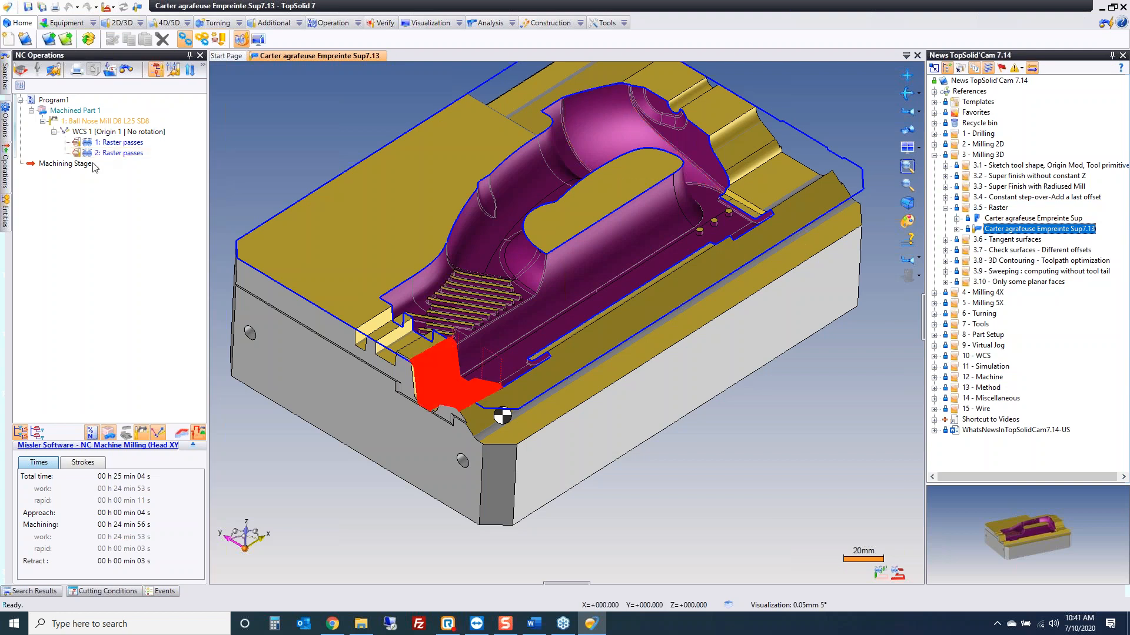
Select both Raster passes operations and edit the second one
left_click(124, 142)
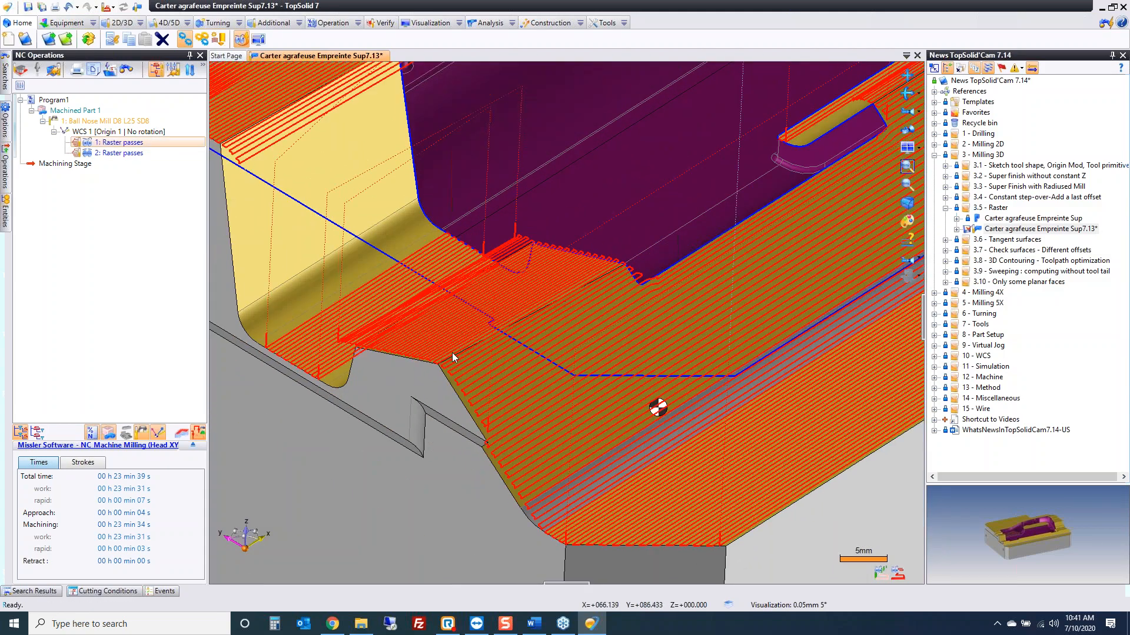
mouse_move(582, 289)
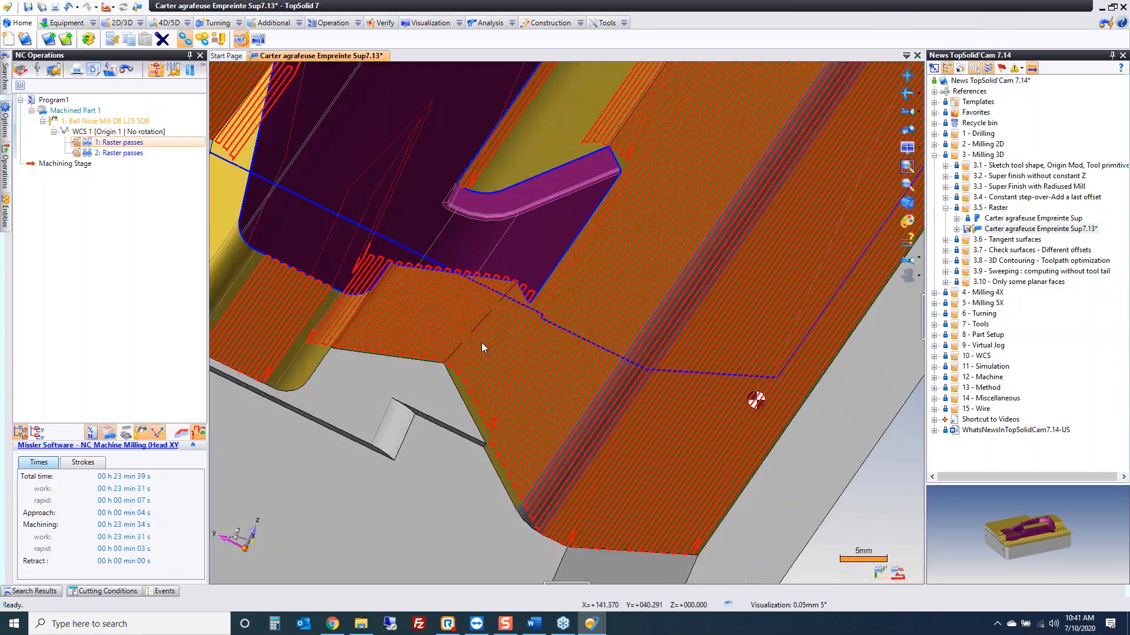
scroll("up", 3)
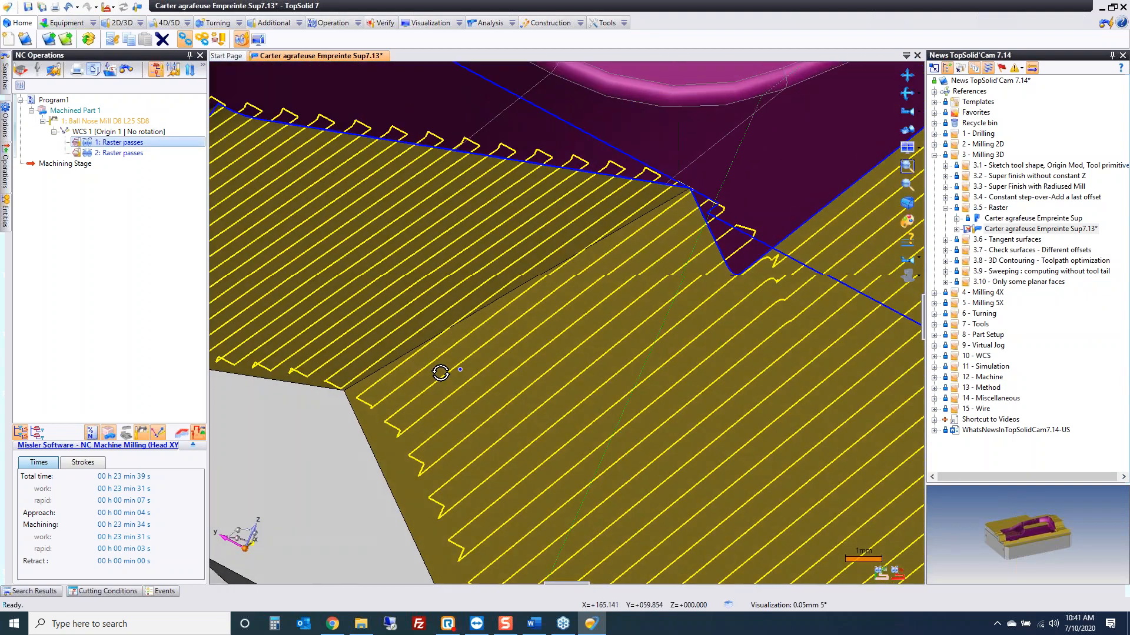
left_click(121, 153)
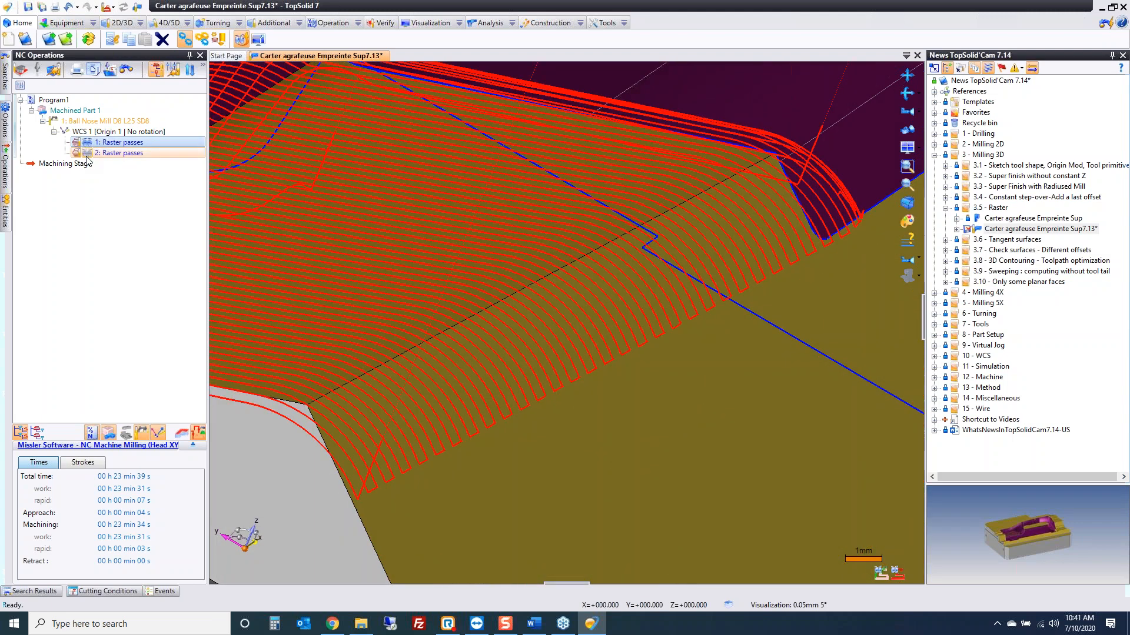
left_click(120, 142)
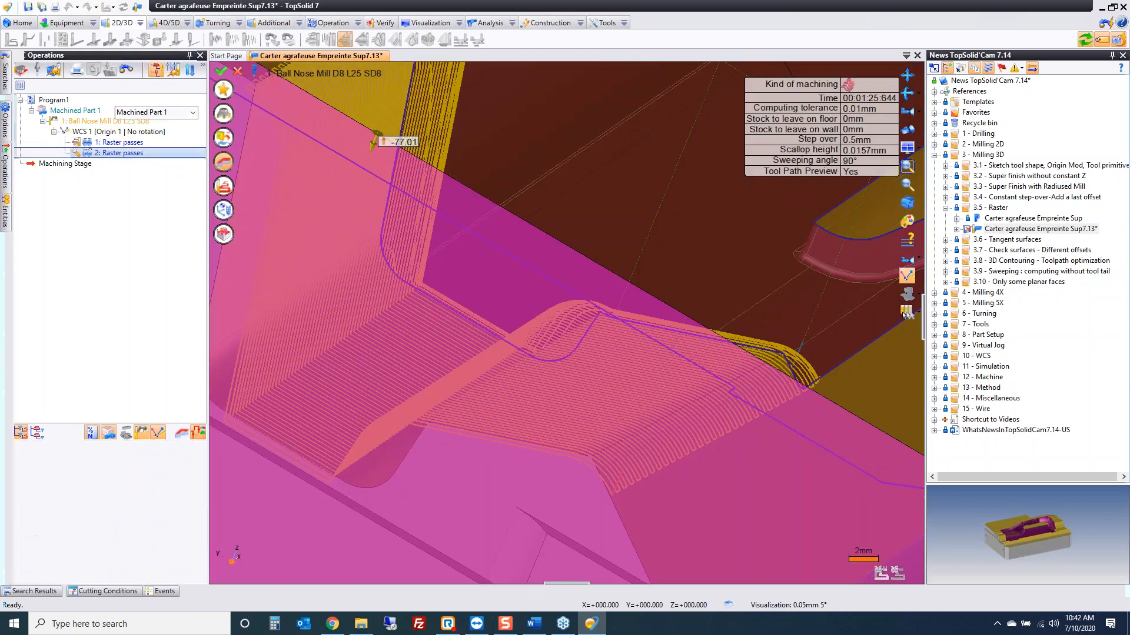
Review the second Raster passes operation's Geometry parameters and leave editing
double_click(121, 153)
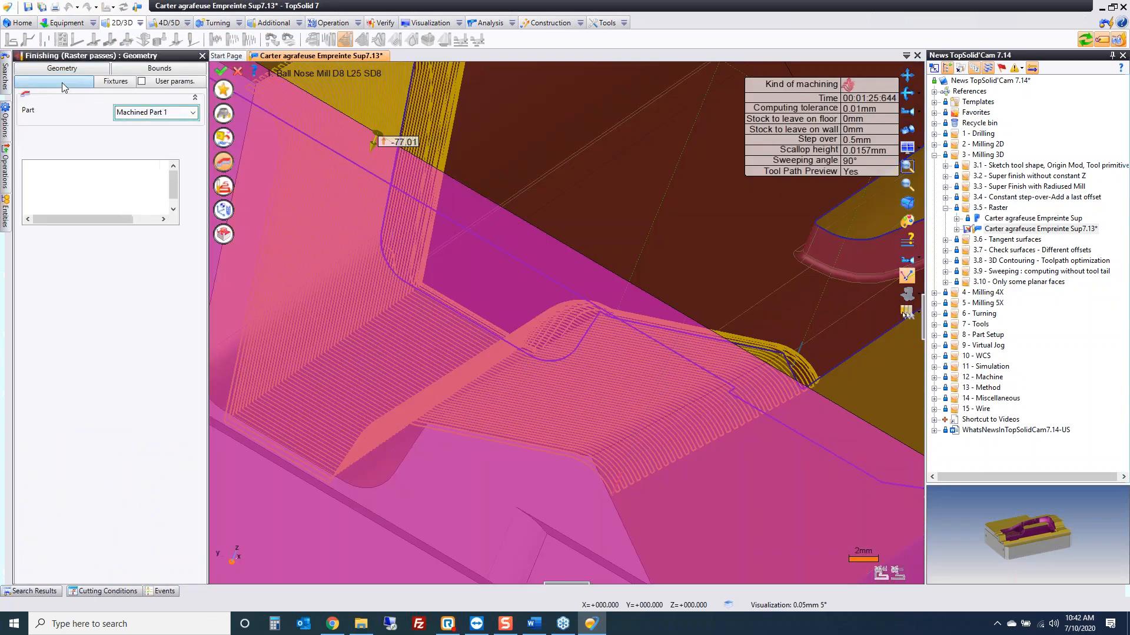
left_click(54, 68)
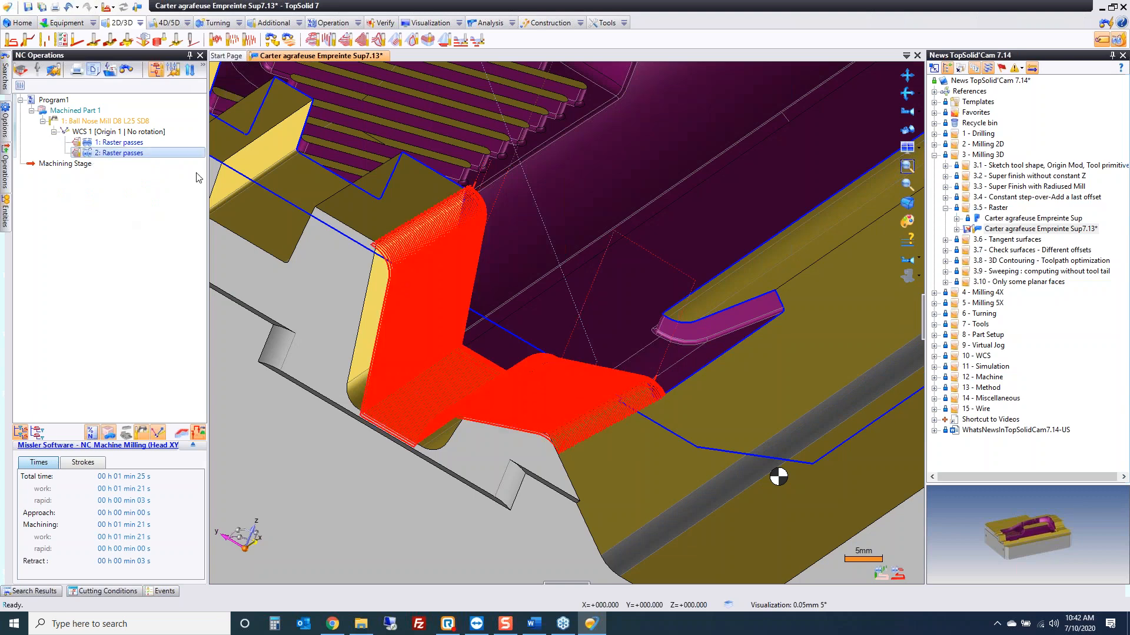
mouse_move(587, 431)
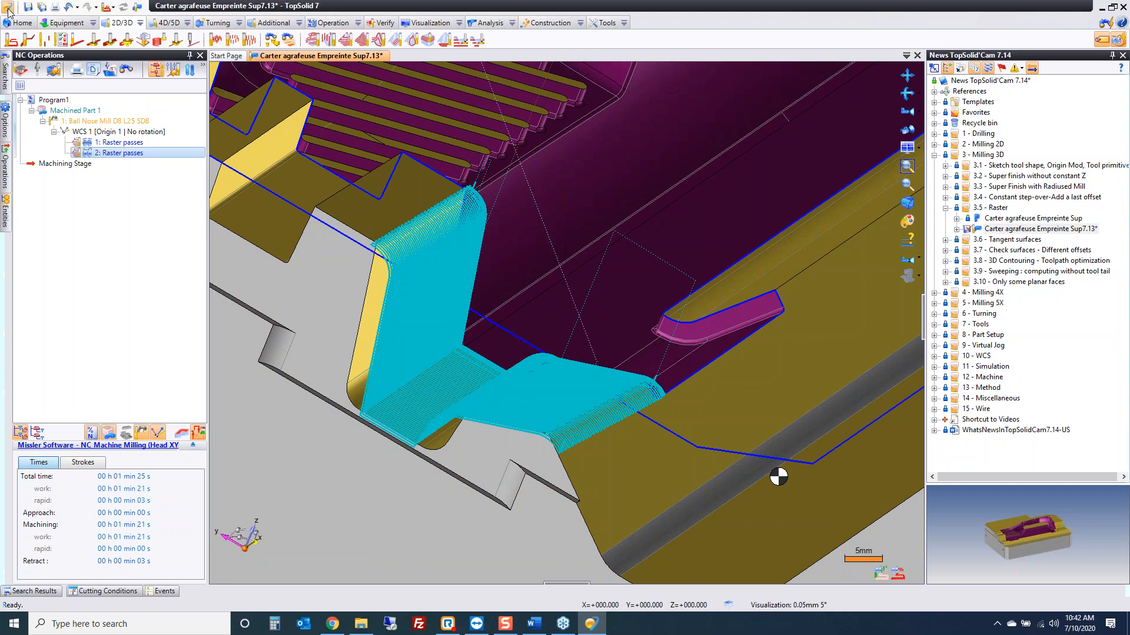
Refresh (F5) both raster operations and inspect the recomputed toolpaths on the part
left_click(24, 22)
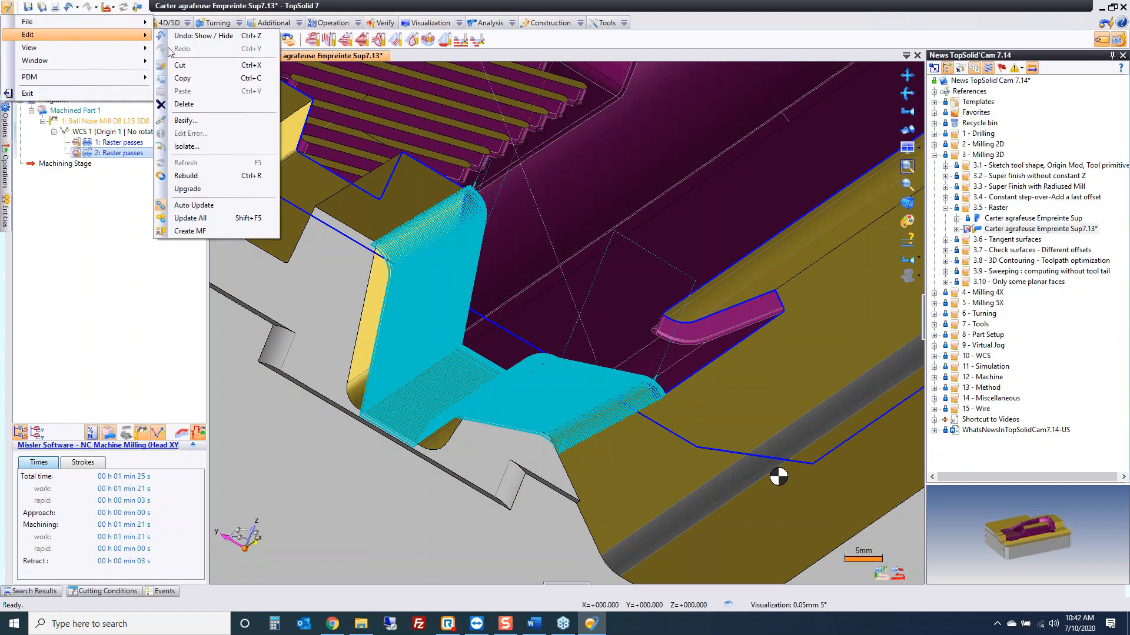
mouse_move(216, 188)
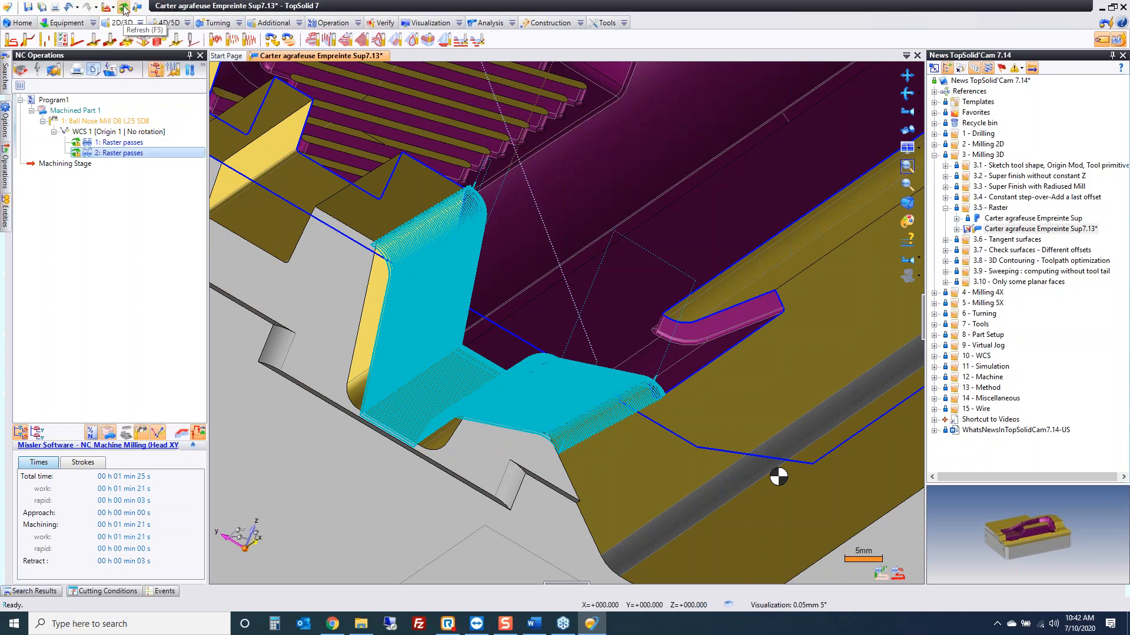
left_click(117, 143)
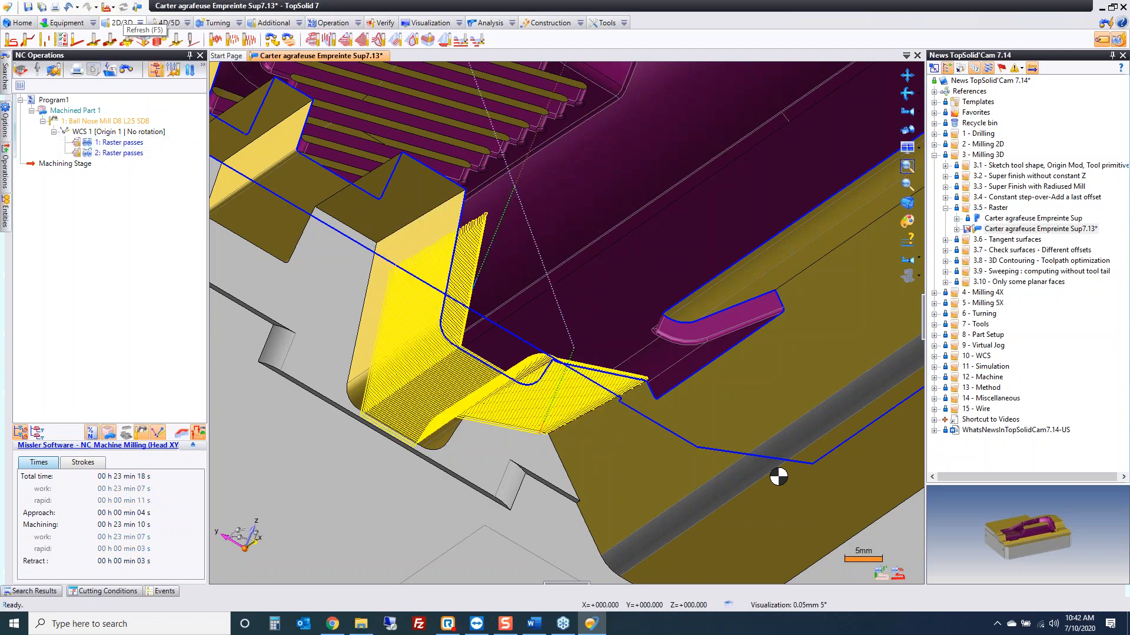
left_click(121, 153)
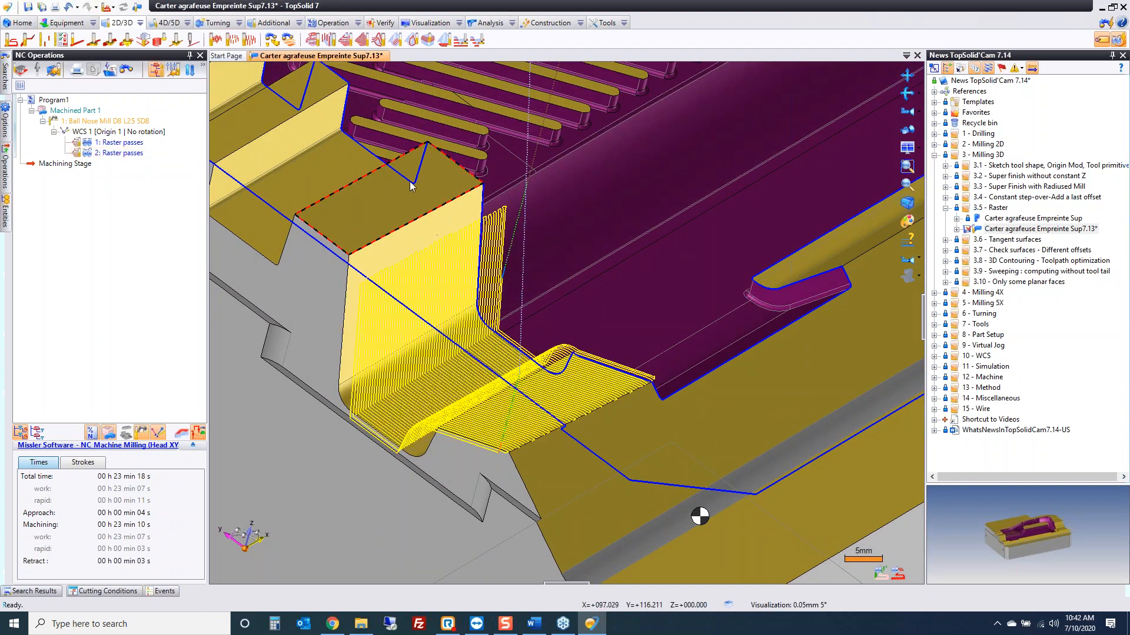
left_click(121, 153)
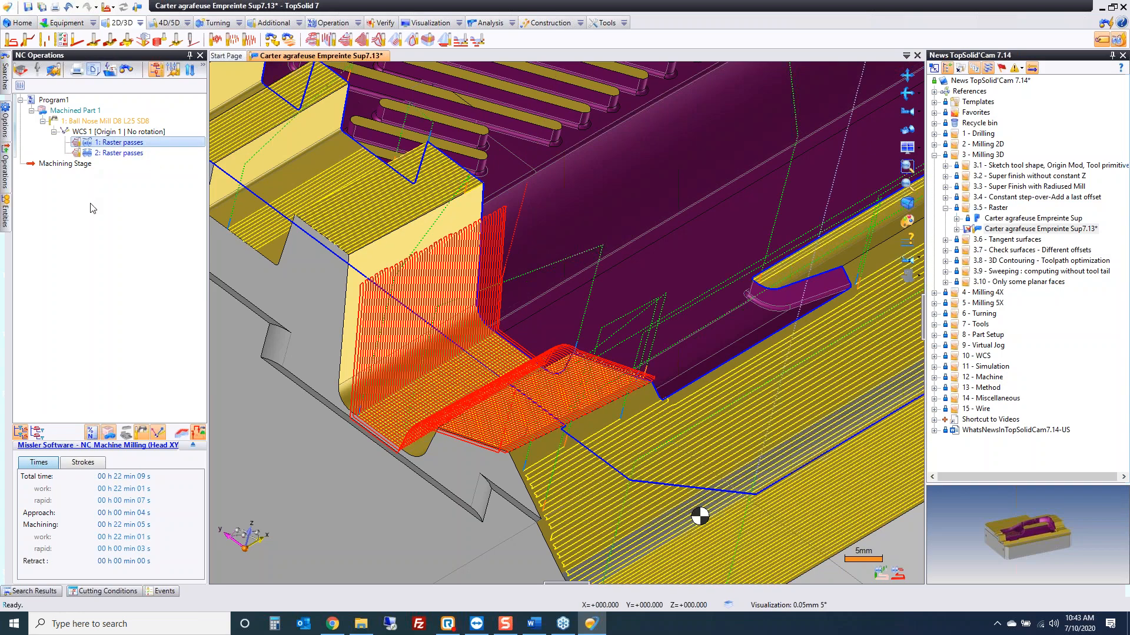
left_click_drag(699, 516, 625, 483)
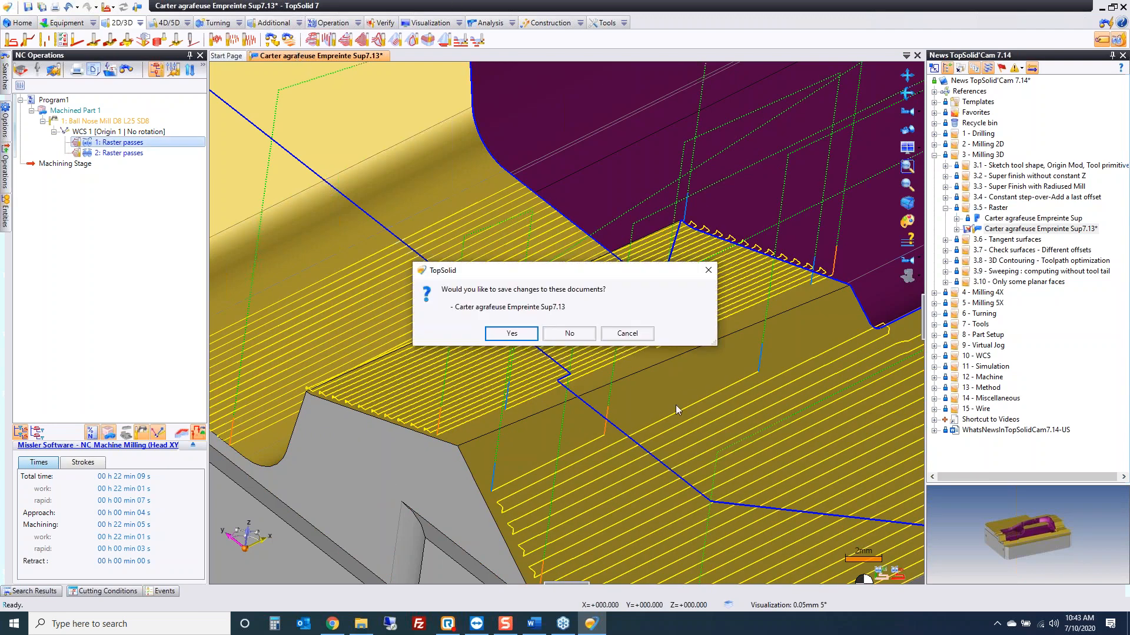
Close the raster part unsaved and load the Tangents demo from 3.6 Tangent surfaces
left_click(569, 333)
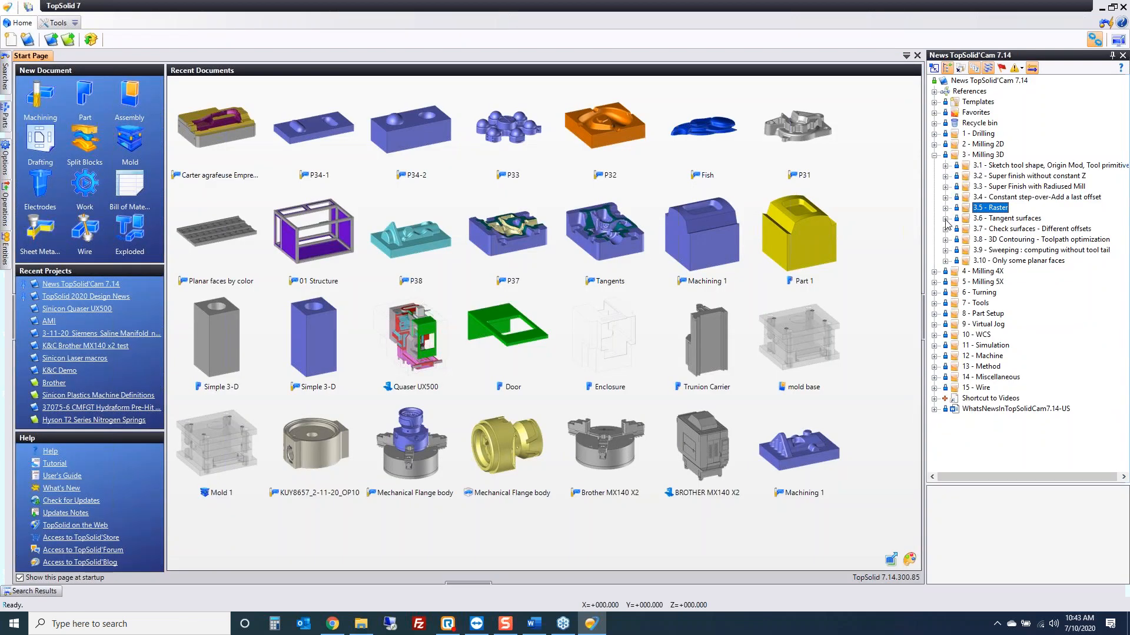
left_click(945, 219)
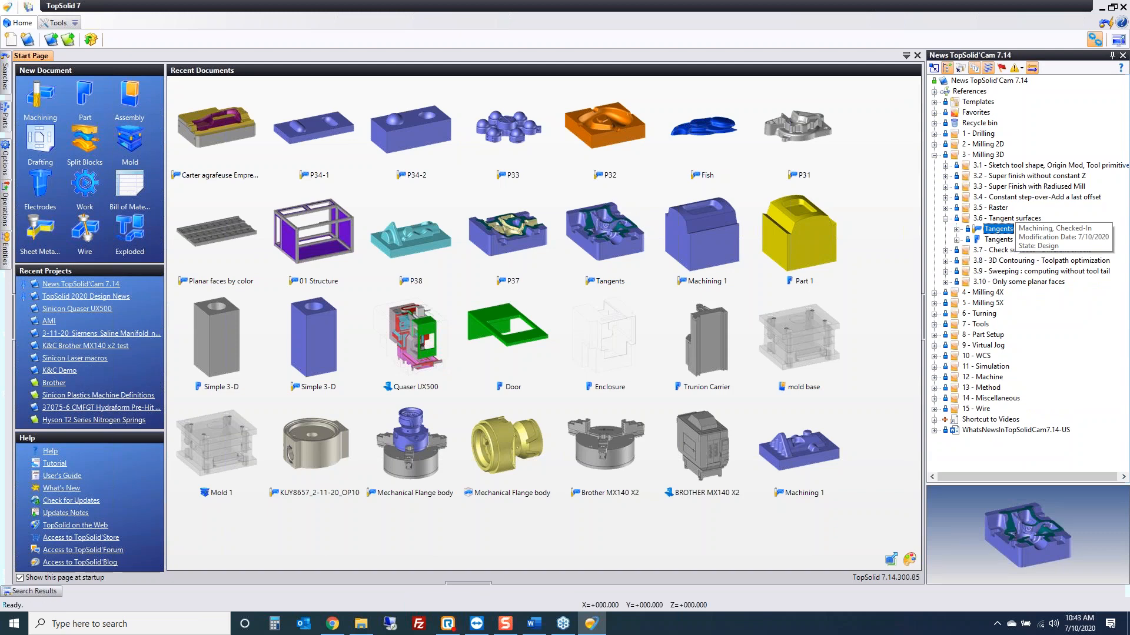
double_click(999, 228)
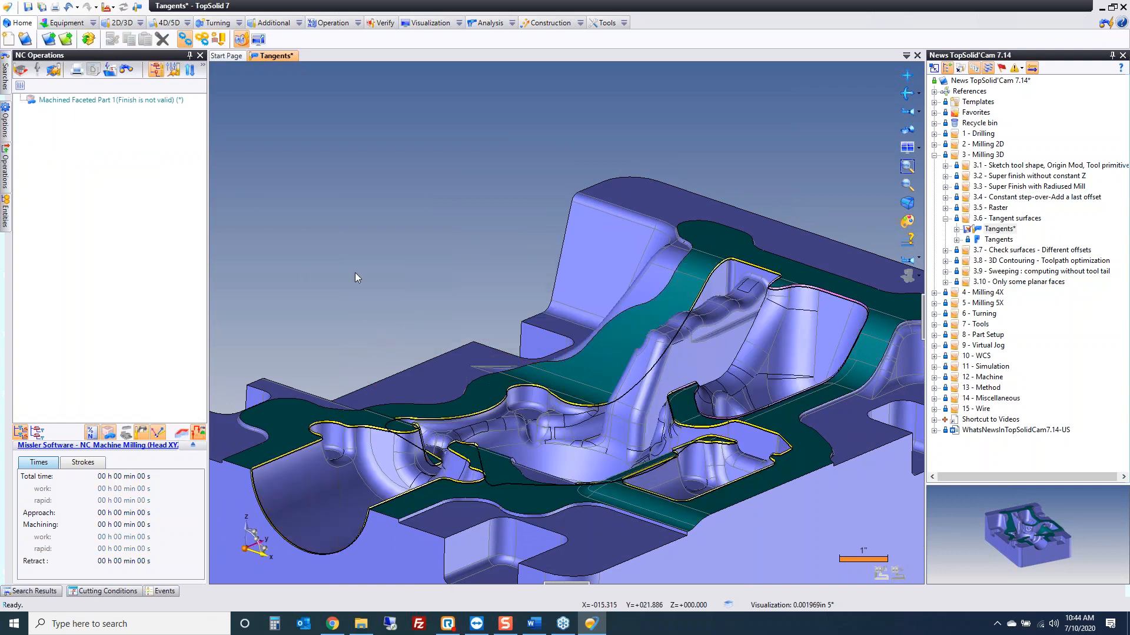
mouse_move(10, 224)
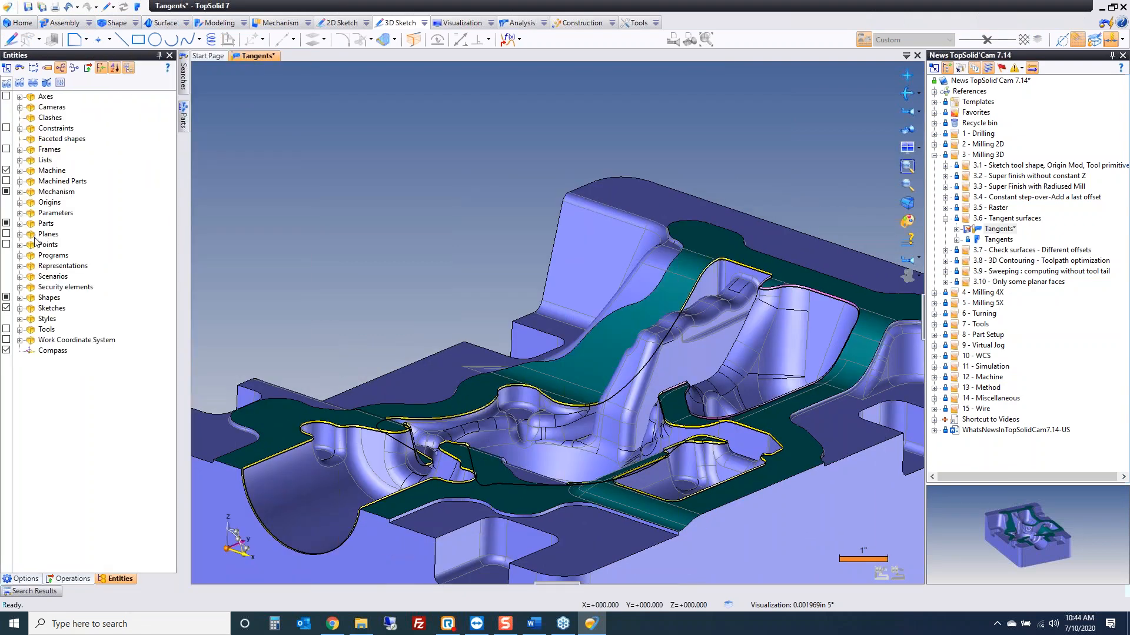
Delete the old tangent surface shapes, accepting the Shape 35 invalid-operation warning, keeping Shape 37
left_click(20, 296)
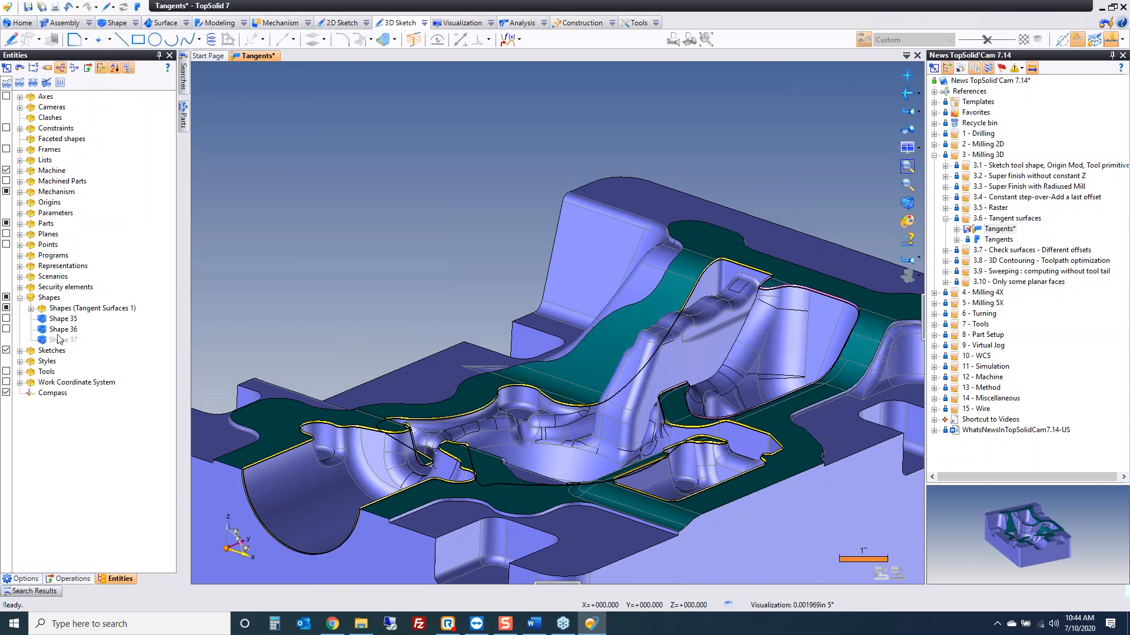
left_click(91, 307)
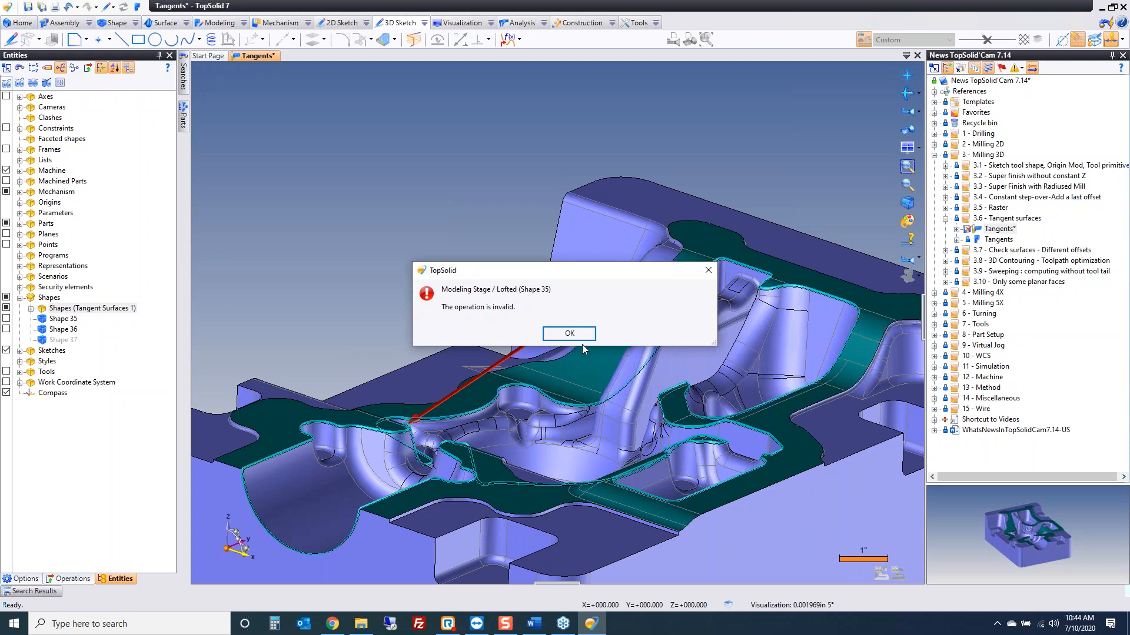
left_click(568, 333)
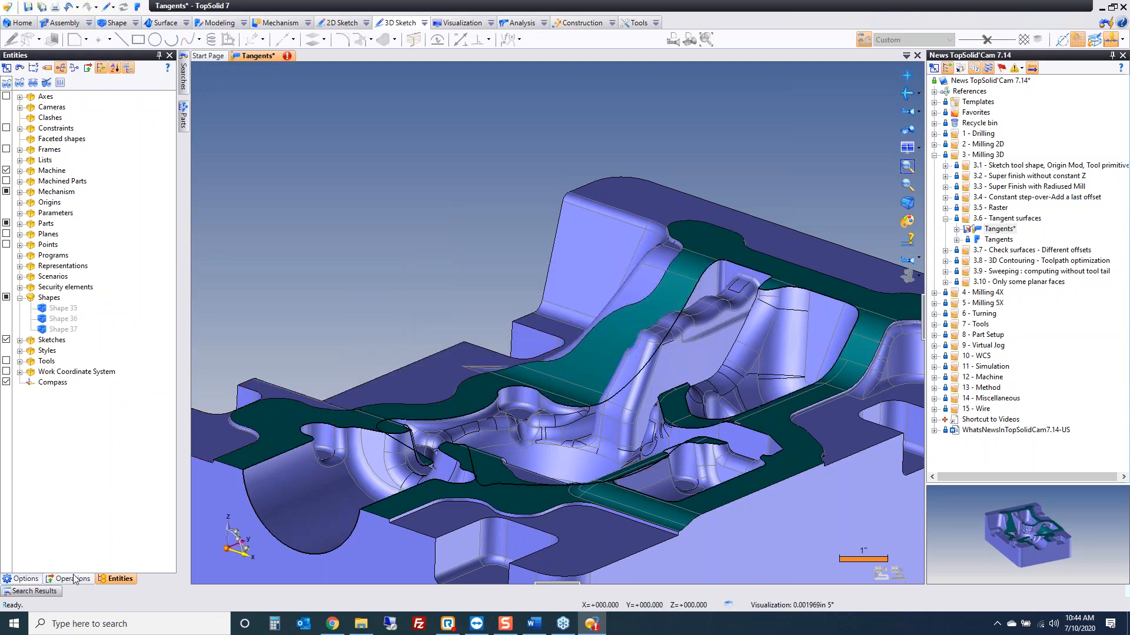
left_click(72, 579)
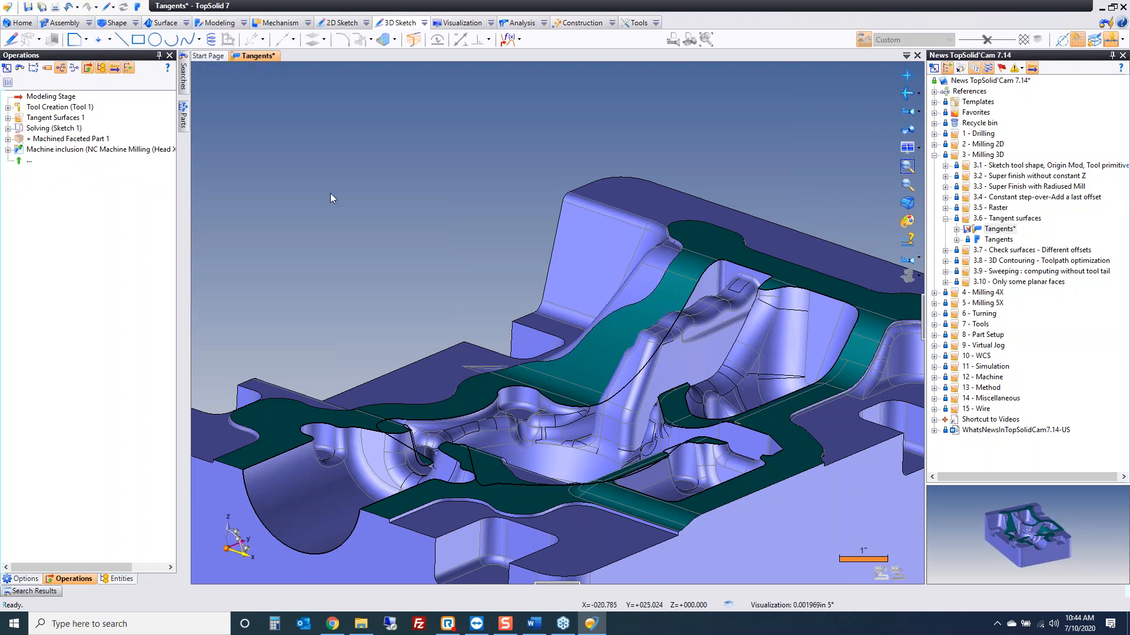
left_click(120, 579)
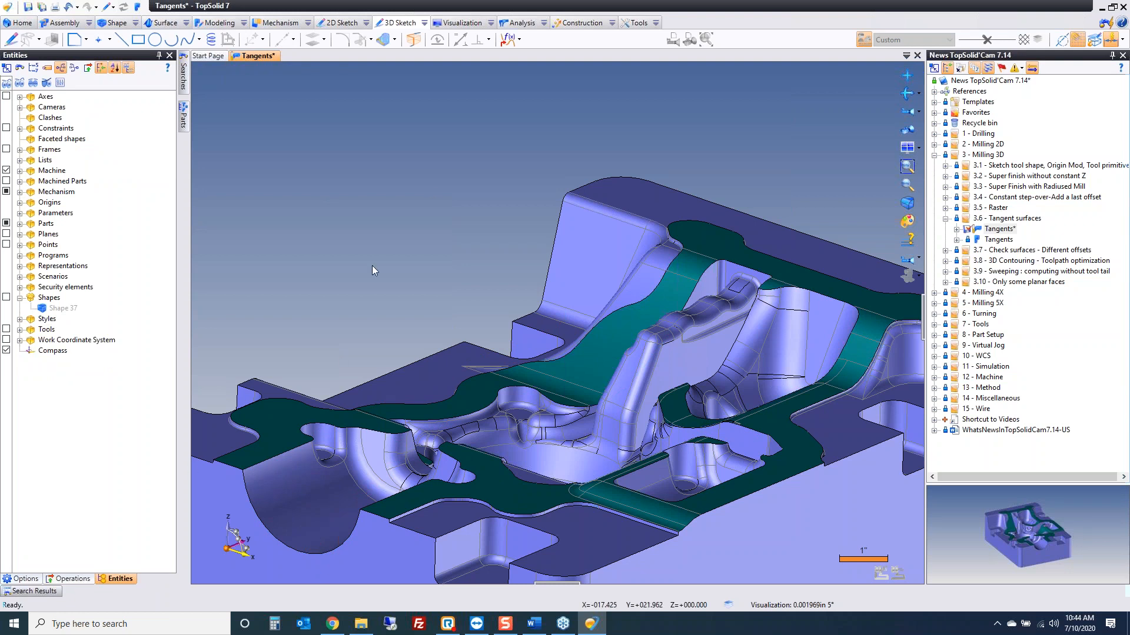
mouse_move(370, 130)
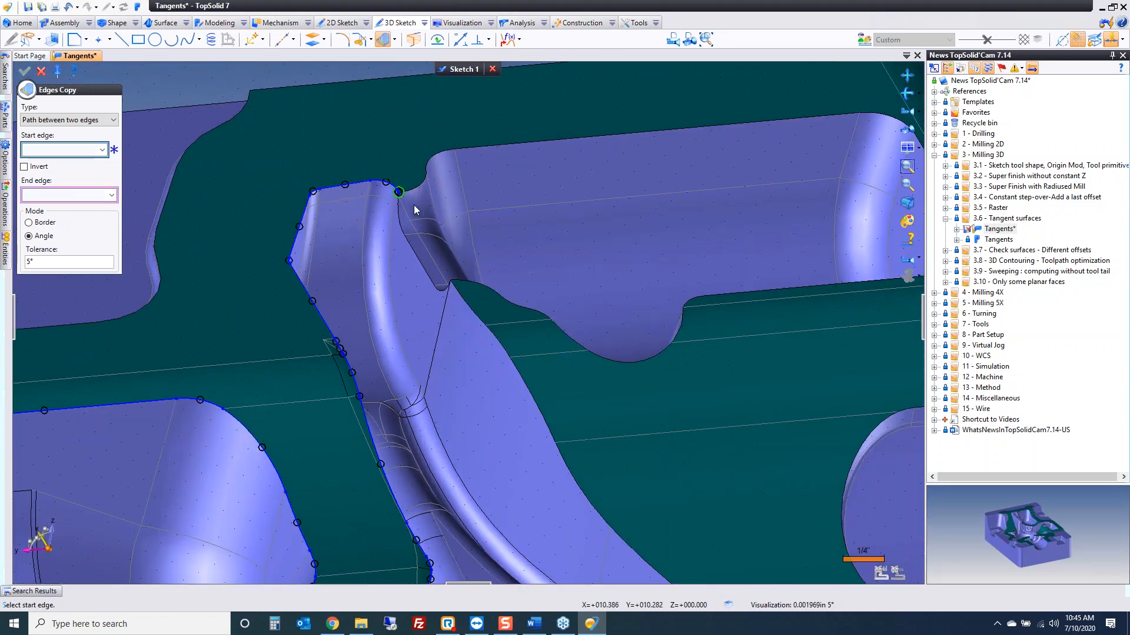
Copy an edge path between a start and end edge along the green flat face borders
left_click(399, 191)
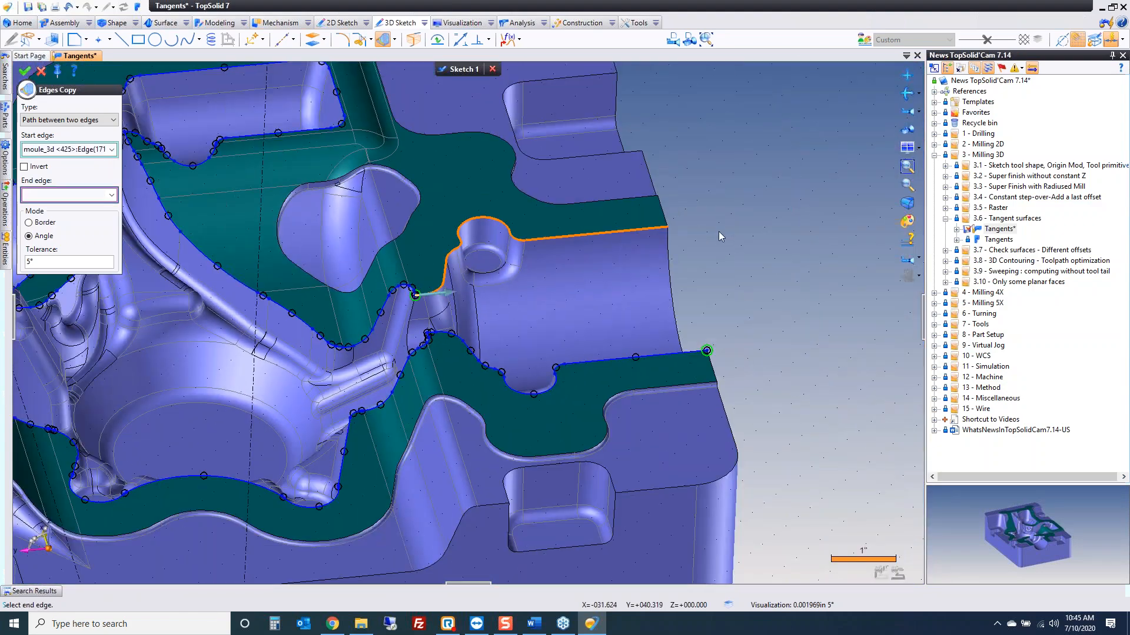
left_click(663, 227)
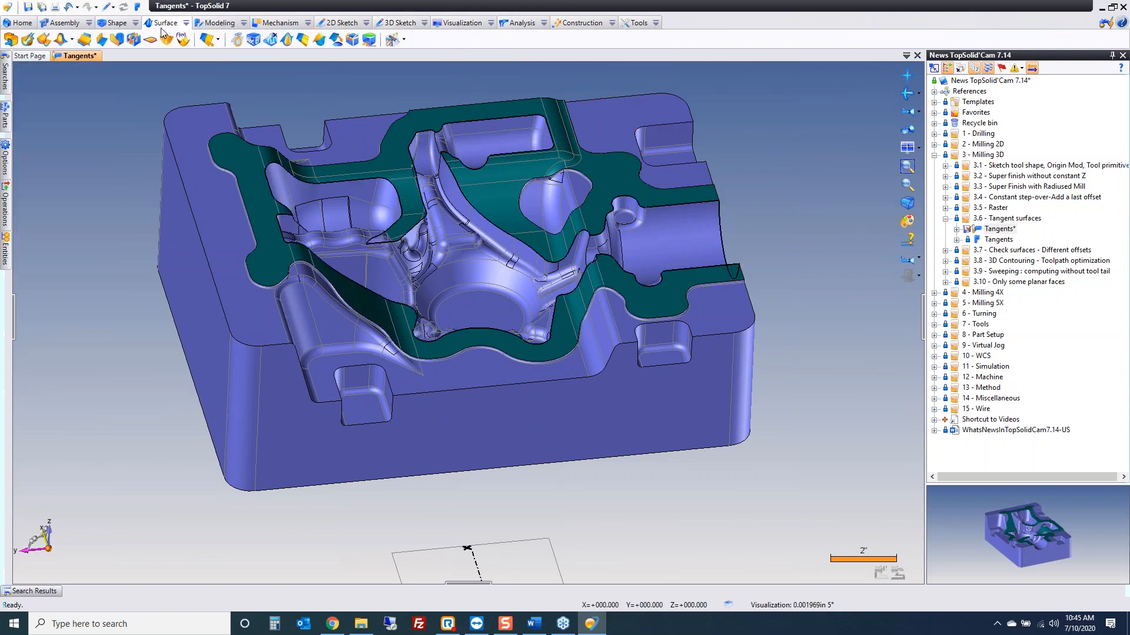
Create Tangent Surfaces 0.05 in long along the copied edge paths of the green faces
left_click(208, 40)
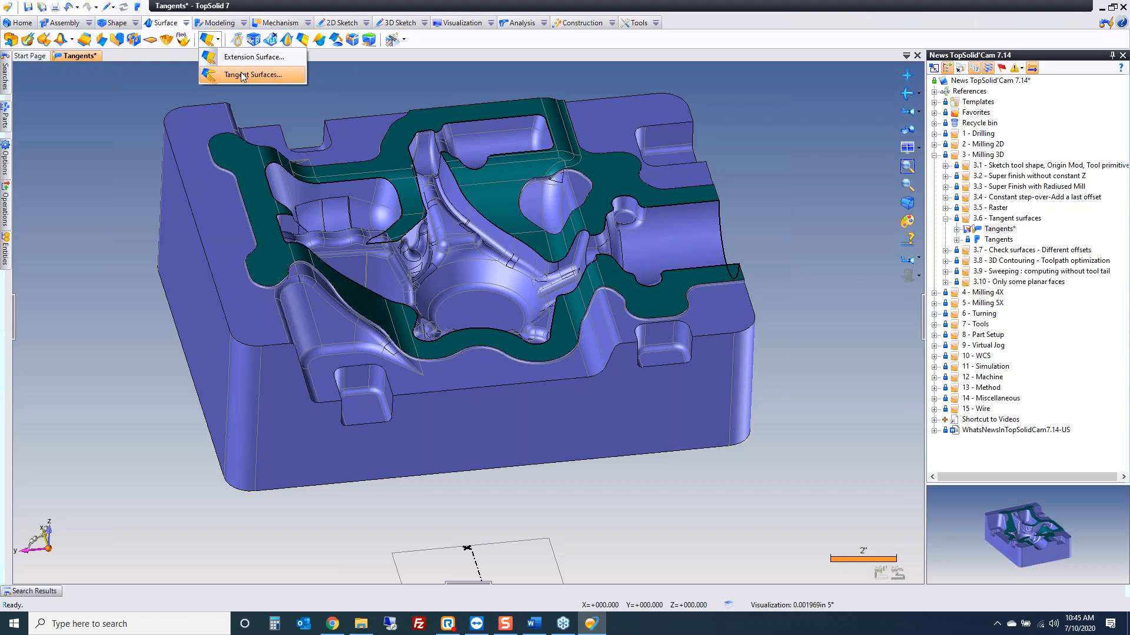
left_click(252, 74)
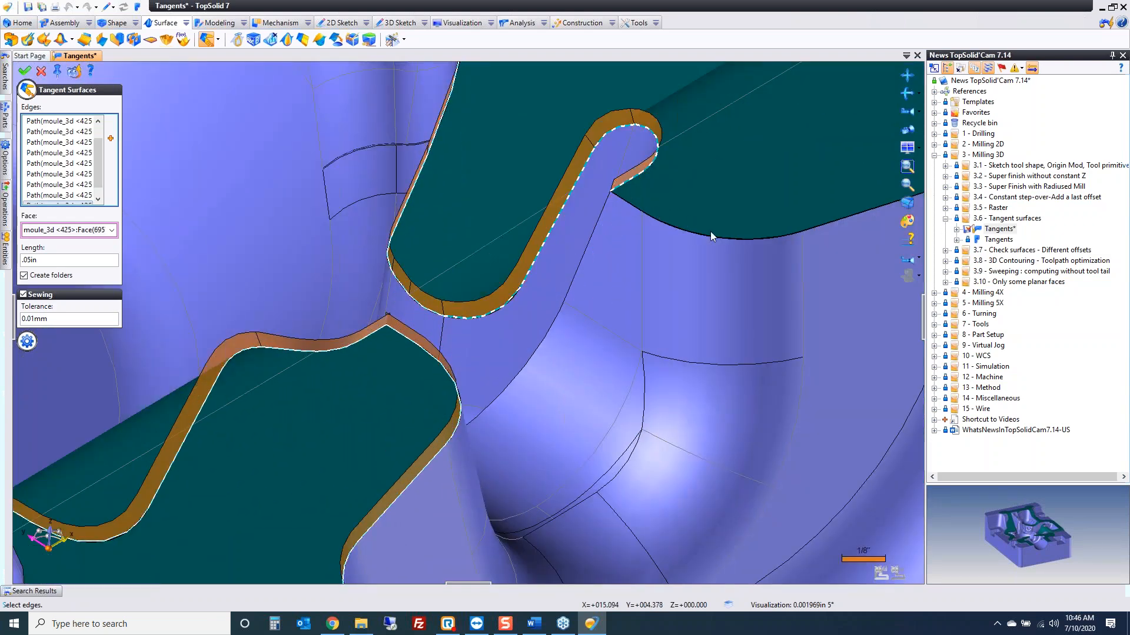
left_click(709, 237)
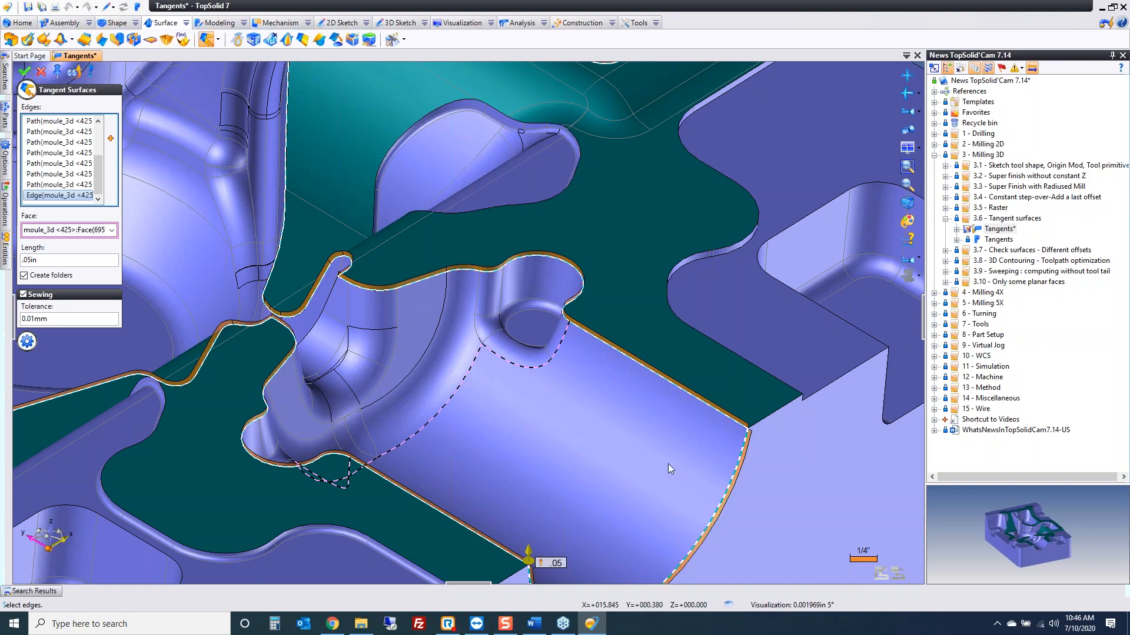
mouse_move(646, 434)
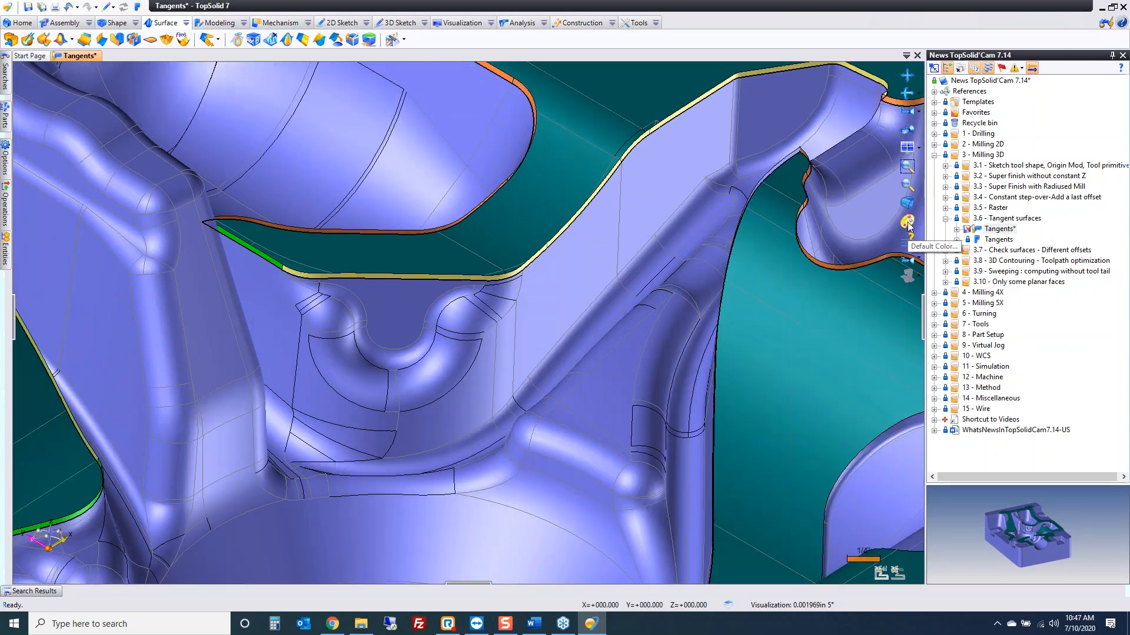
Keep Random color for shapes in Default Color so the tangent strips show contrasting colours
left_click(908, 221)
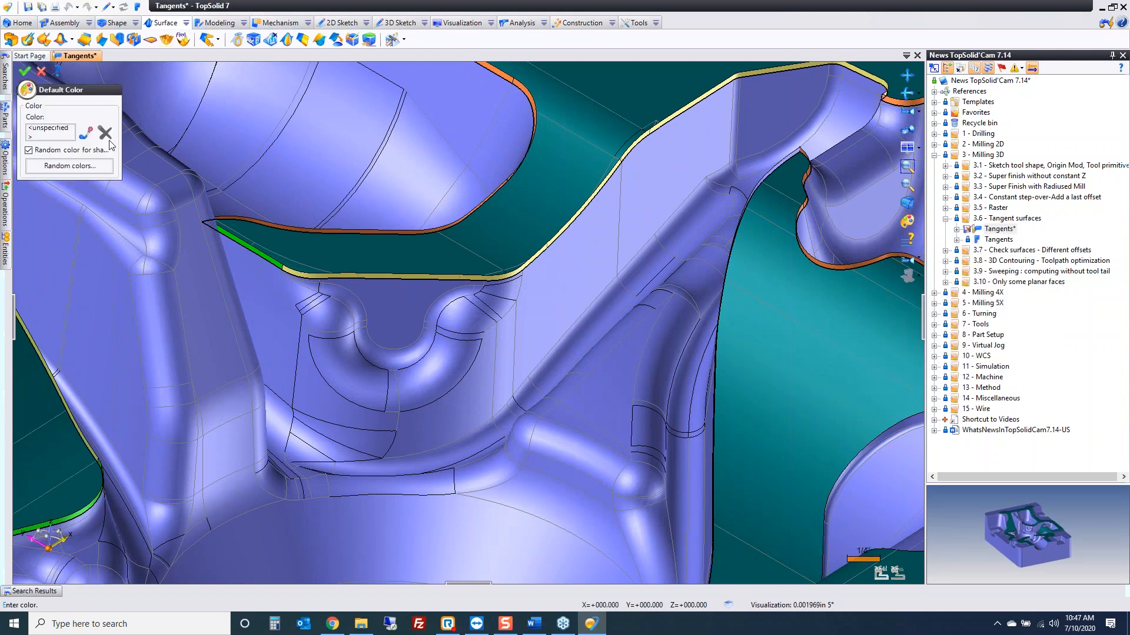
mouse_move(86, 159)
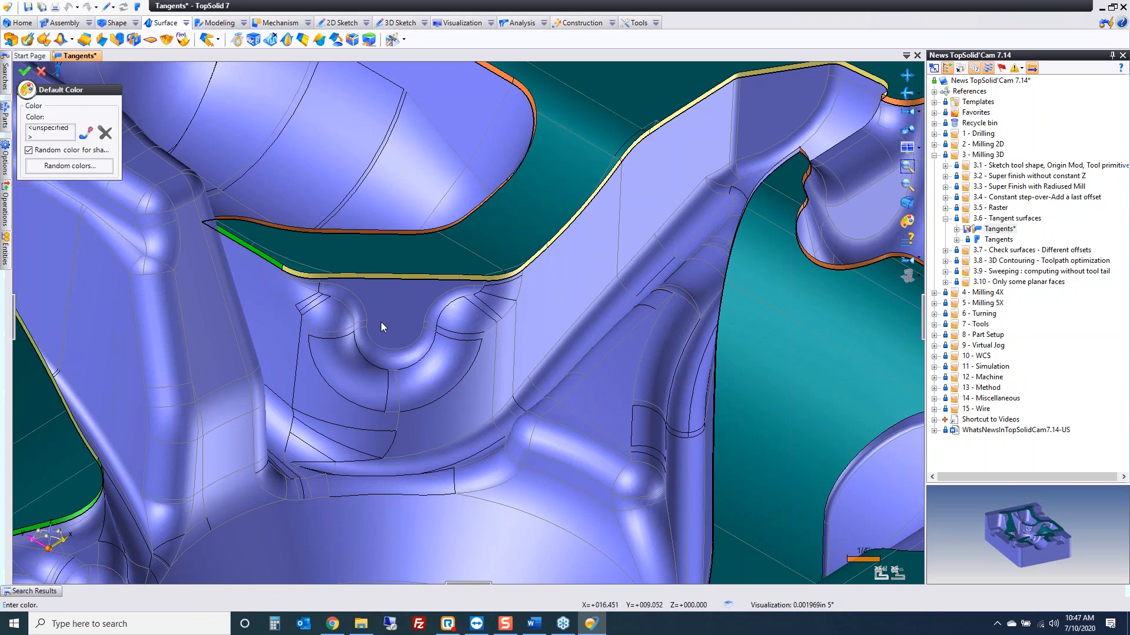
left_click(292, 255)
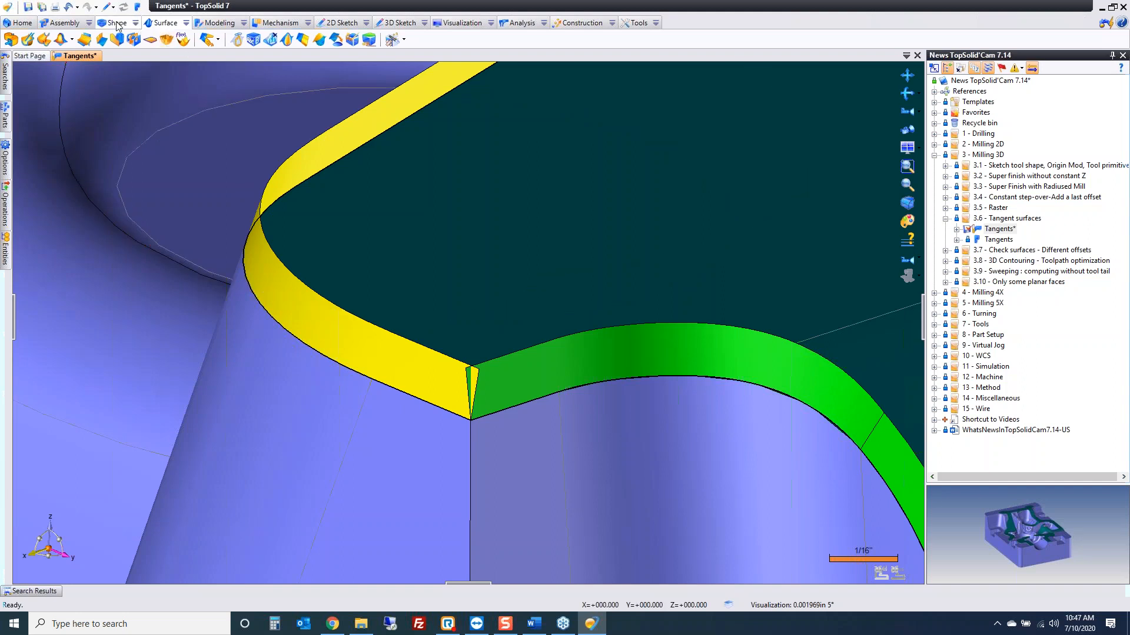
left_click(188, 40)
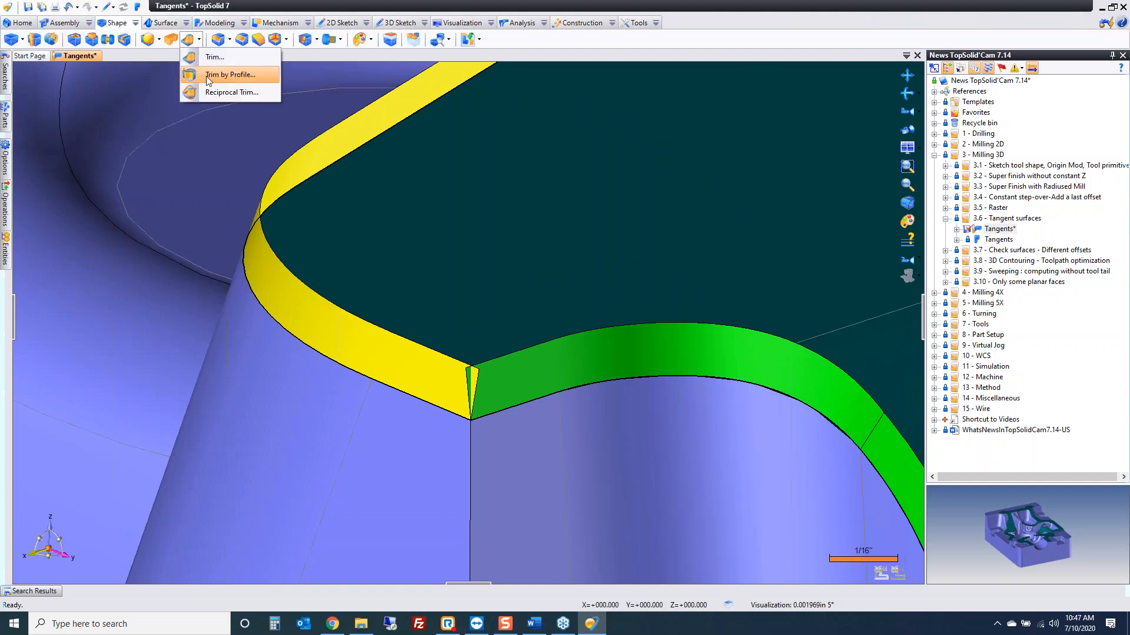
Reciprocal Trim the overlapping strips by picking a face on the second strip, then the first
left_click(231, 91)
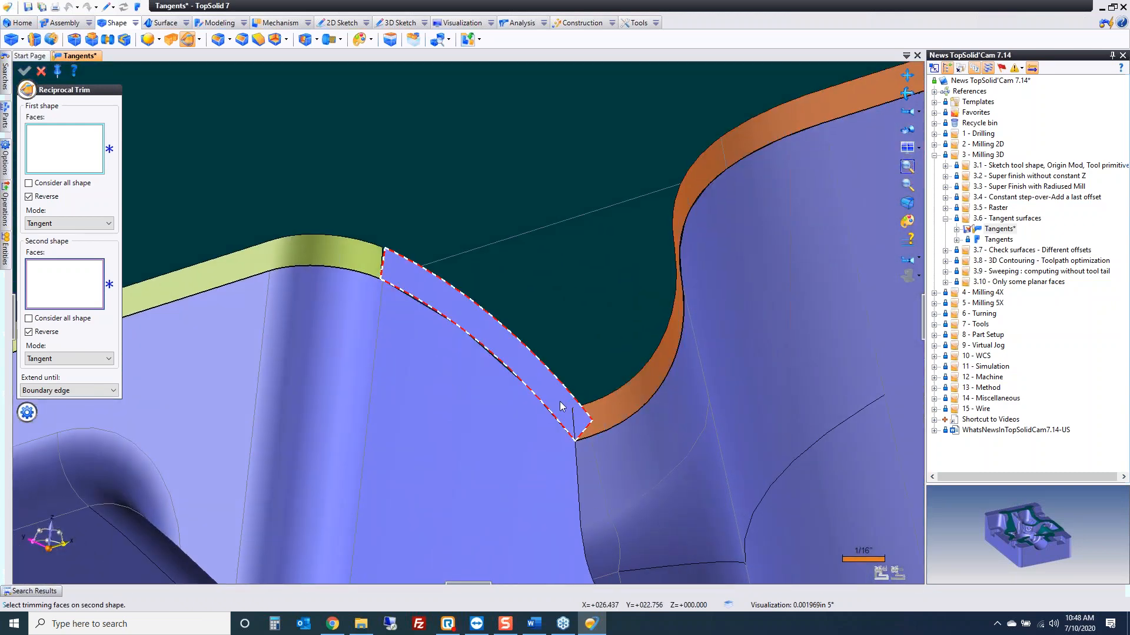
left_click(562, 408)
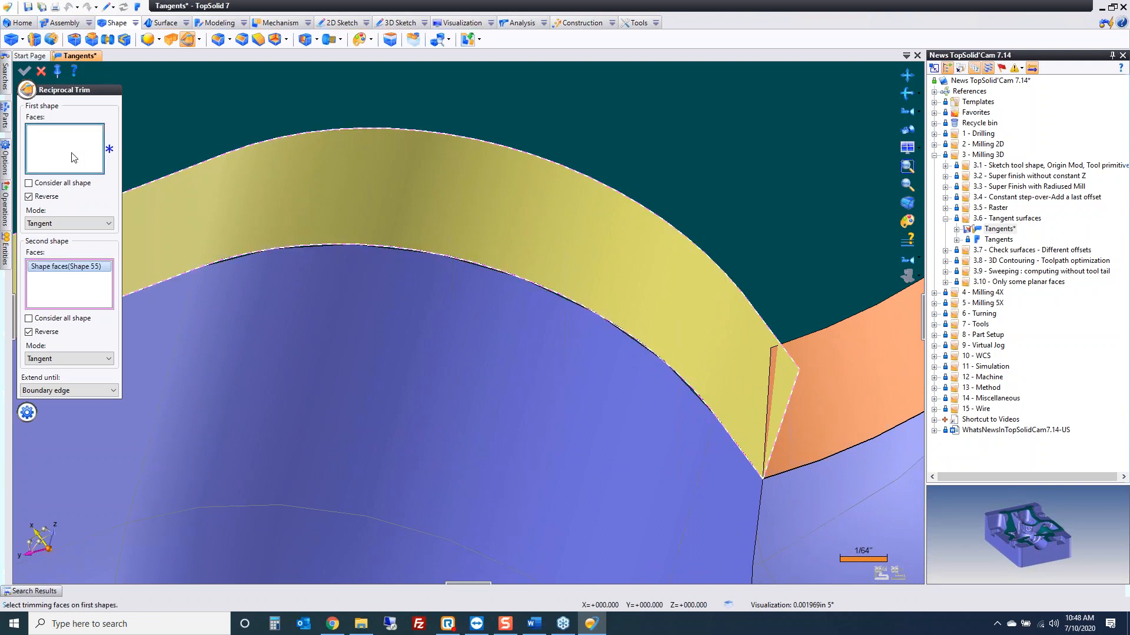
left_click(432, 201)
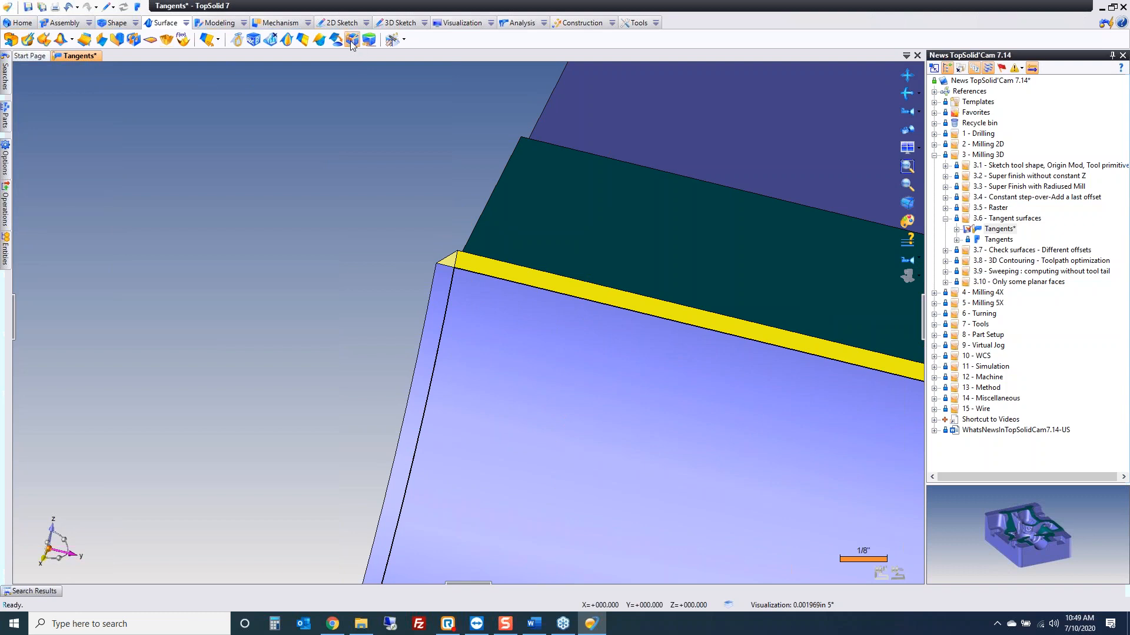
Sew the tangent strips onto the base shape into single hole-free surfaces
left_click(351, 40)
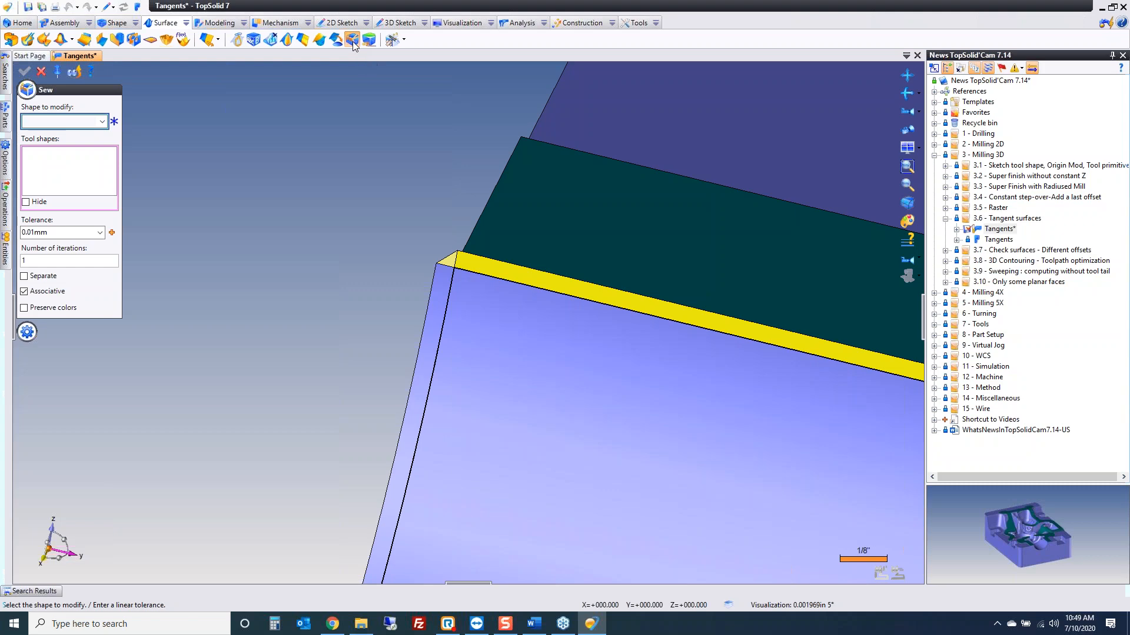
left_click(451, 259)
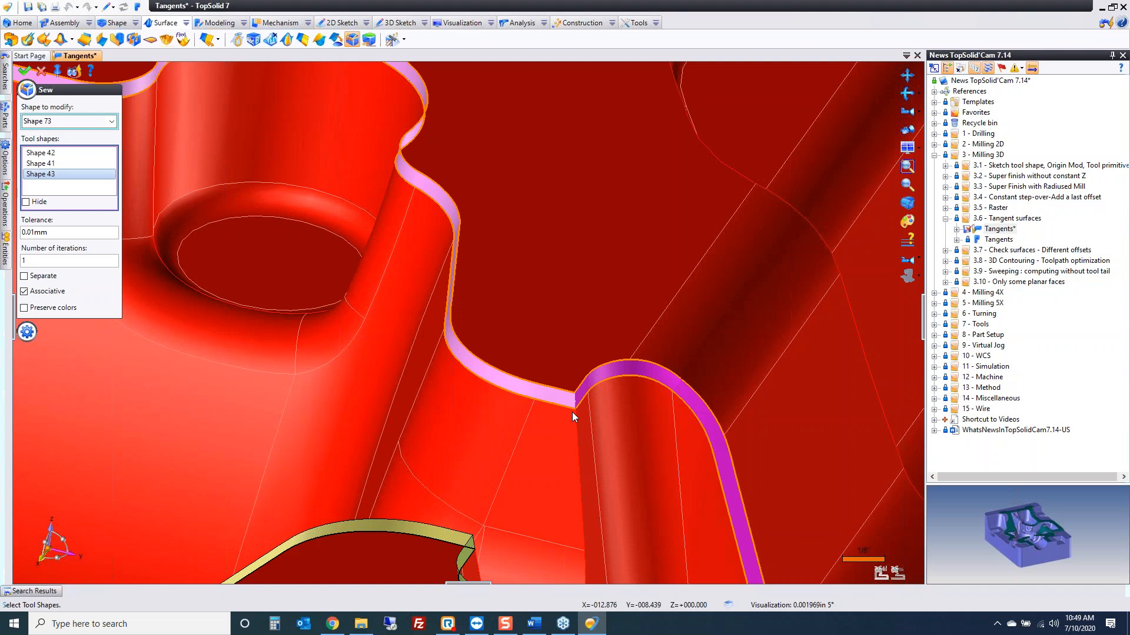
left_click(73, 69)
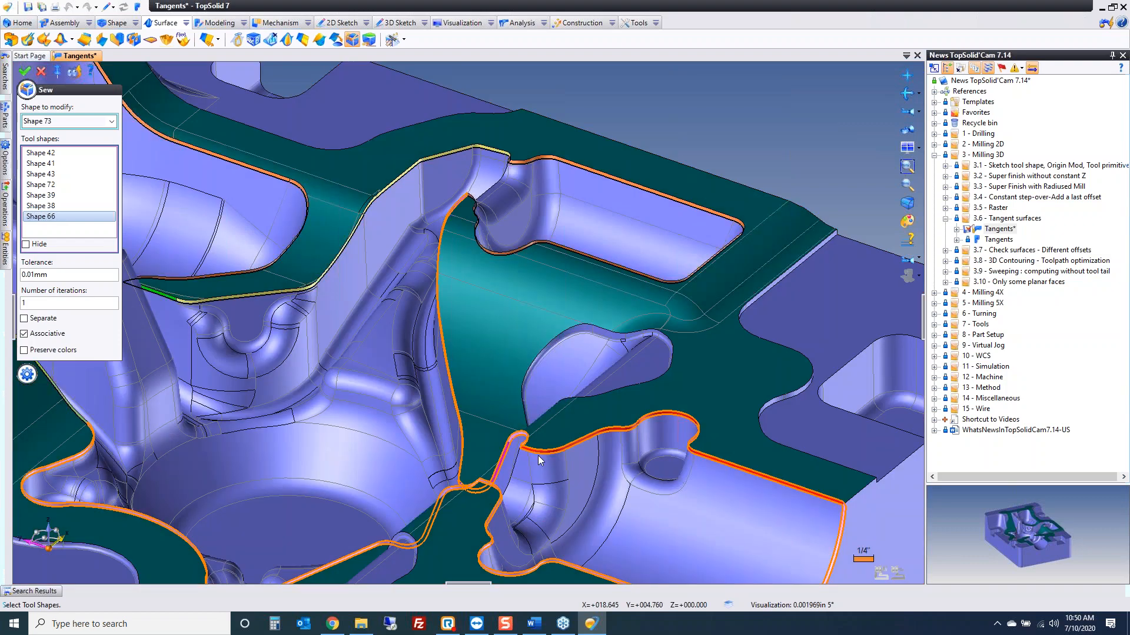
left_click(40, 227)
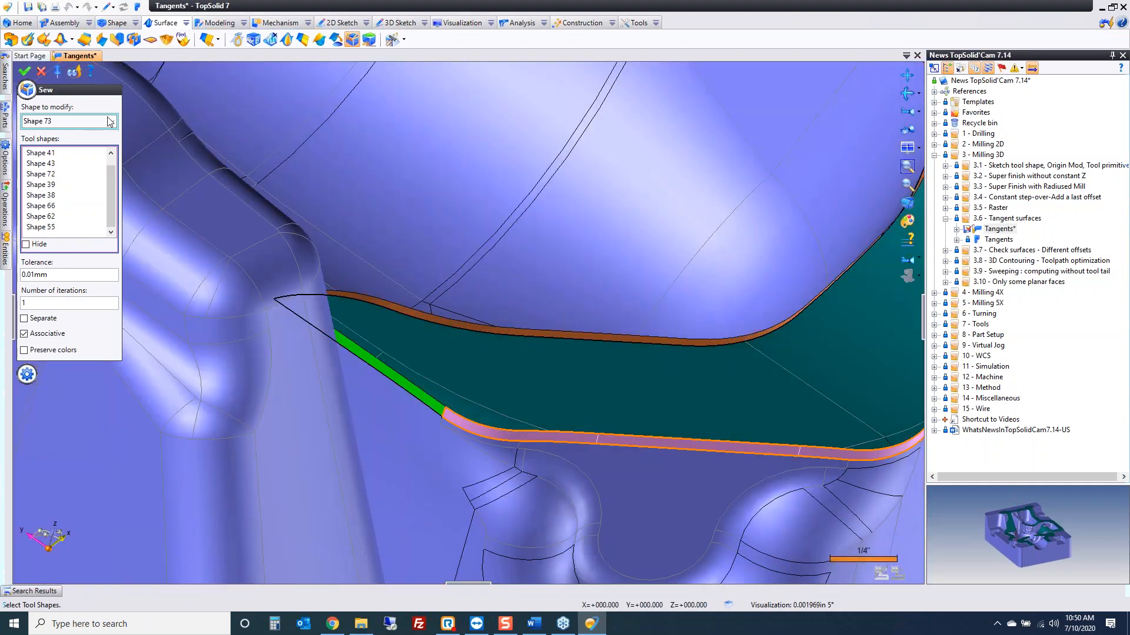
left_click(24, 71)
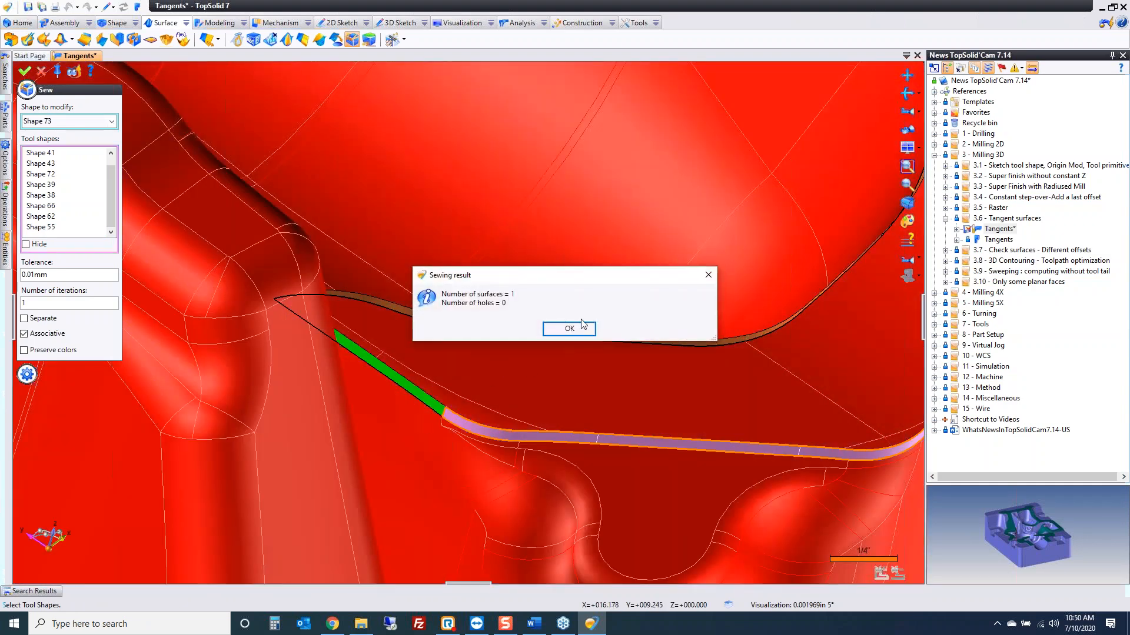
Dismiss both Sewing result reports and return to the machining operations list
left_click(568, 328)
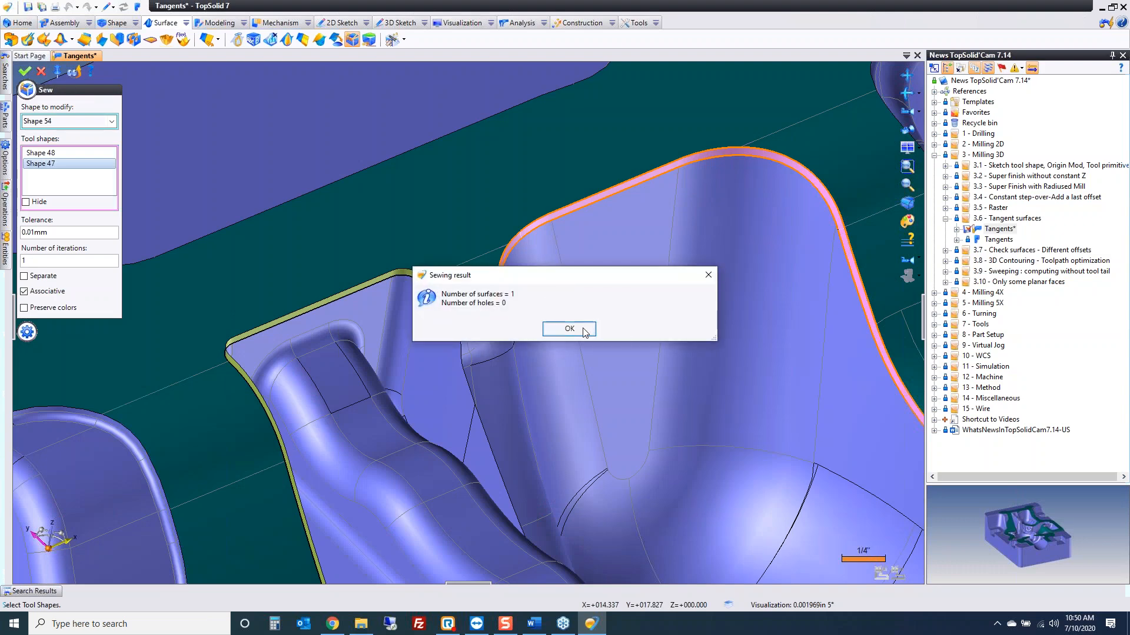
left_click(569, 330)
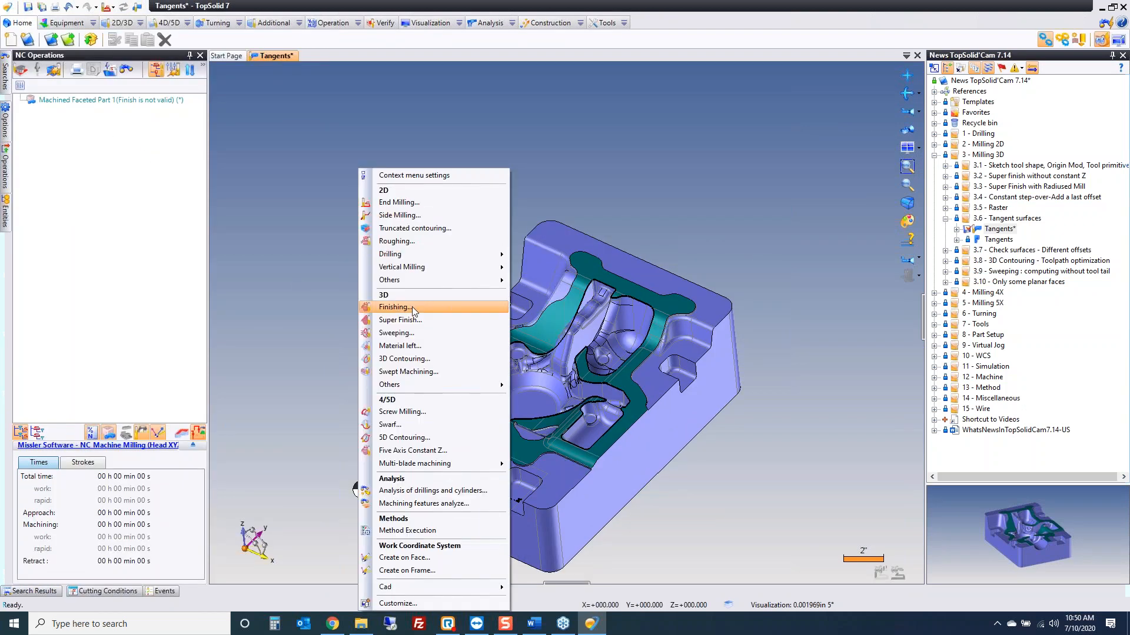
Define Constant step-over finishing limited by bounding curves, with additional/check surfaces enabled
left_click(393, 307)
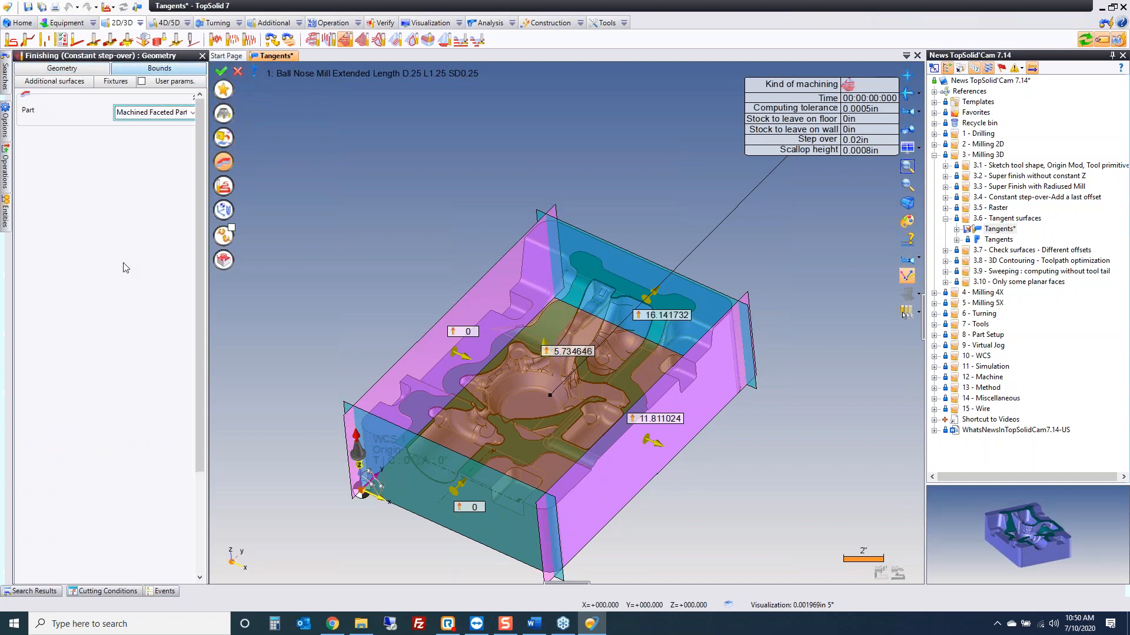
left_click(159, 69)
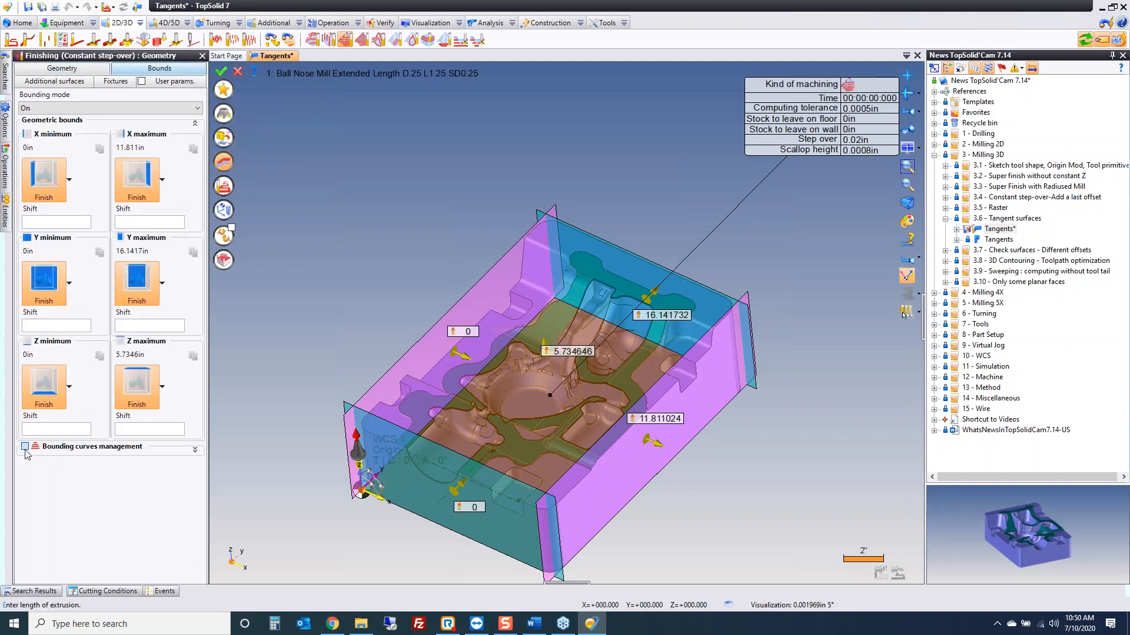
left_click(24, 446)
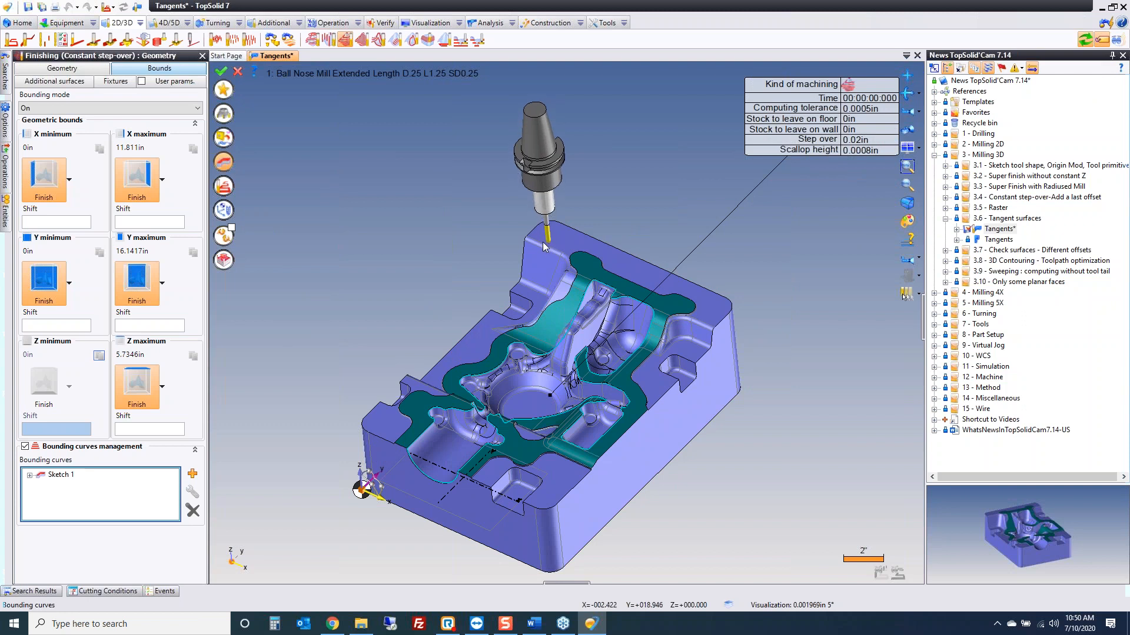
left_click(55, 81)
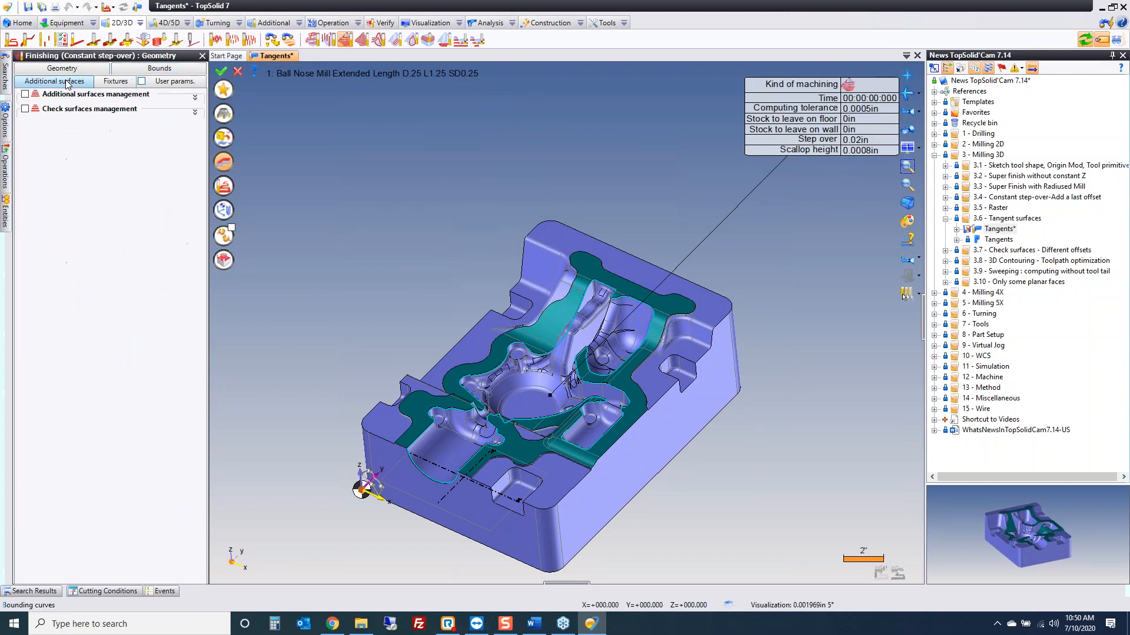
left_click(26, 94)
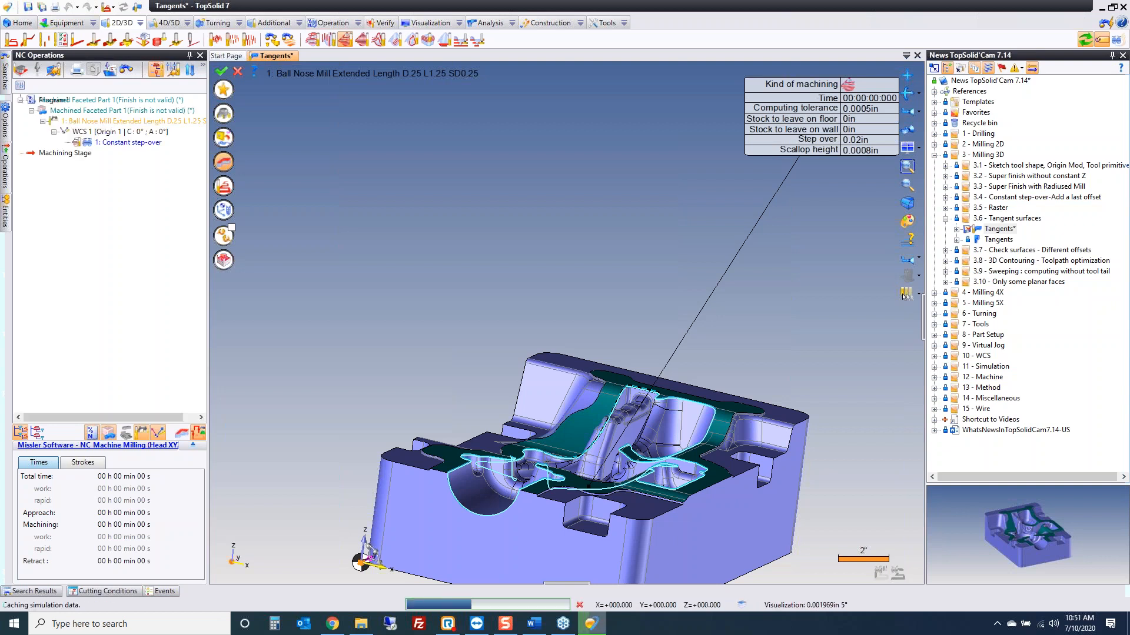
Simulate the Tangents toolpath, then inspect it close up along the part edge and corner
left_click(103, 579)
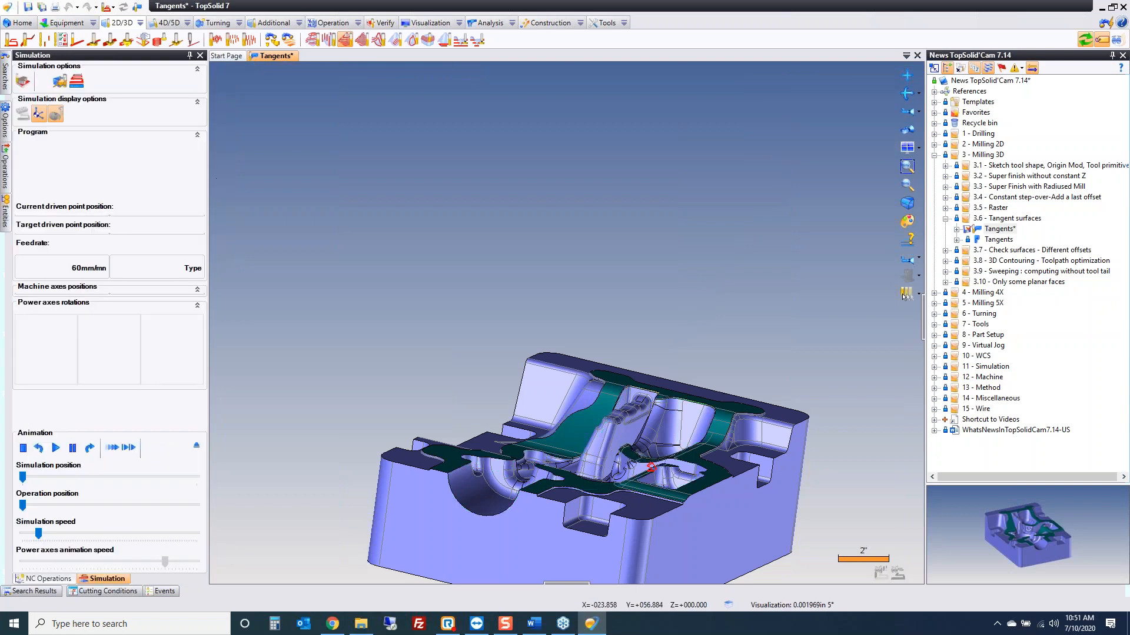
left_click(55, 448)
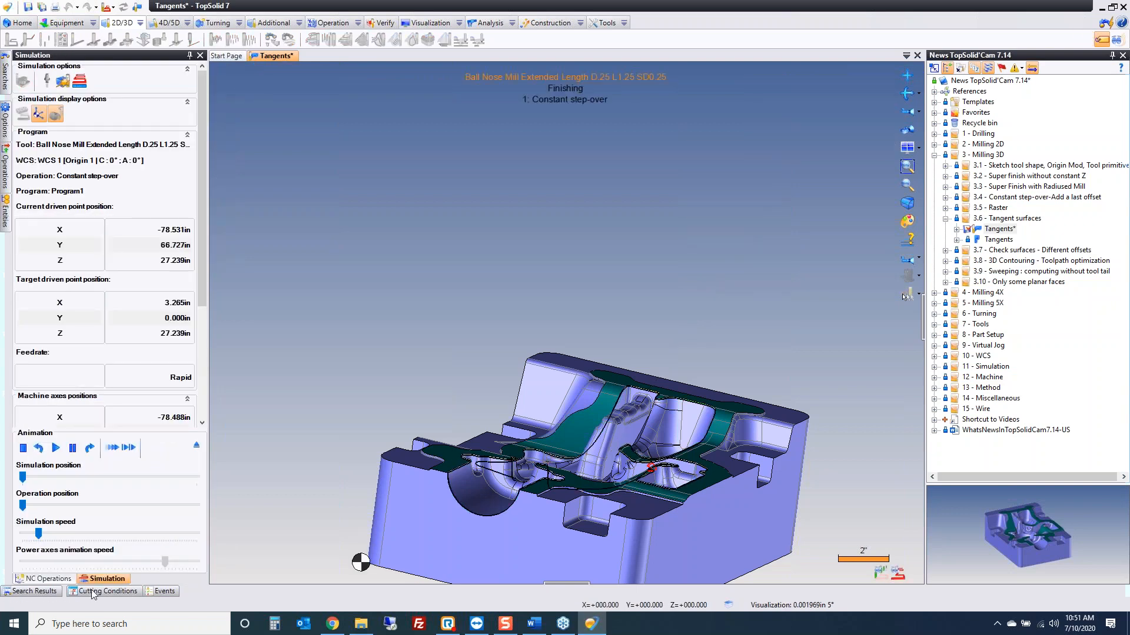
left_click(43, 579)
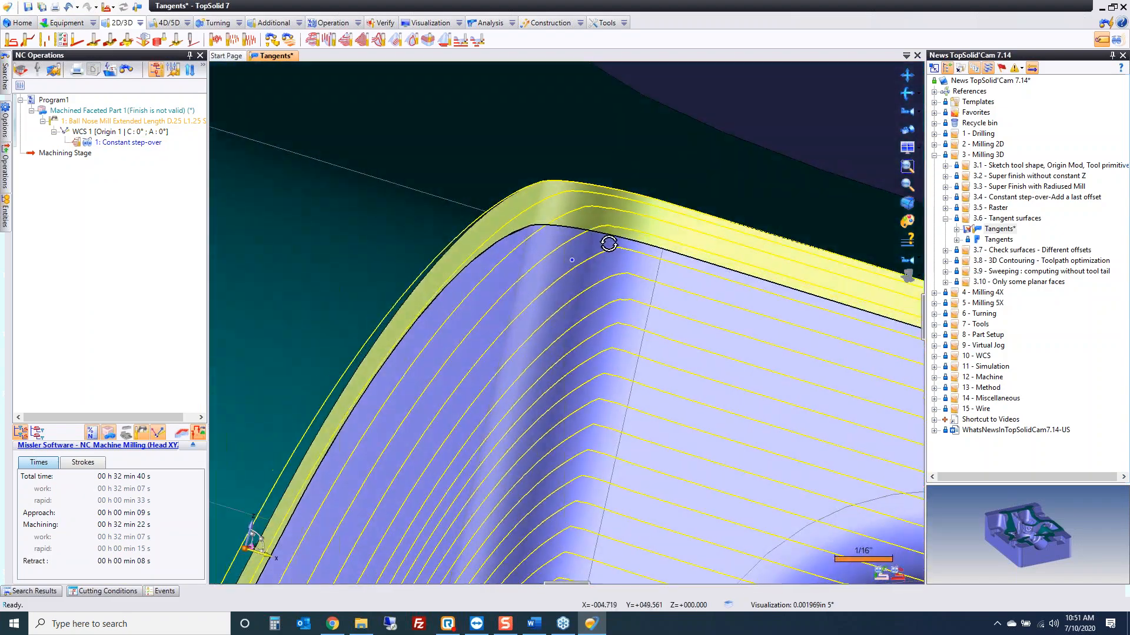
left_click_drag(608, 242, 621, 232)
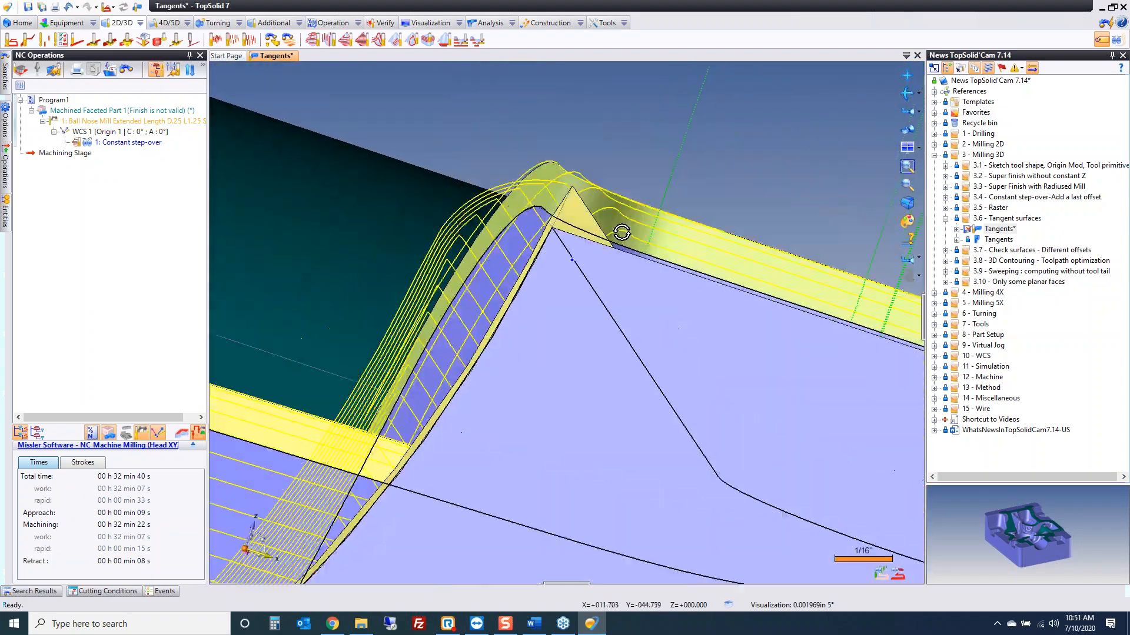
left_click_drag(622, 232, 557, 268)
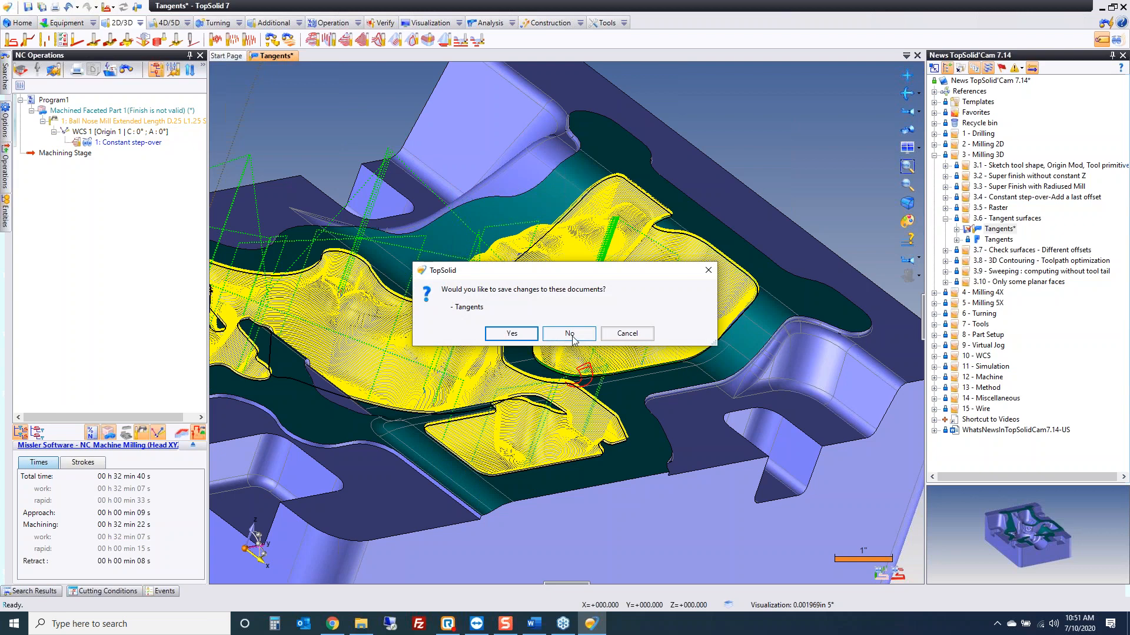
Close Tangents unsaved and delete P37's Raster passes operation
left_click(568, 333)
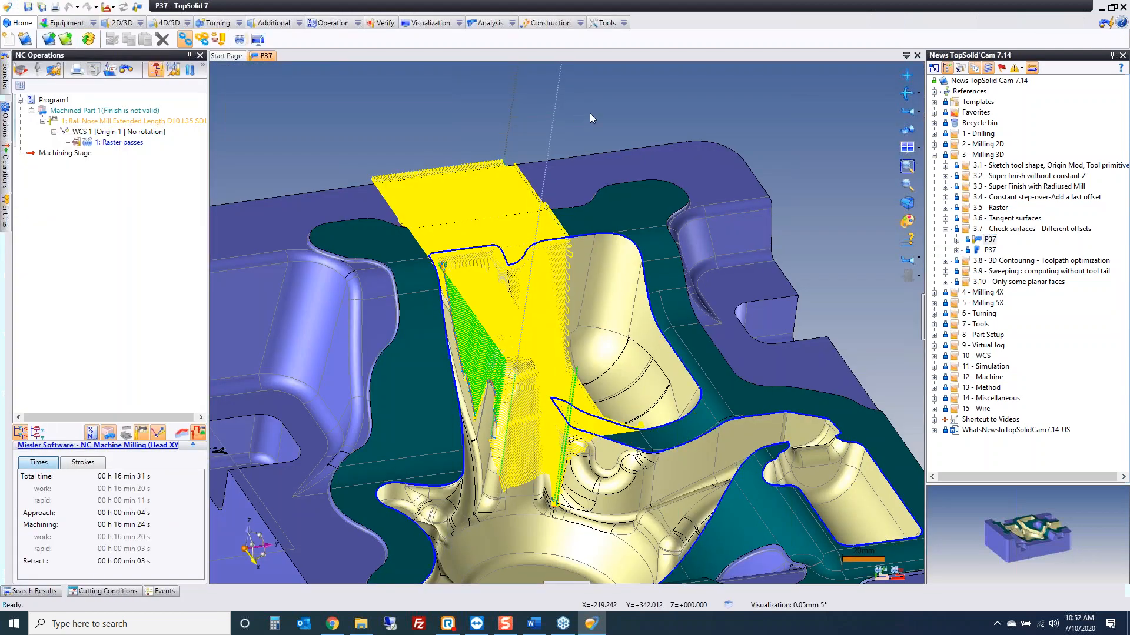
left_click(125, 142)
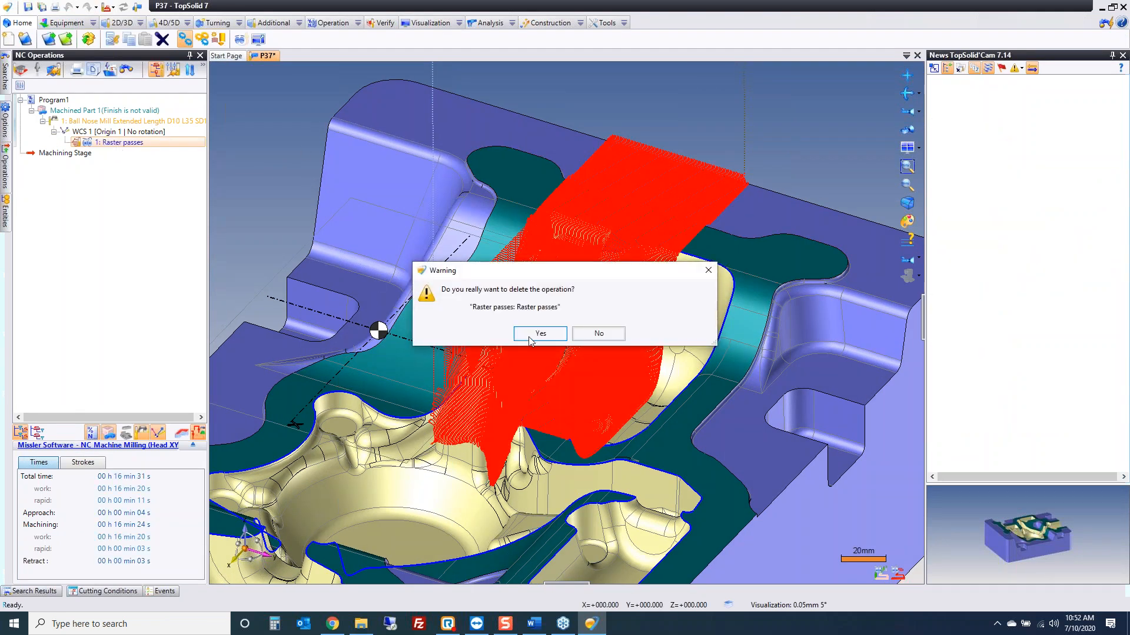
left_click(539, 333)
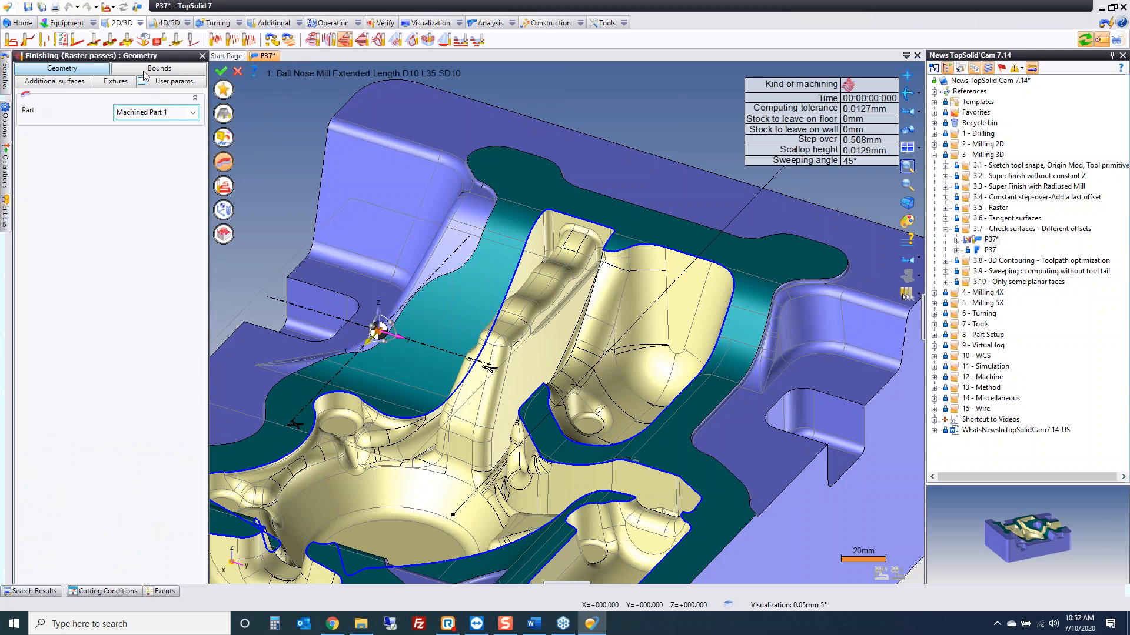
Enable Check surfaces management and add a first empty group with XY 1mm / Z 5mm offsets
left_click(53, 81)
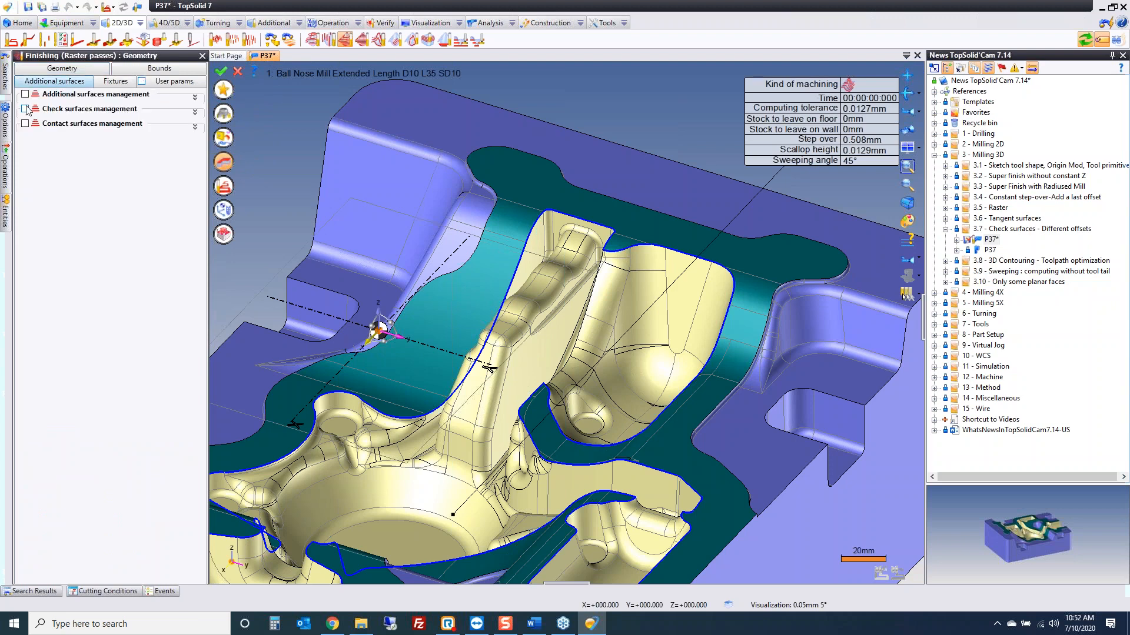
left_click(26, 108)
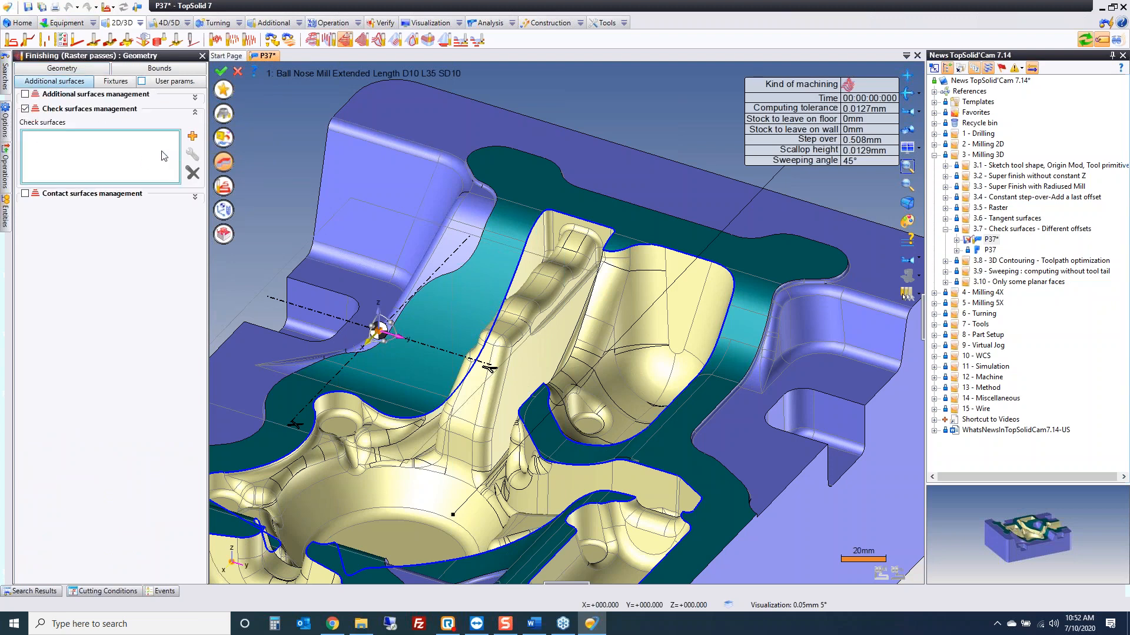
left_click(190, 135)
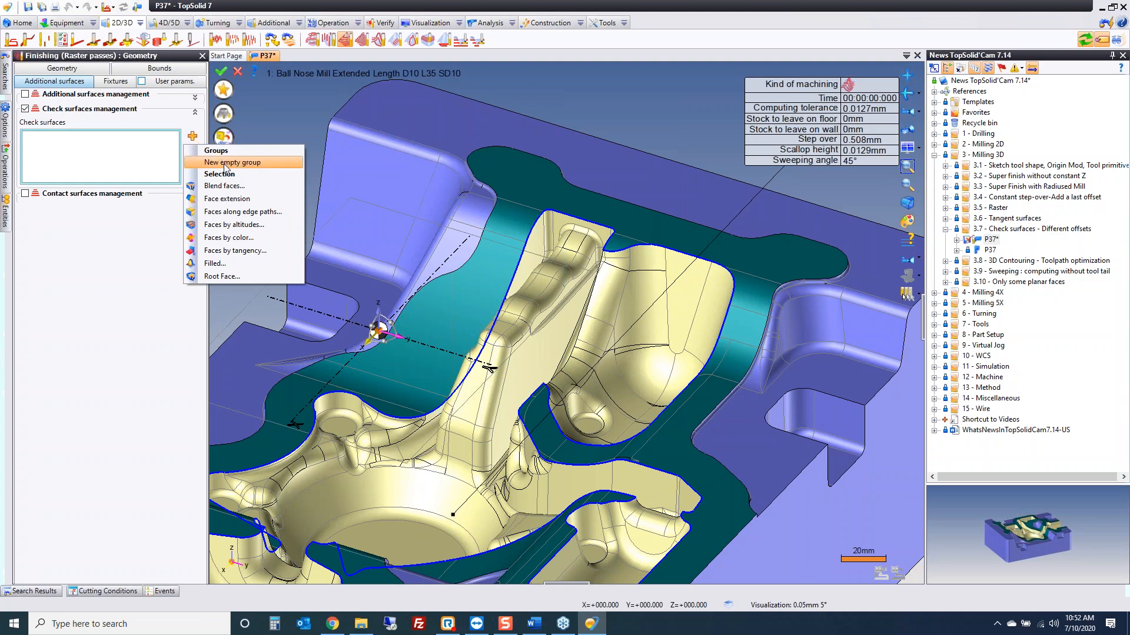
left_click(232, 163)
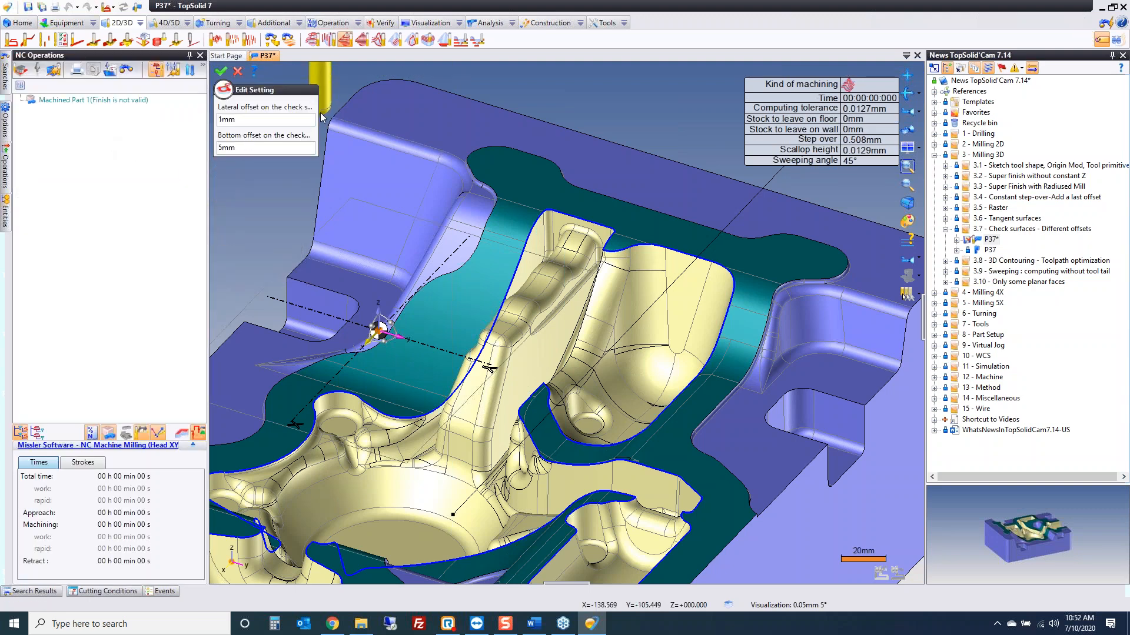
left_click(263, 119)
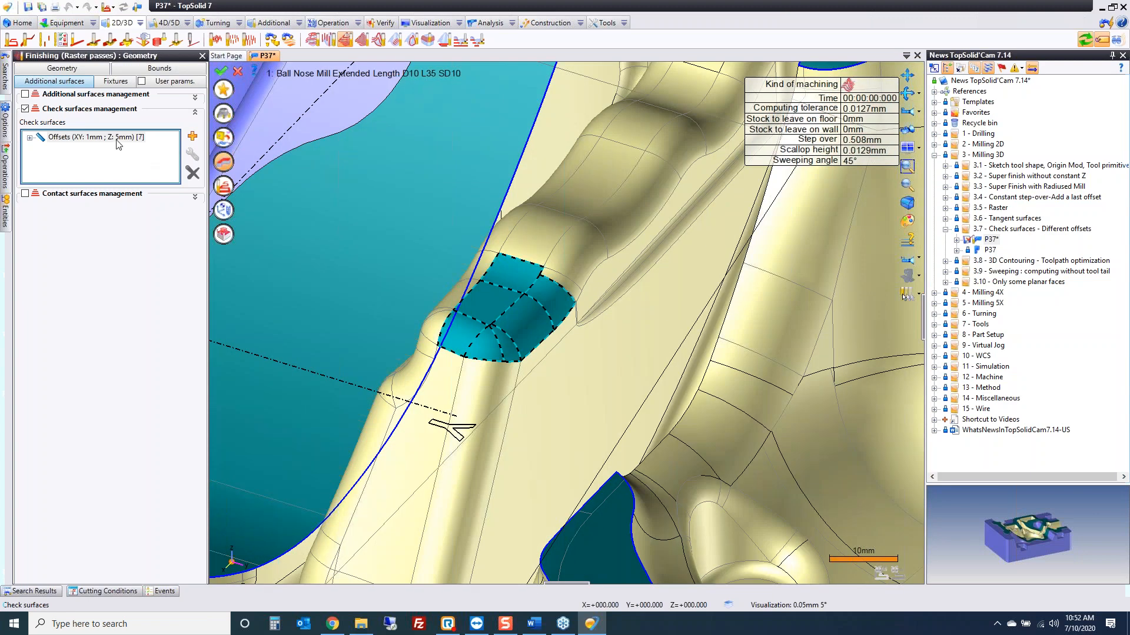
Add a second check-surface group with XY 5mm / Z 1mm offsets and validate the raster finish
left_click(191, 136)
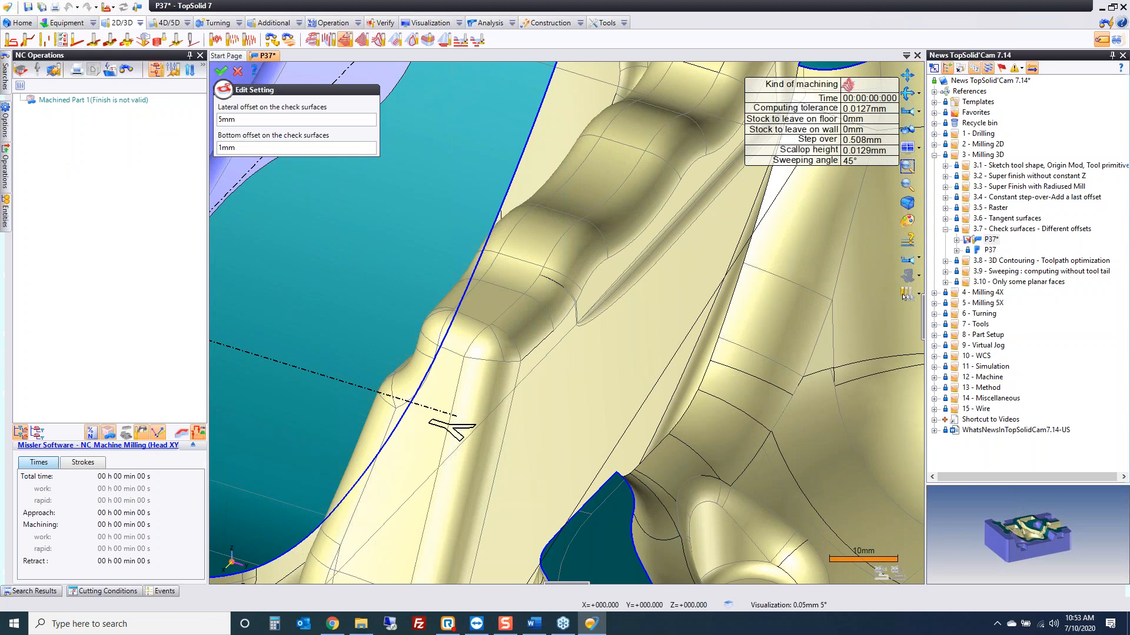
left_click(222, 72)
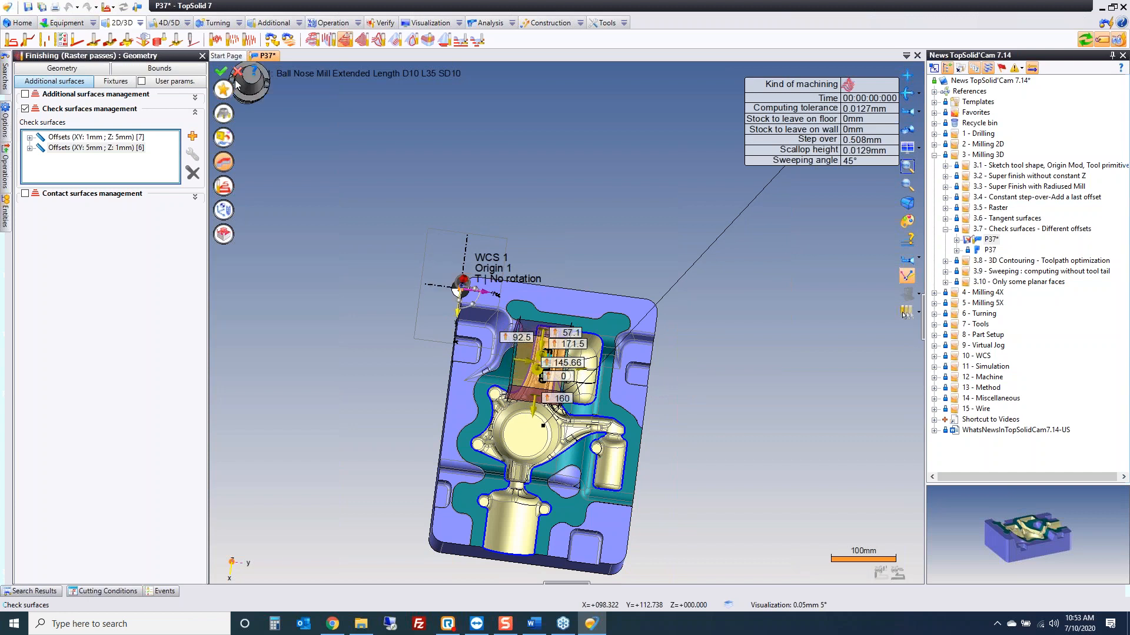
left_click(220, 71)
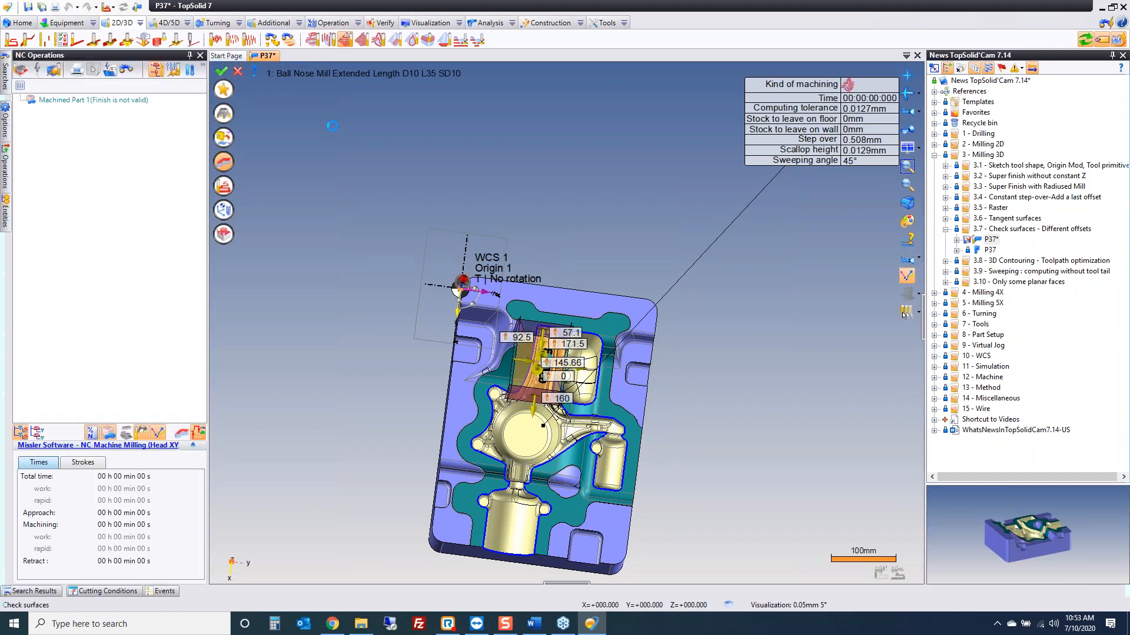
Close the P37 document, returning to the Start Page
left_click(222, 72)
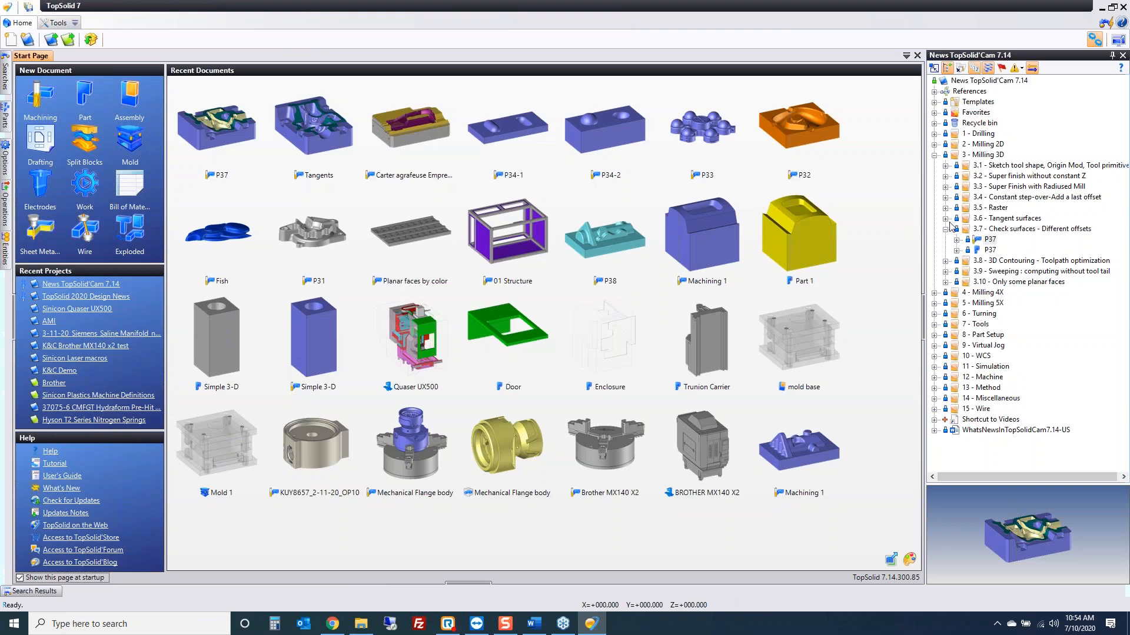
In P38, delete 3D Contouring and redefine it on the TOPSOLID letter profiles
left_click(1031, 228)
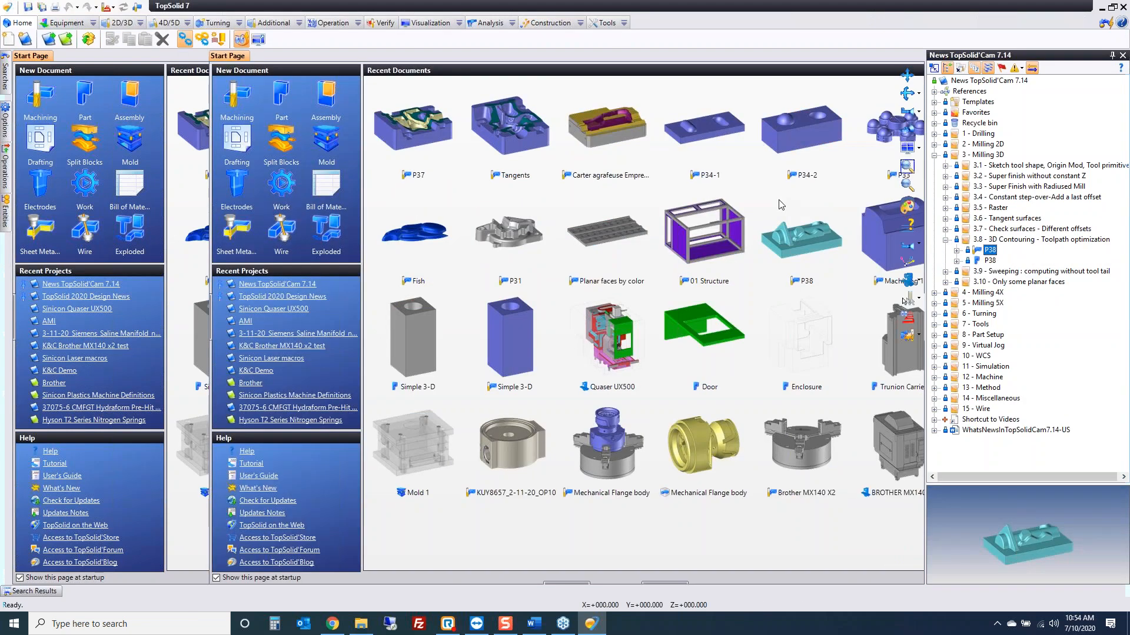
double_click(802, 231)
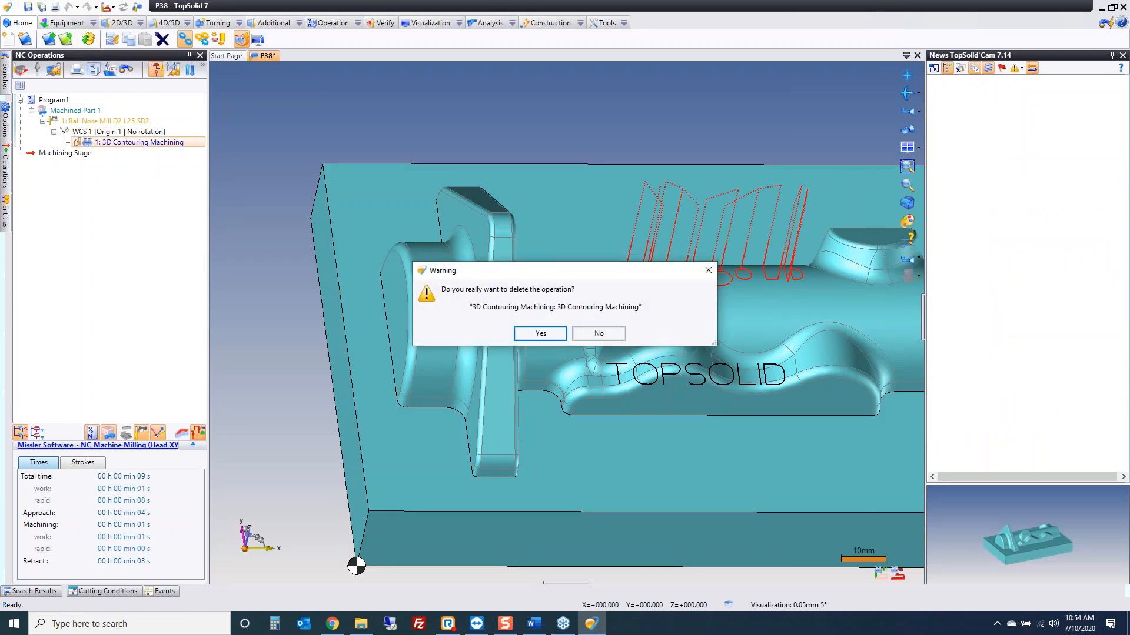
left_click(539, 333)
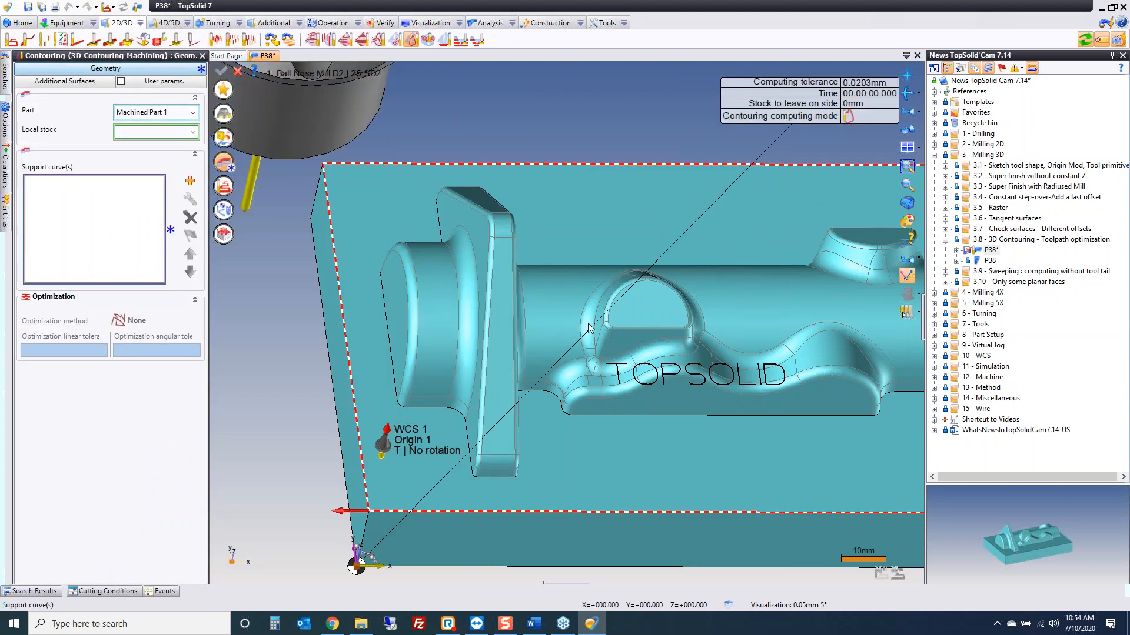
left_click(698, 374)
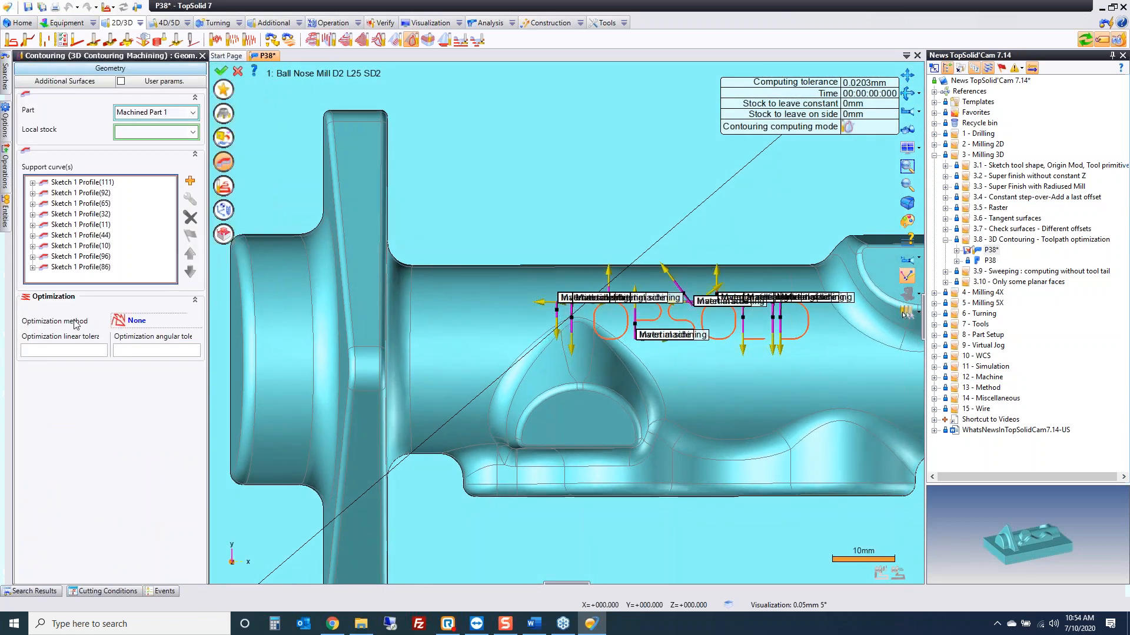
Sort the contours by Shortest path optimization, simulate, and close P38
left_click(152, 320)
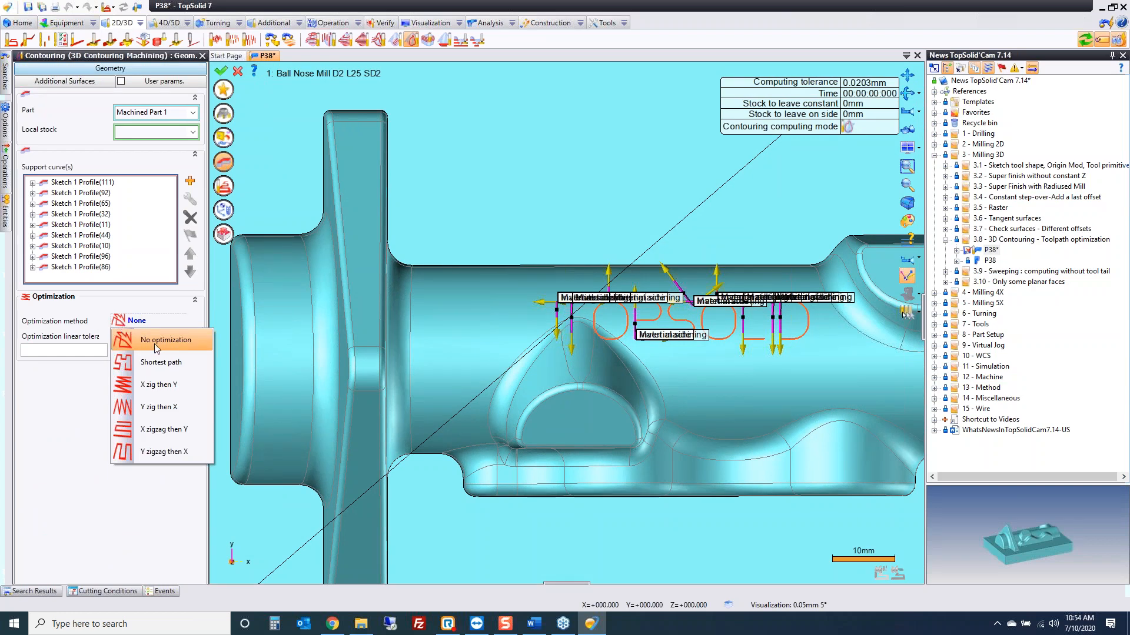
mouse_move(161, 362)
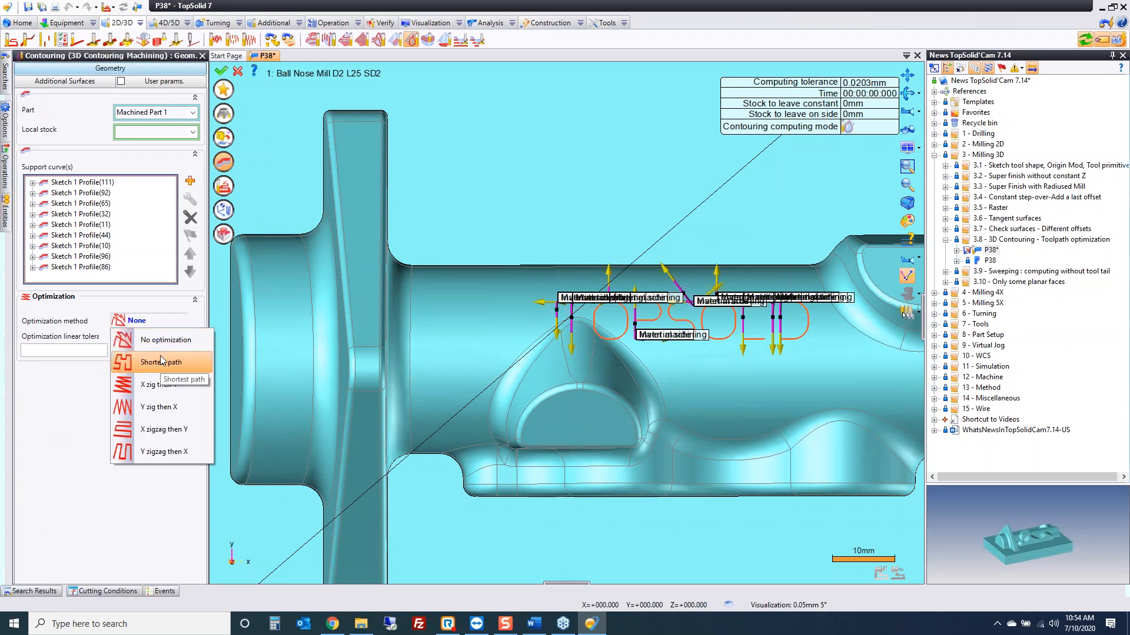
left_click(161, 362)
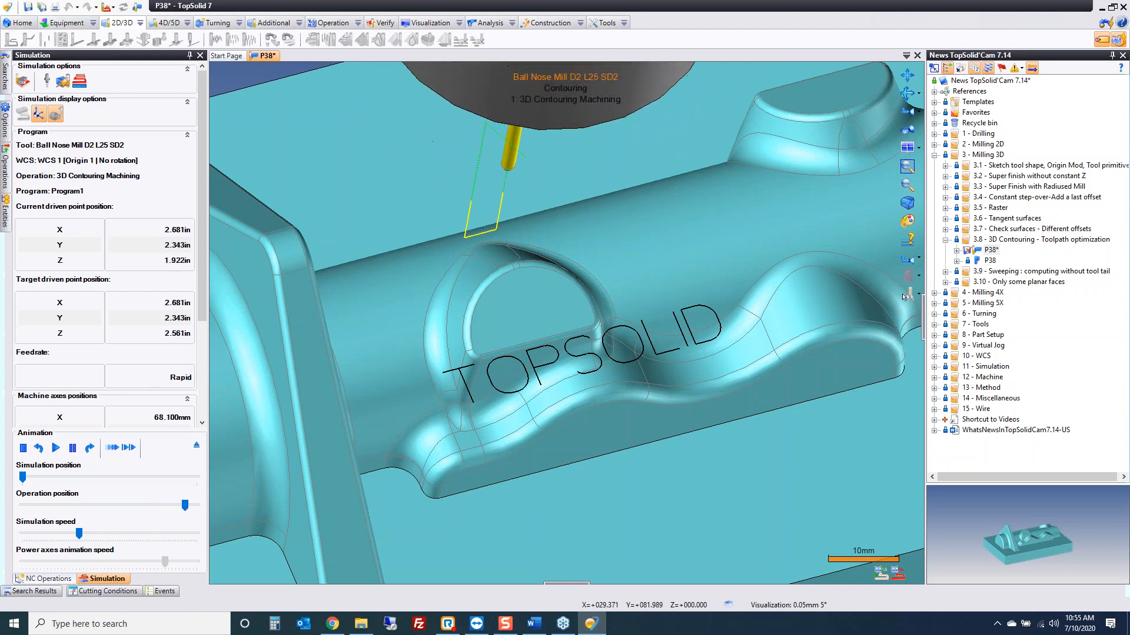
left_click(44, 579)
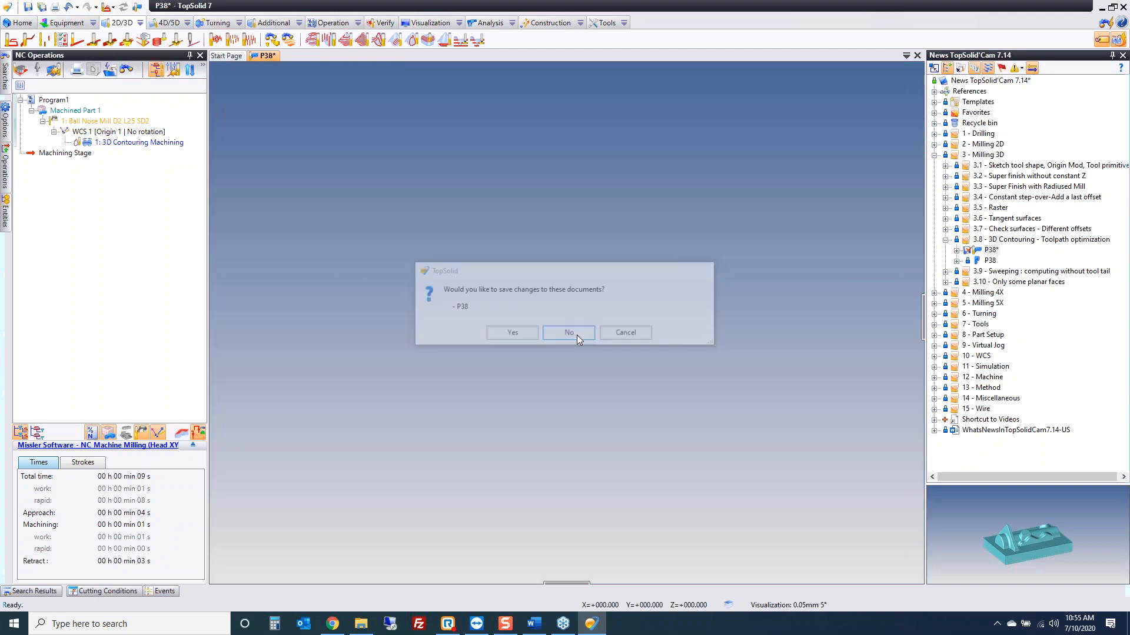
Close P38 unsaved, then simulate the Sweeping operation of 01 Structure and return to operations
left_click(568, 332)
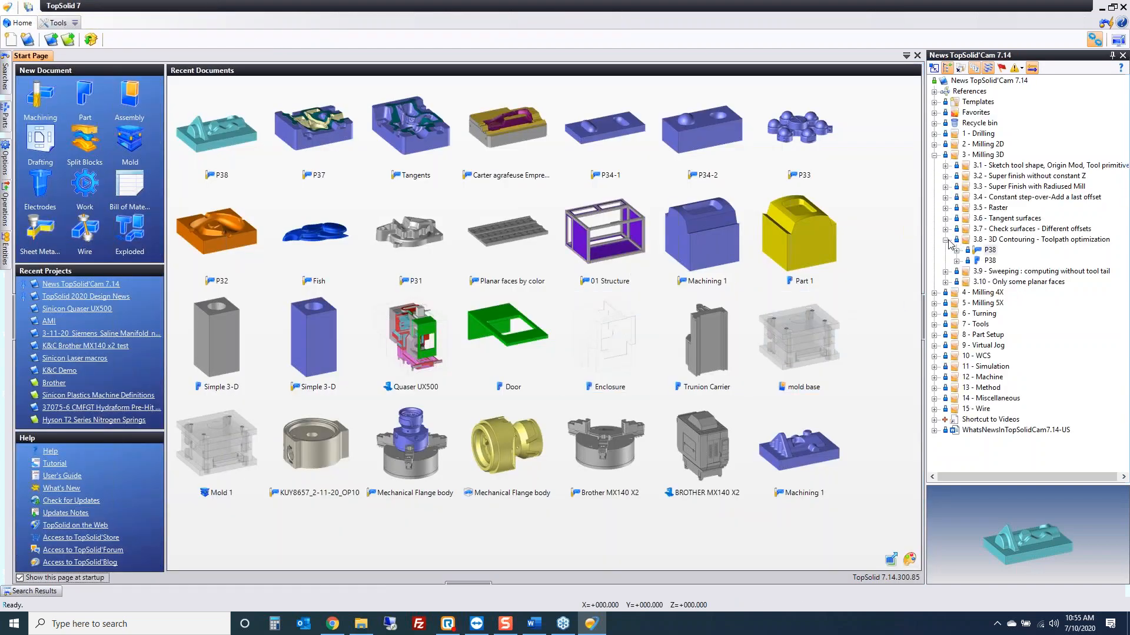
left_click(945, 249)
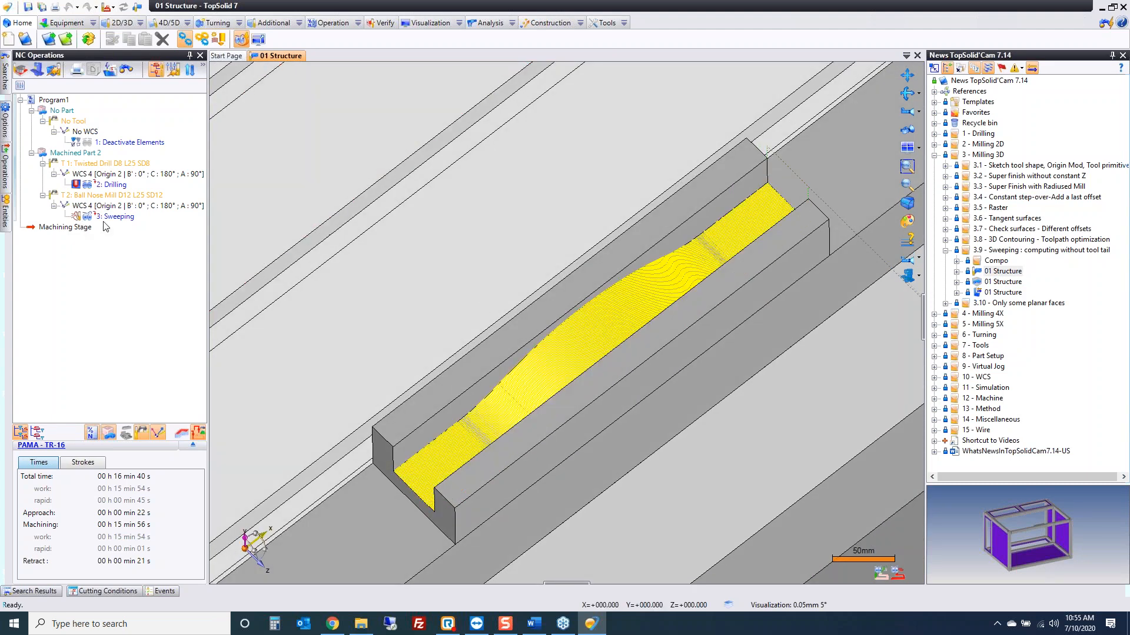
left_click(118, 217)
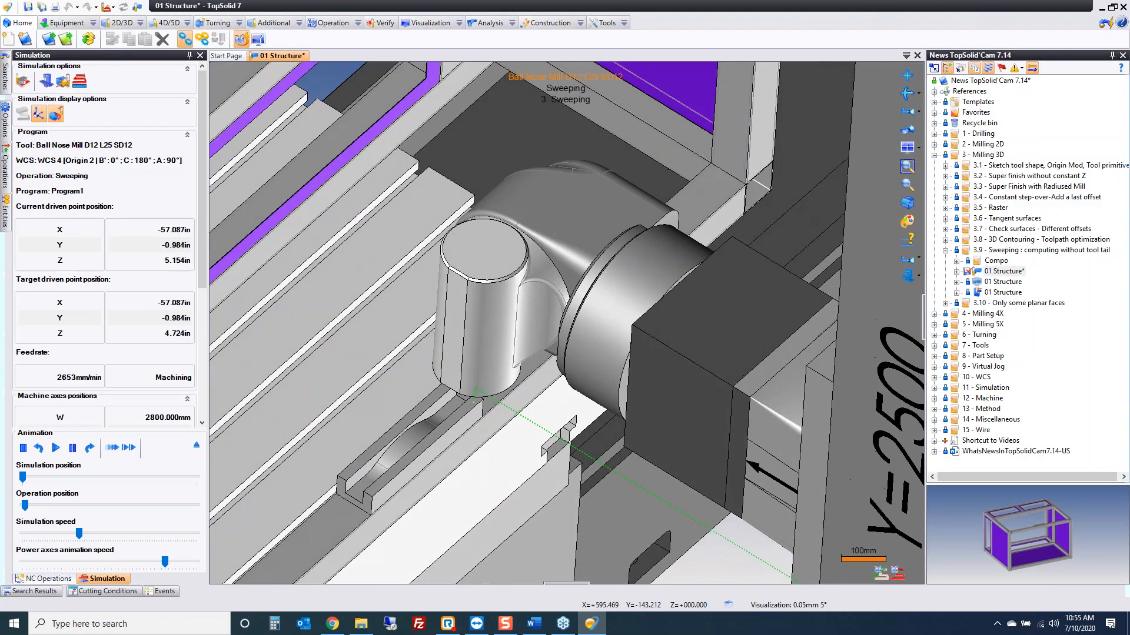
left_click(55, 447)
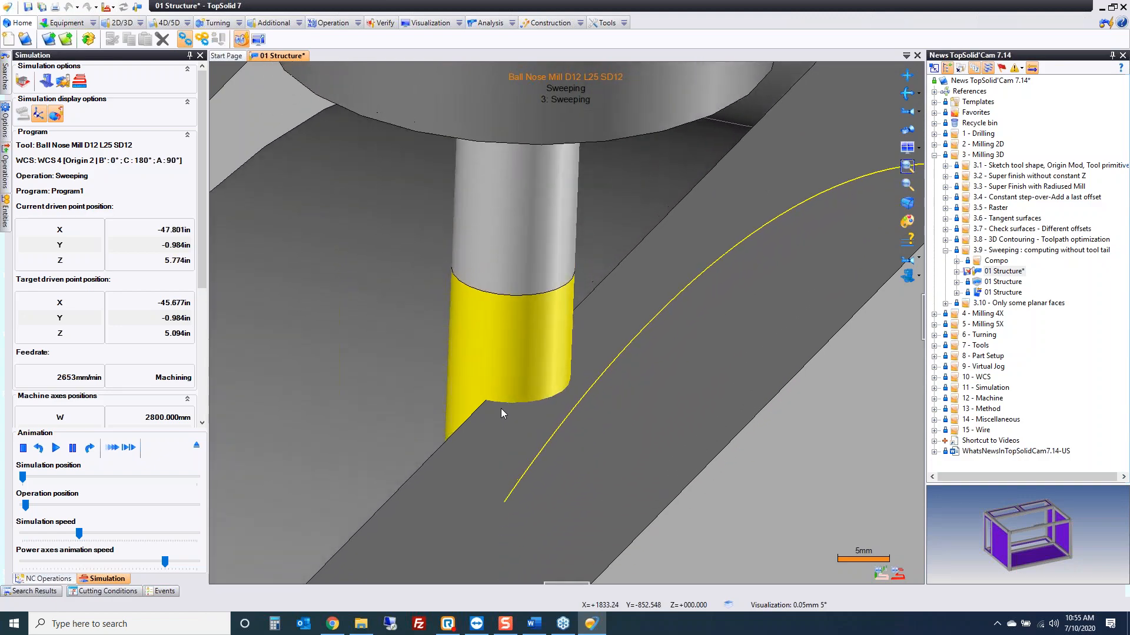
left_click(43, 579)
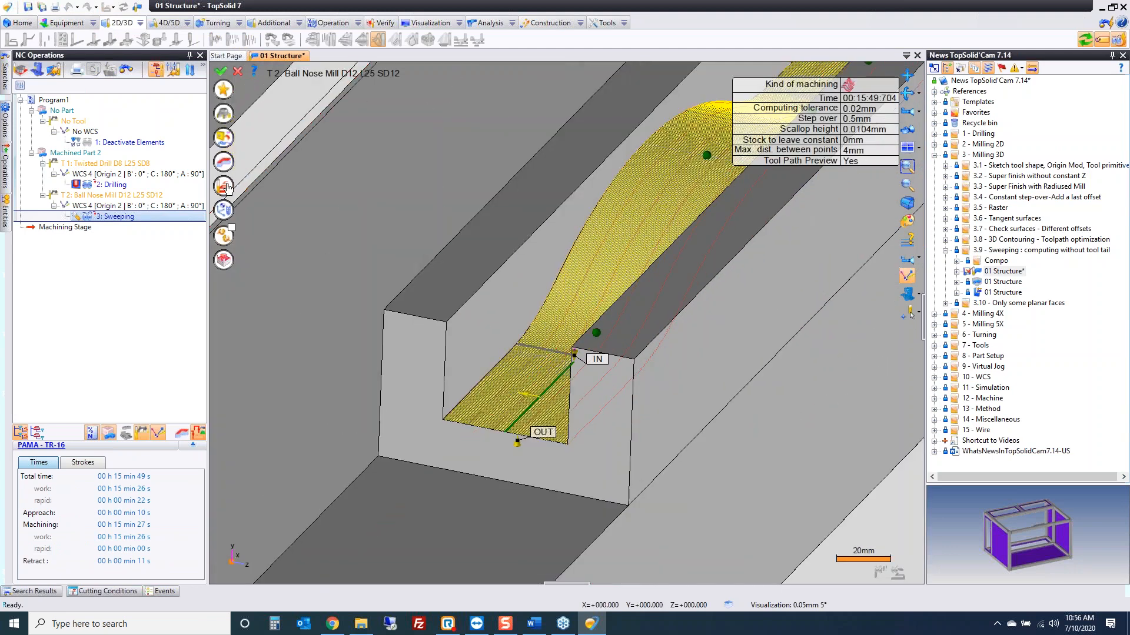
Enable automatic collision check faces on the Sweeping operation and recompute it
double_click(116, 217)
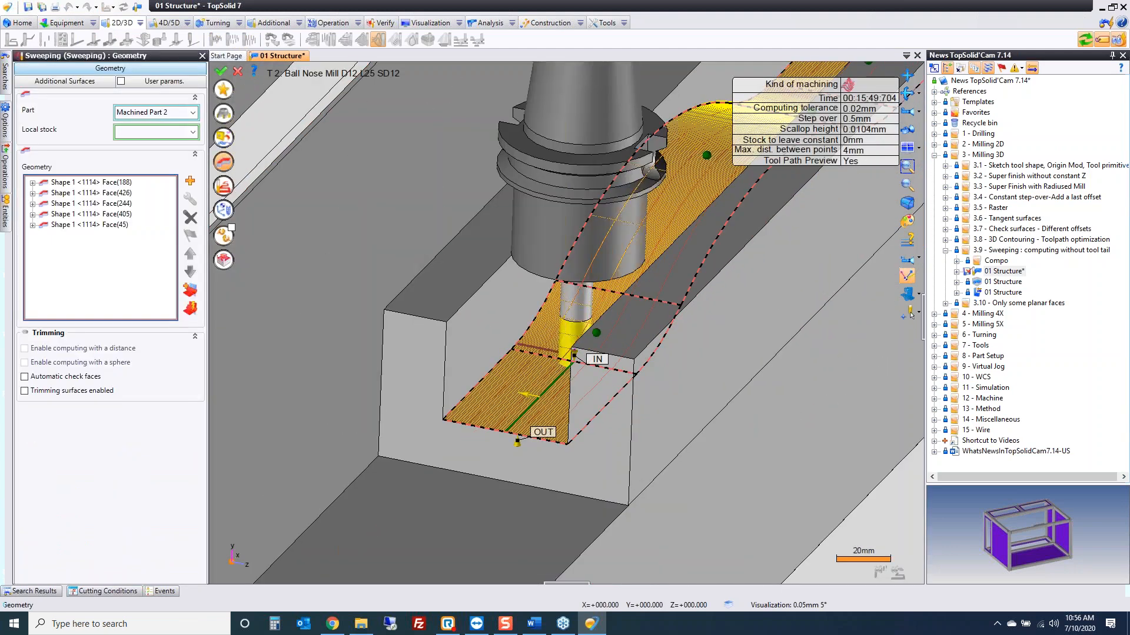
left_click(25, 376)
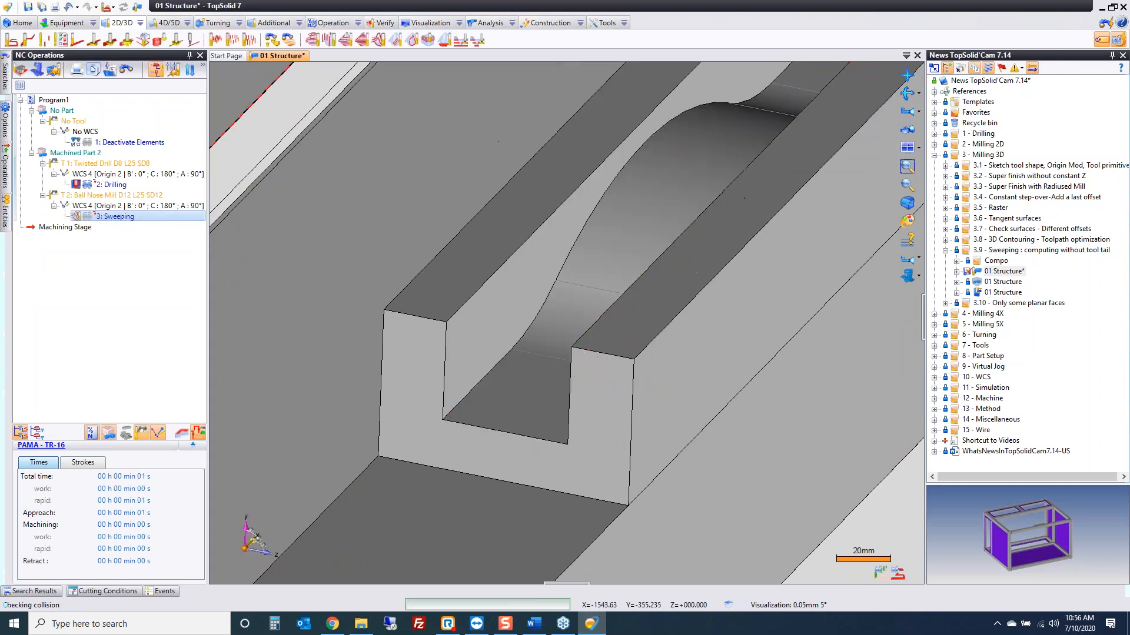
left_click(118, 217)
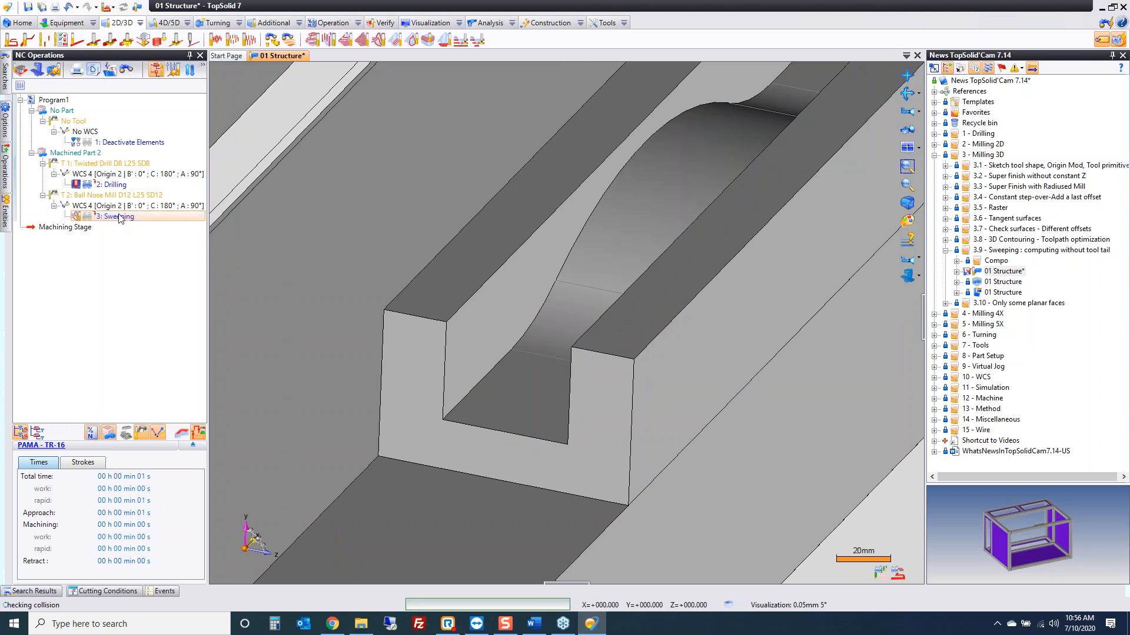
mouse_move(118, 217)
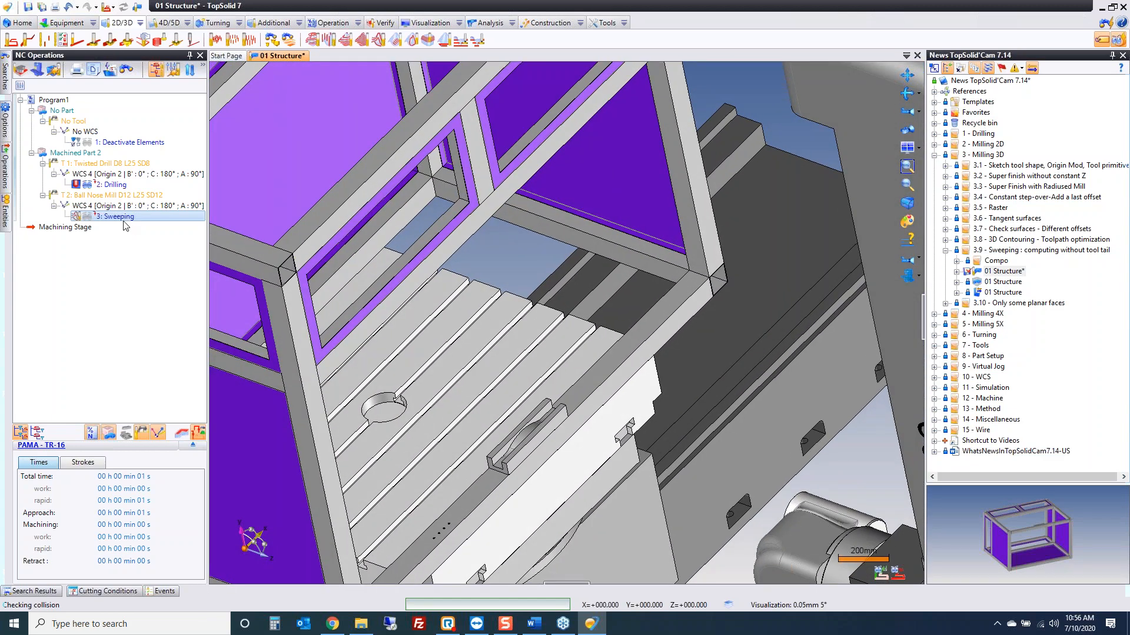
Allow computing without the tool tail on the Sweeping operation, restoring the 12 min 12 s toolpath
double_click(117, 217)
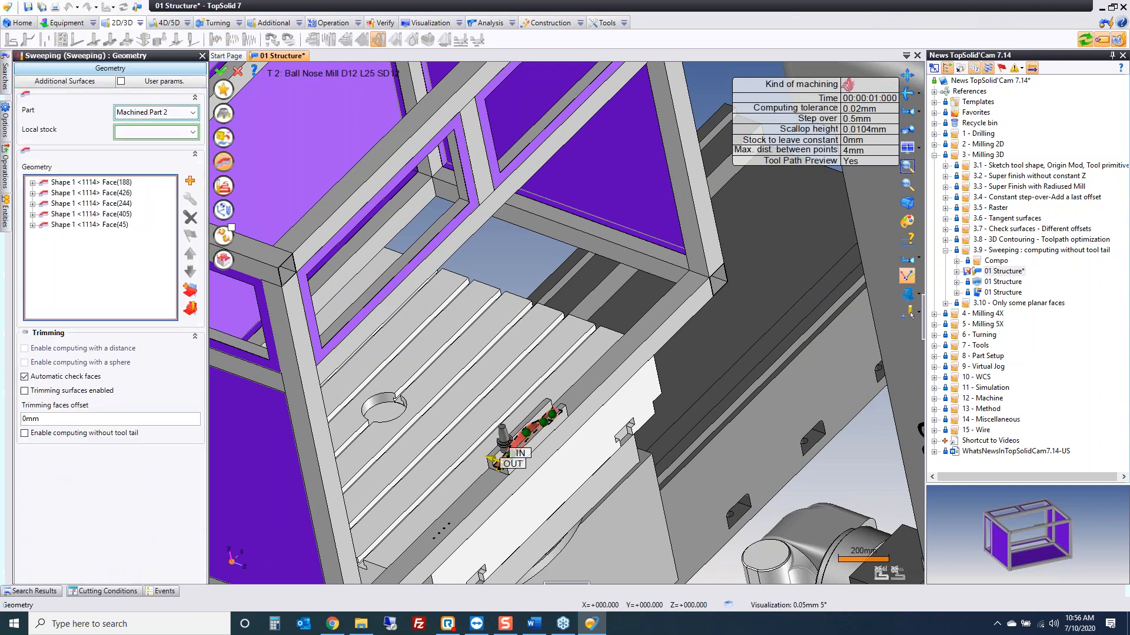
left_click(25, 433)
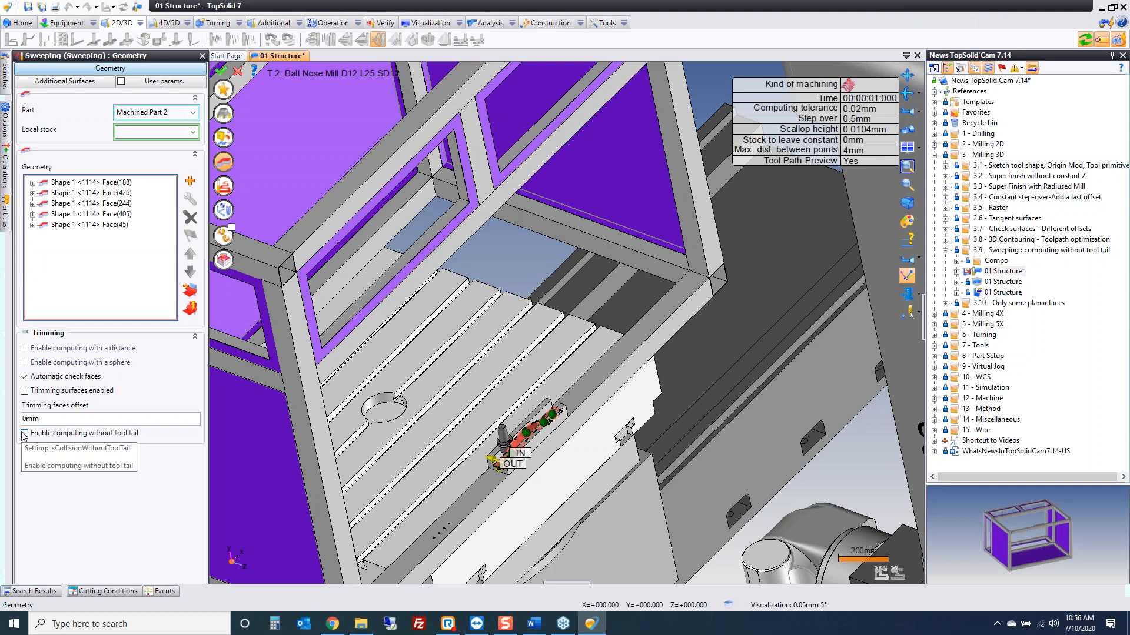
left_click(25, 433)
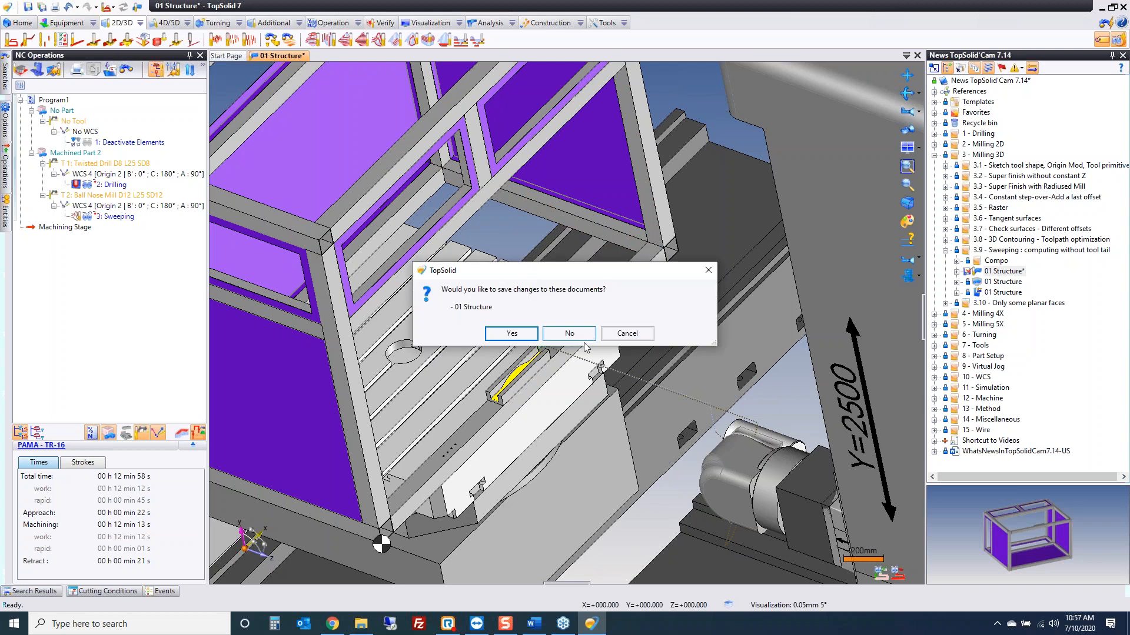
Answer the save prompt for 01 Structure and open the Planar faces by color document
left_click(568, 333)
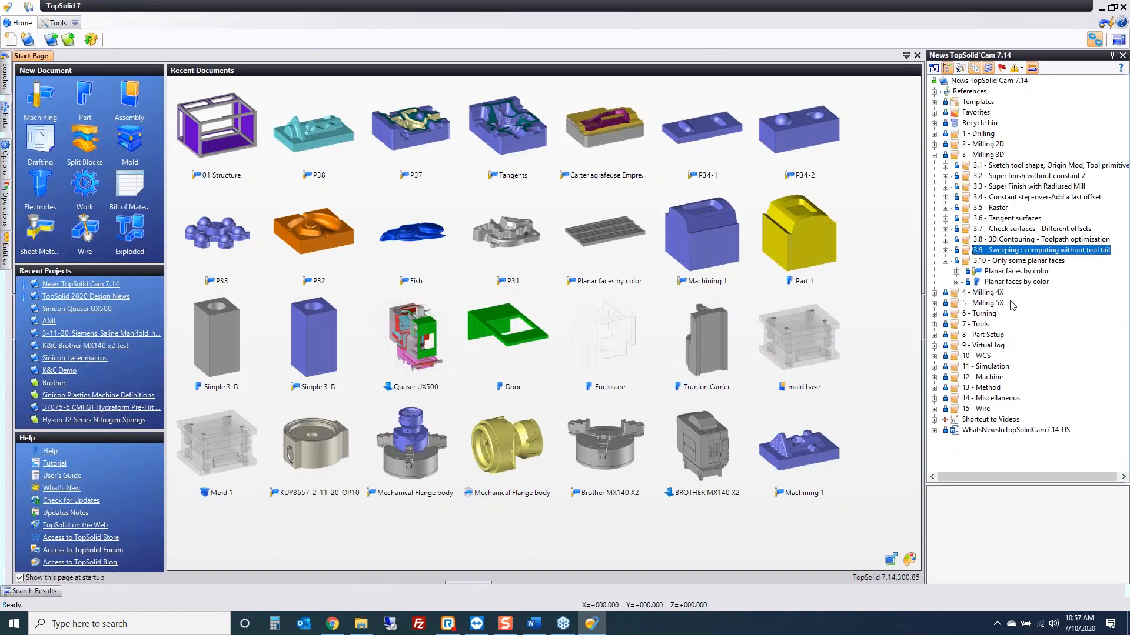
left_click(1016, 271)
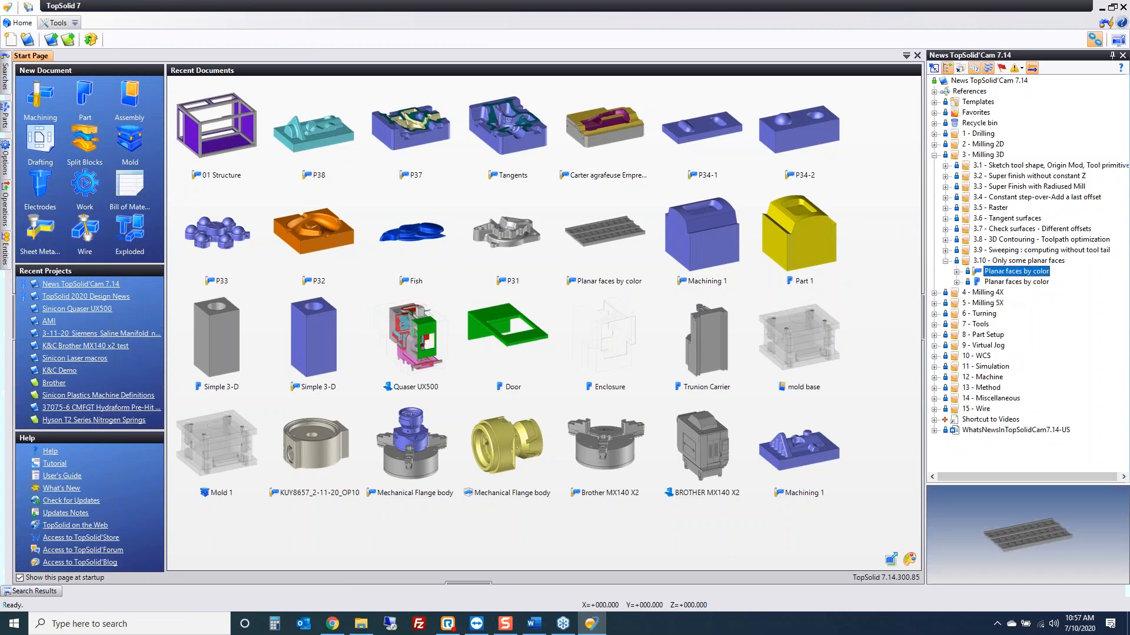
double_click(1016, 270)
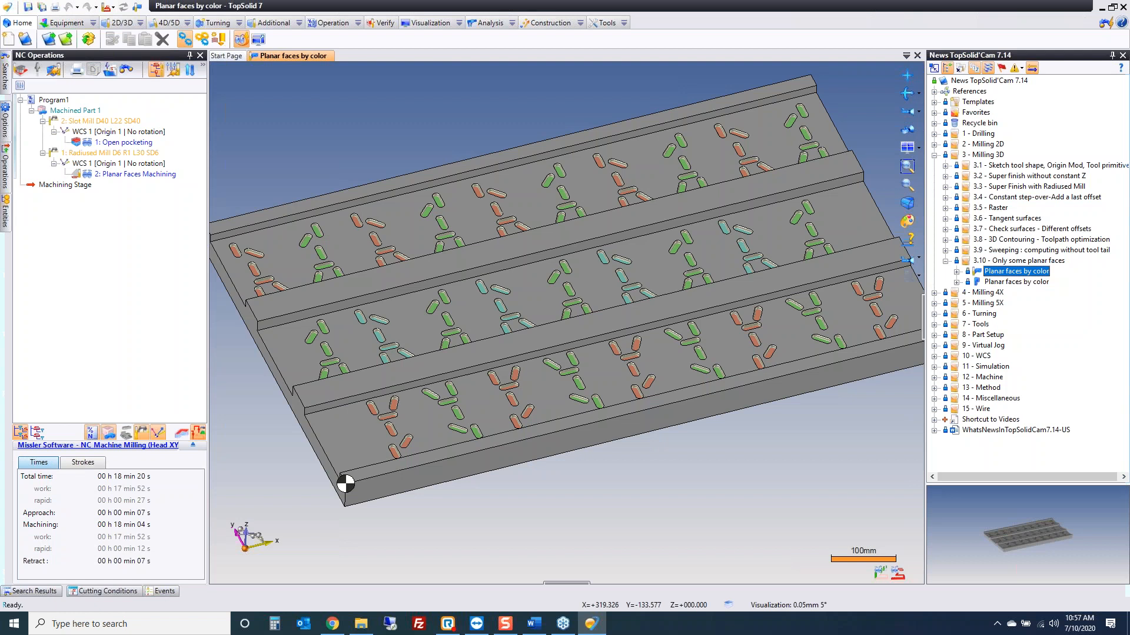
mouse_move(245, 127)
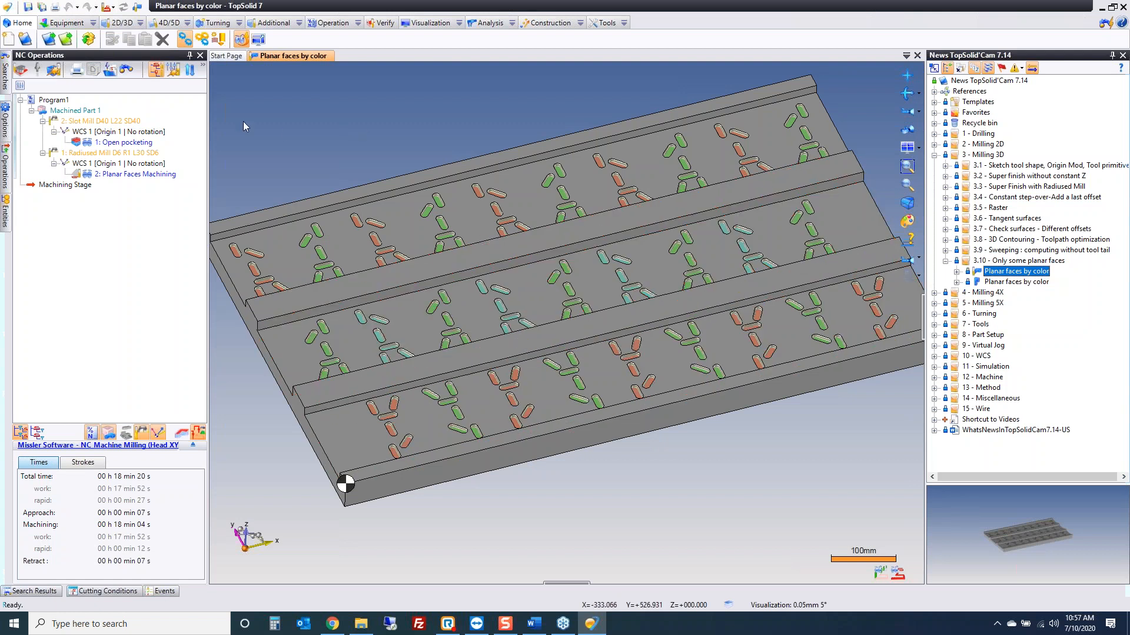
Delete the existing Planar Faces Machining operation, leaving only Open pocketing
left_click(134, 174)
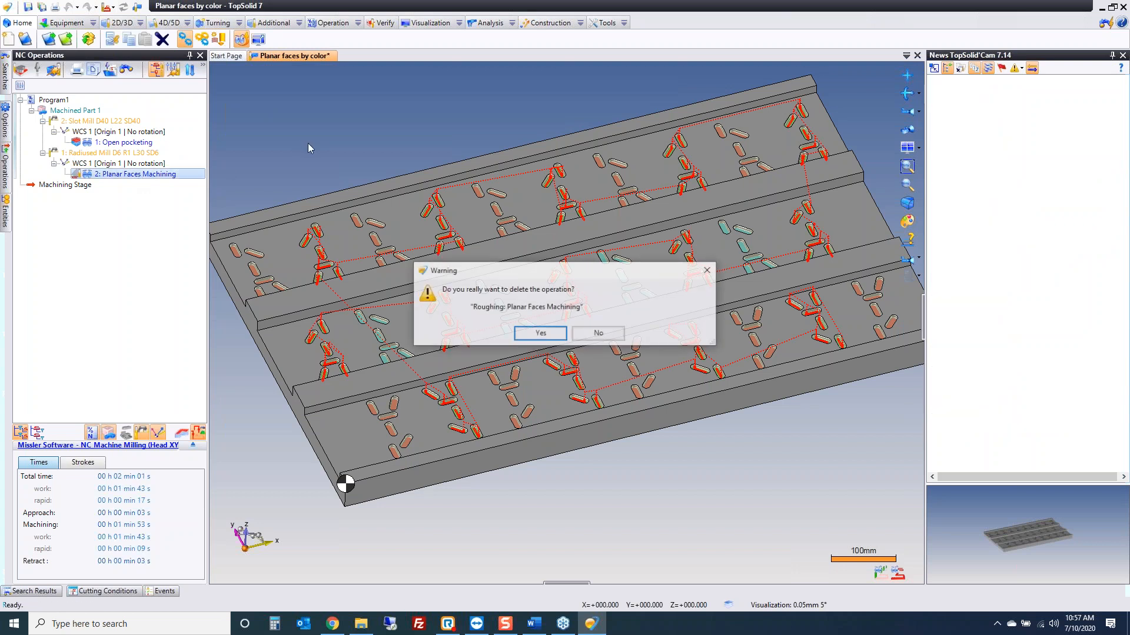
left_click(539, 333)
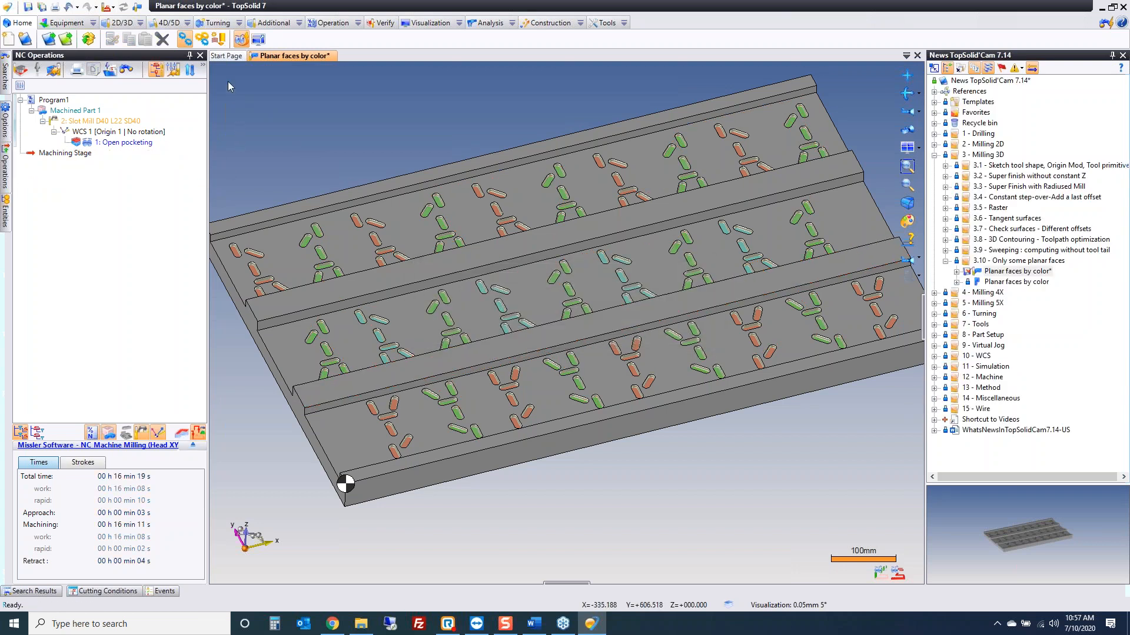
Start a Planar Faces Machining roughing operation with the Radiused Mill D6 R1 L30 SD6 tool
left_click(144, 31)
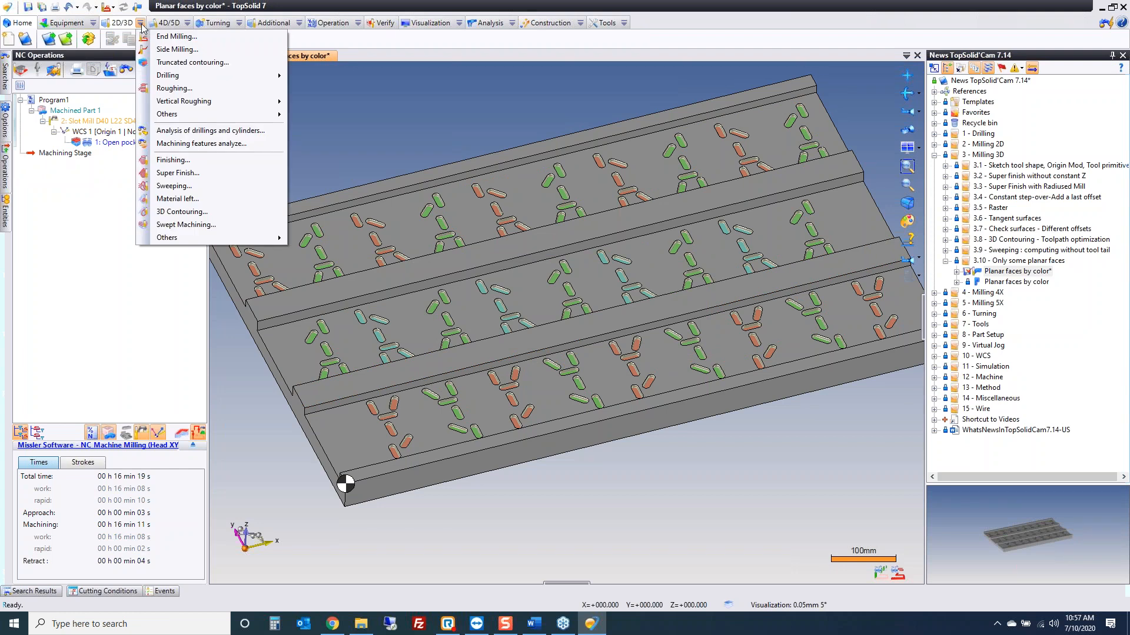
mouse_move(167, 238)
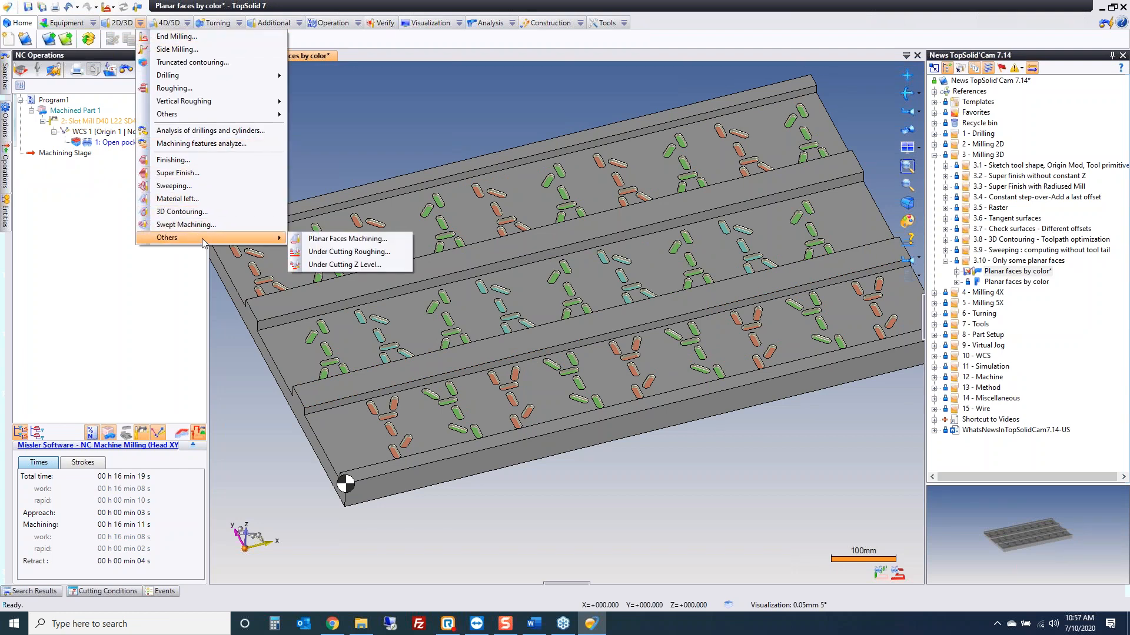
mouse_move(349, 239)
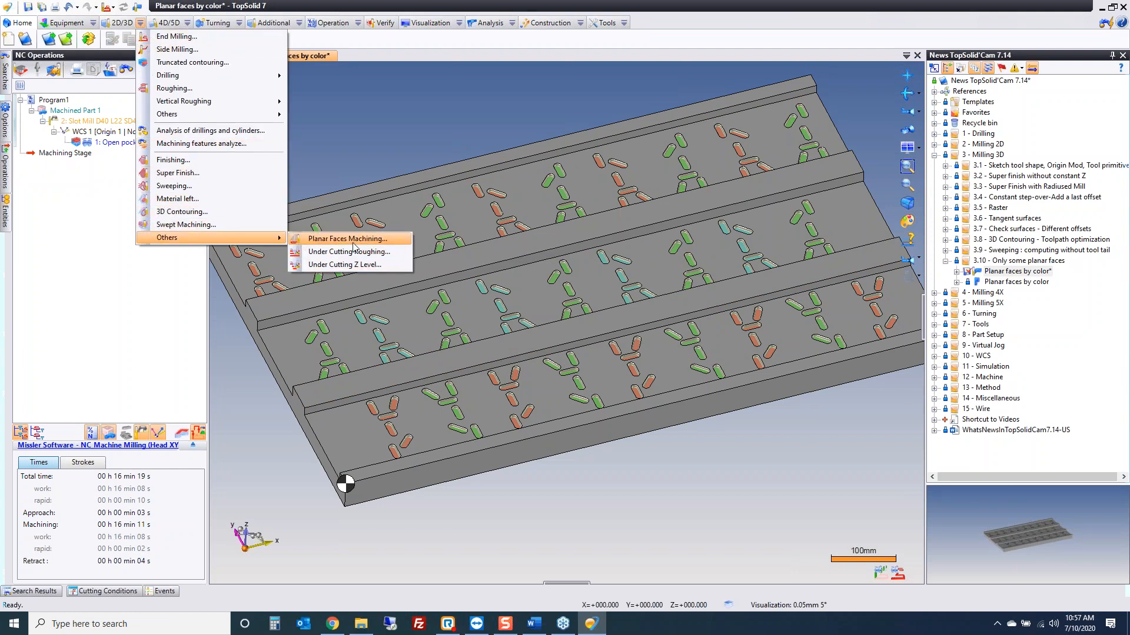
left_click(348, 239)
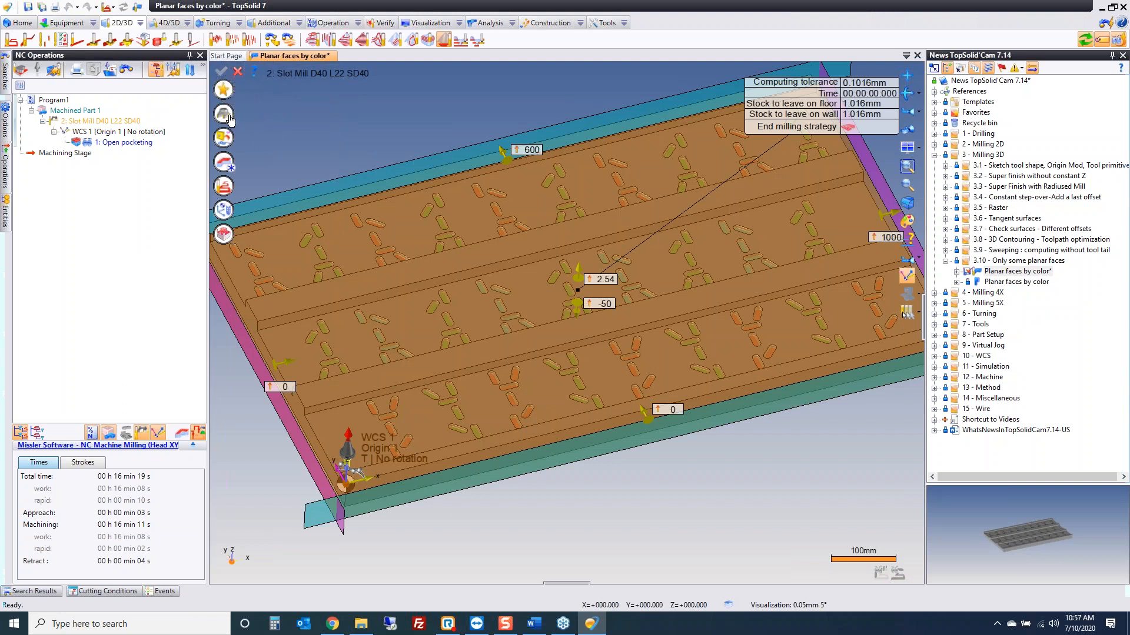
left_click(224, 113)
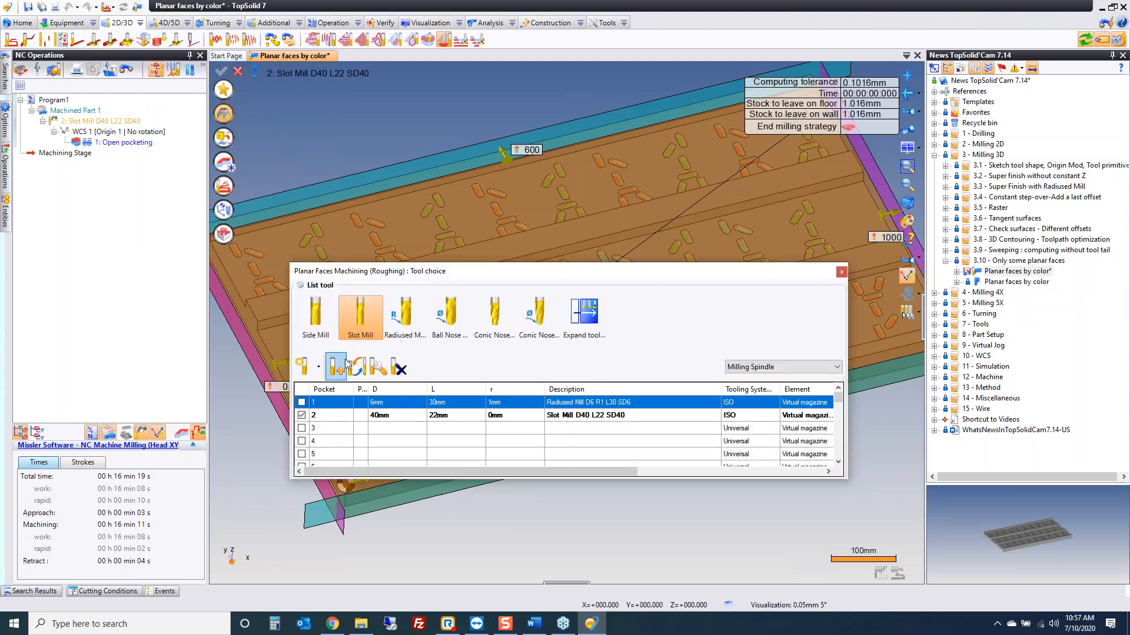
left_click(335, 366)
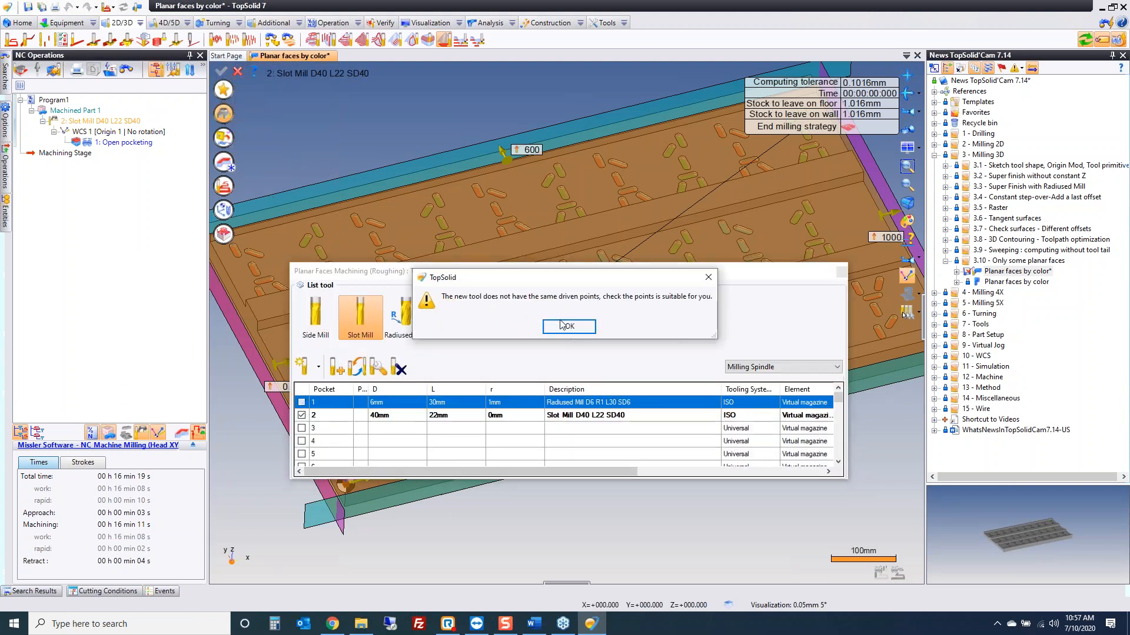
left_click(569, 326)
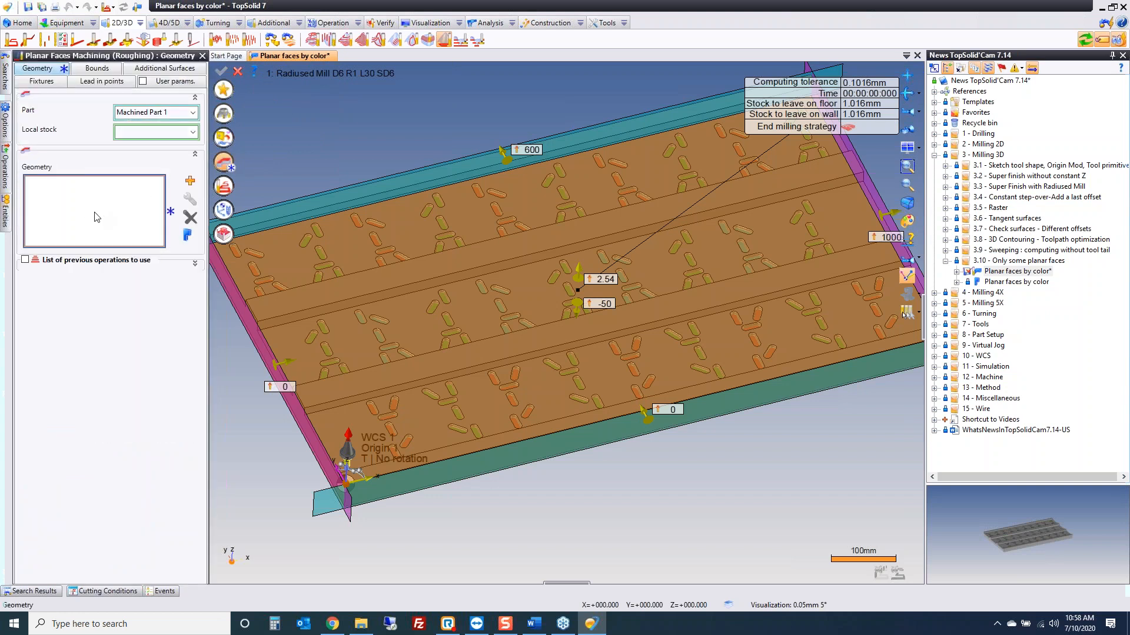
Add the machining geometry as faces selected by colour and validate the operation
left_click(188, 180)
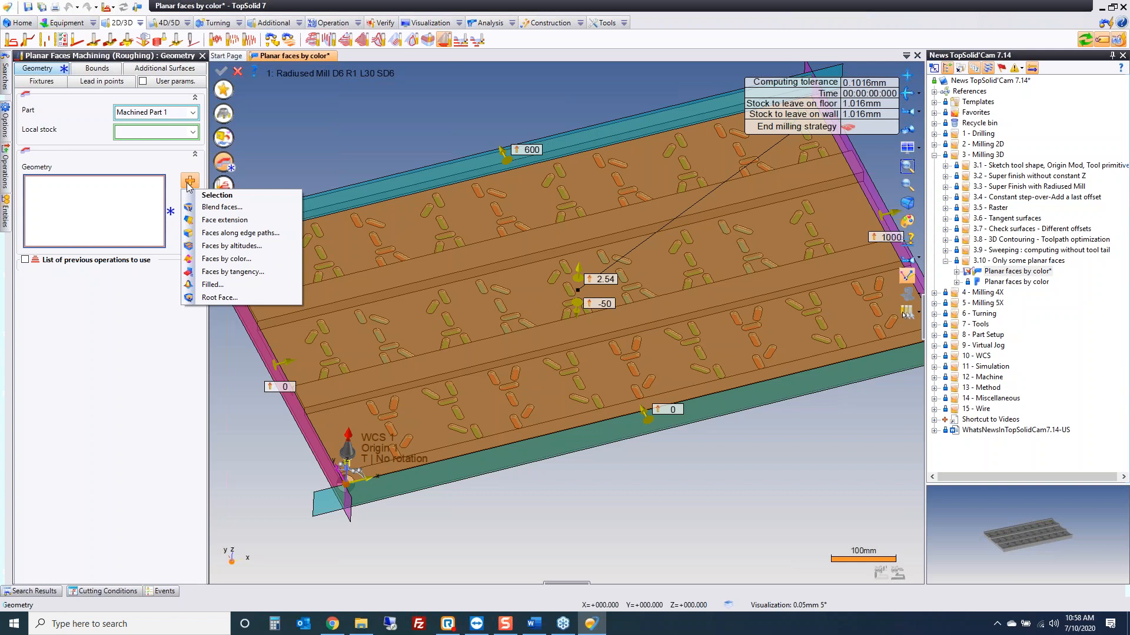
mouse_move(245, 259)
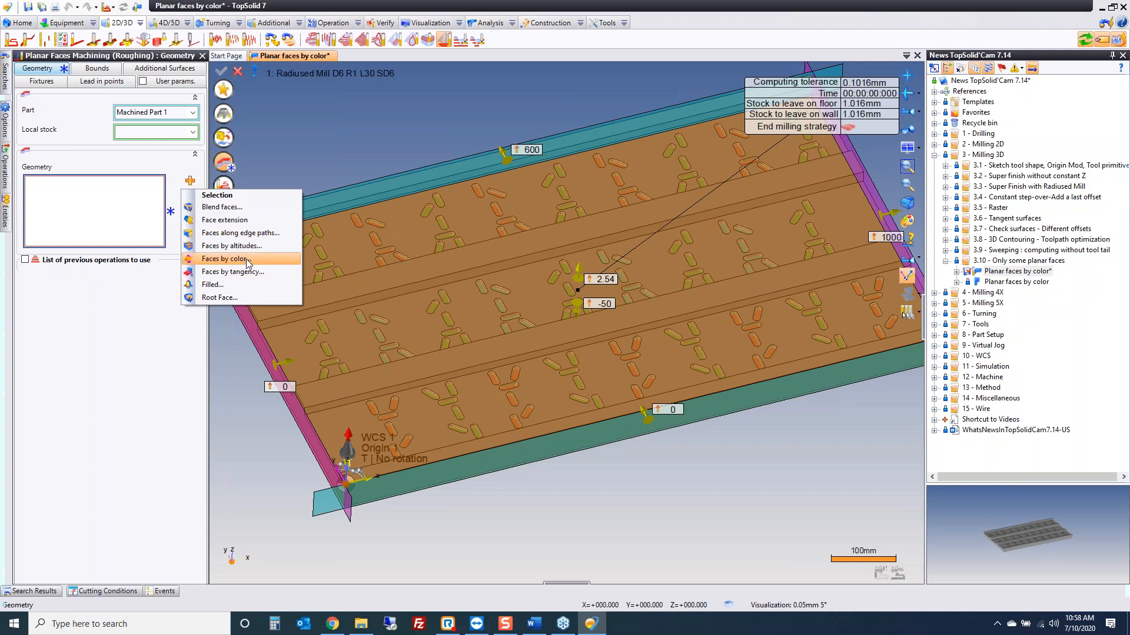
left_click(231, 259)
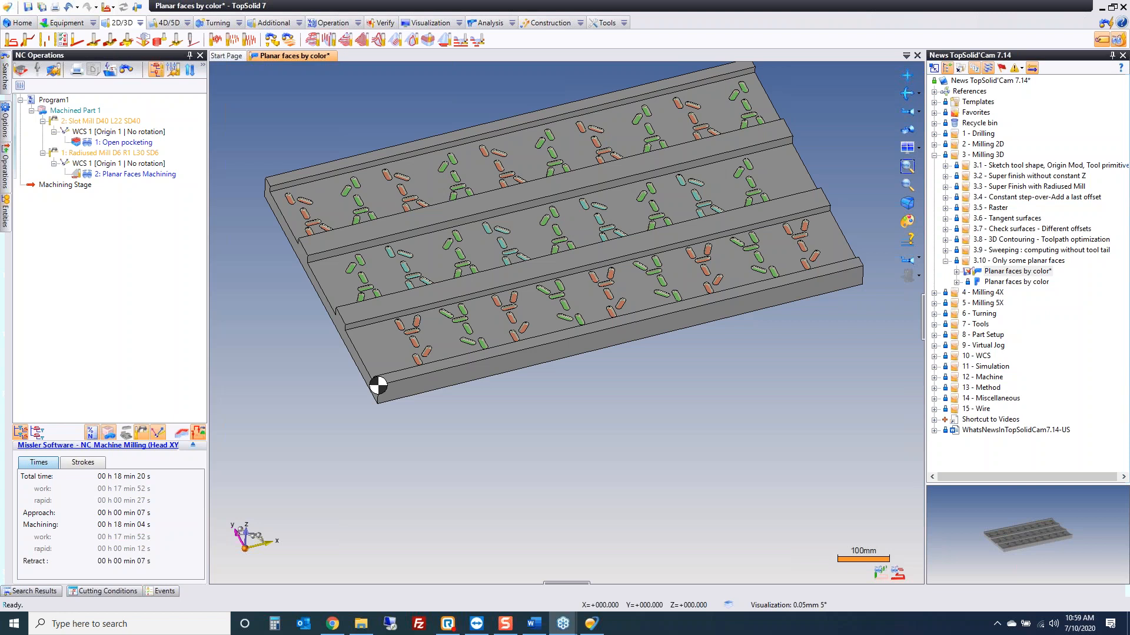
mouse_move(945, 335)
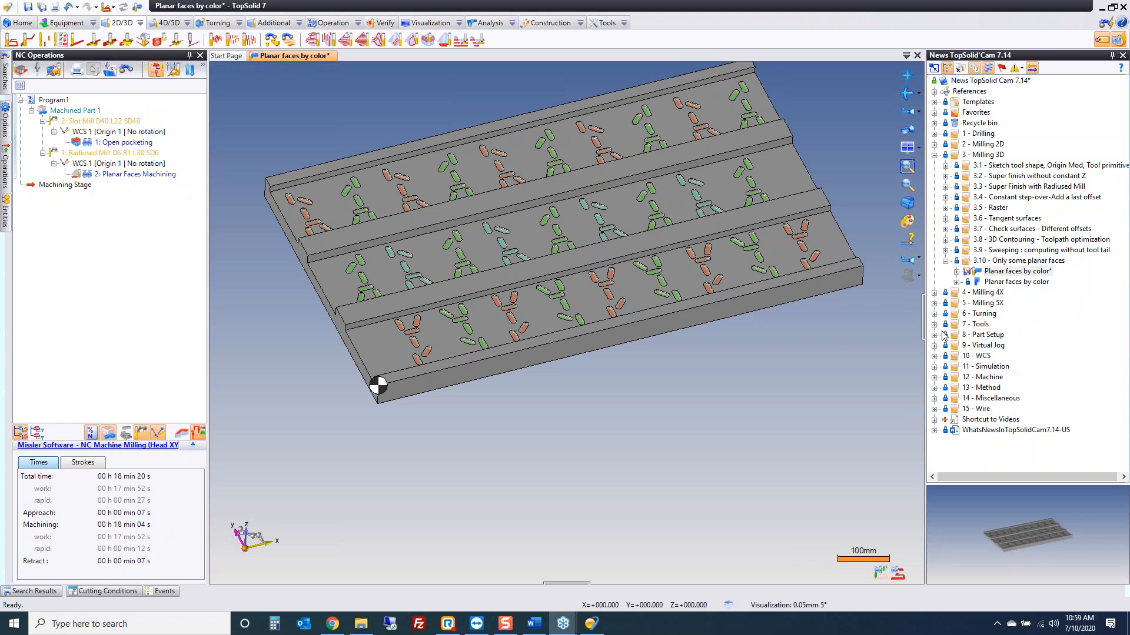